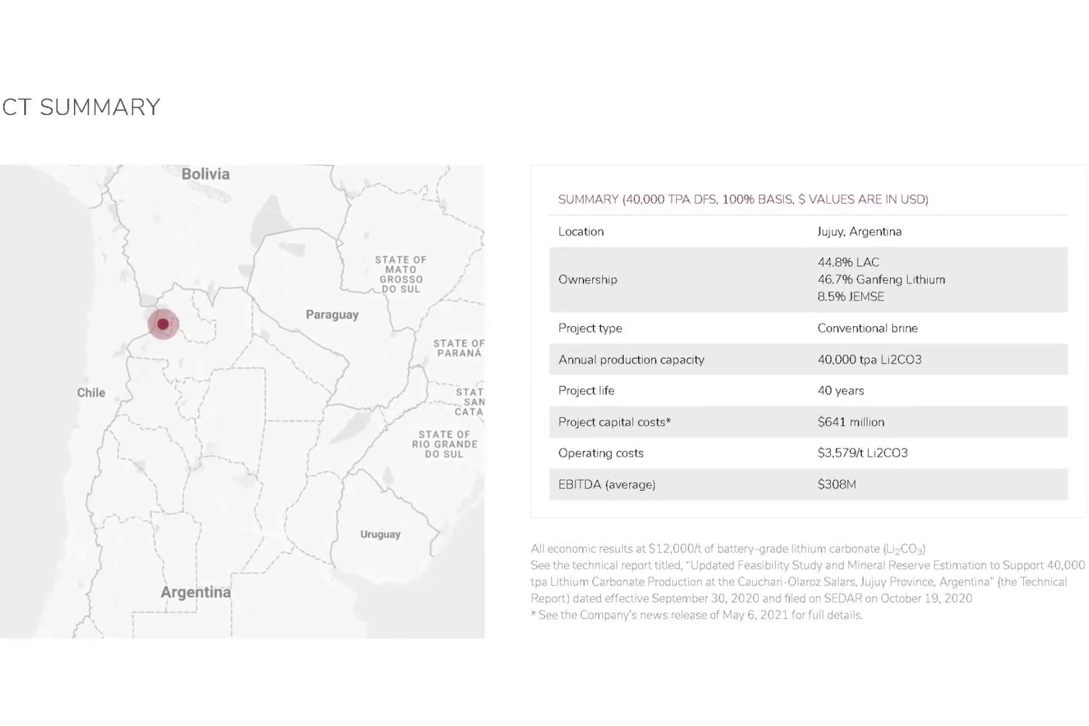
# Scroll away from the news article to the LAC discounted cash flow model worksheet
pyautogui.scroll(-3)
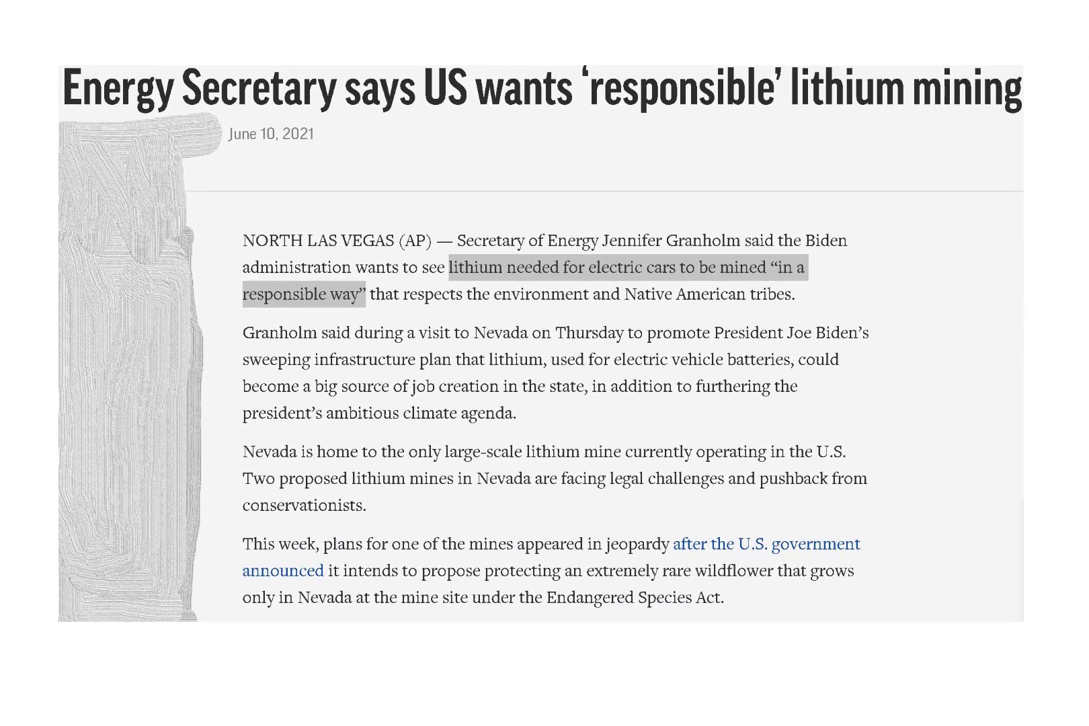
pyautogui.scroll(3)
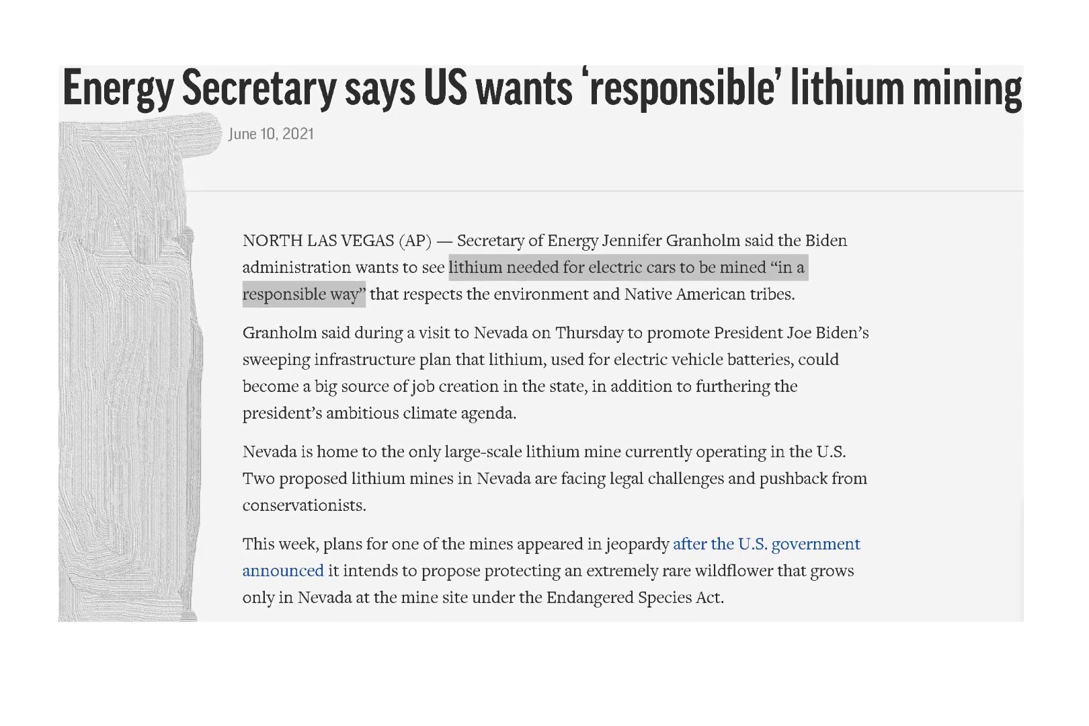
pyautogui.scroll(-3)
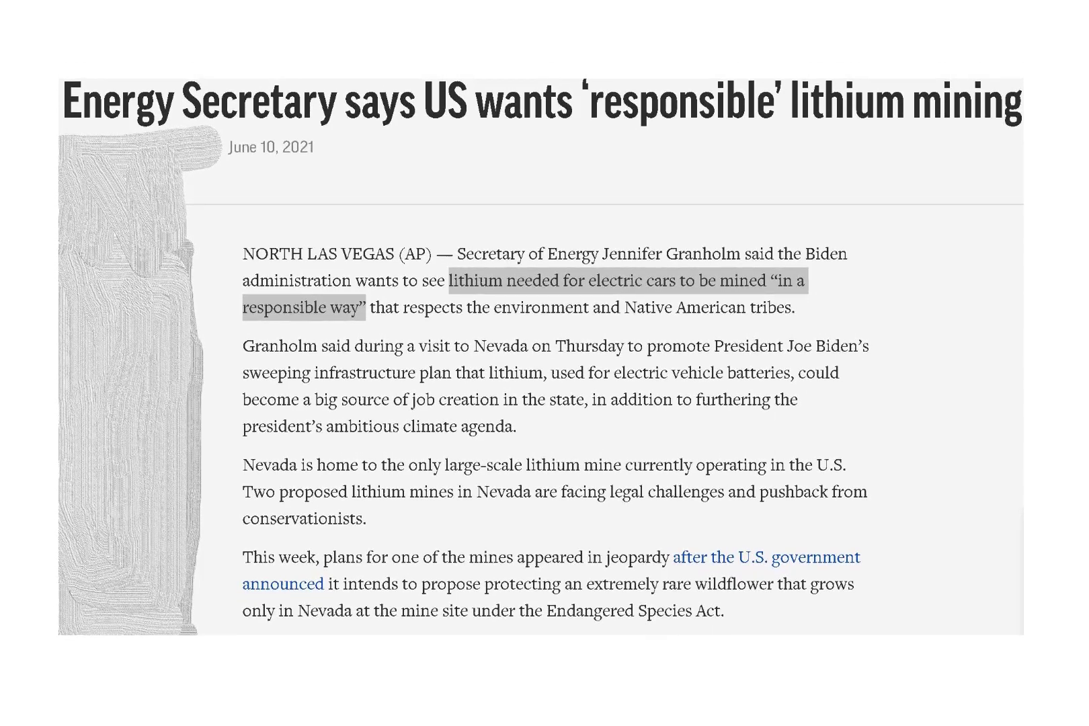
pyautogui.scroll(3)
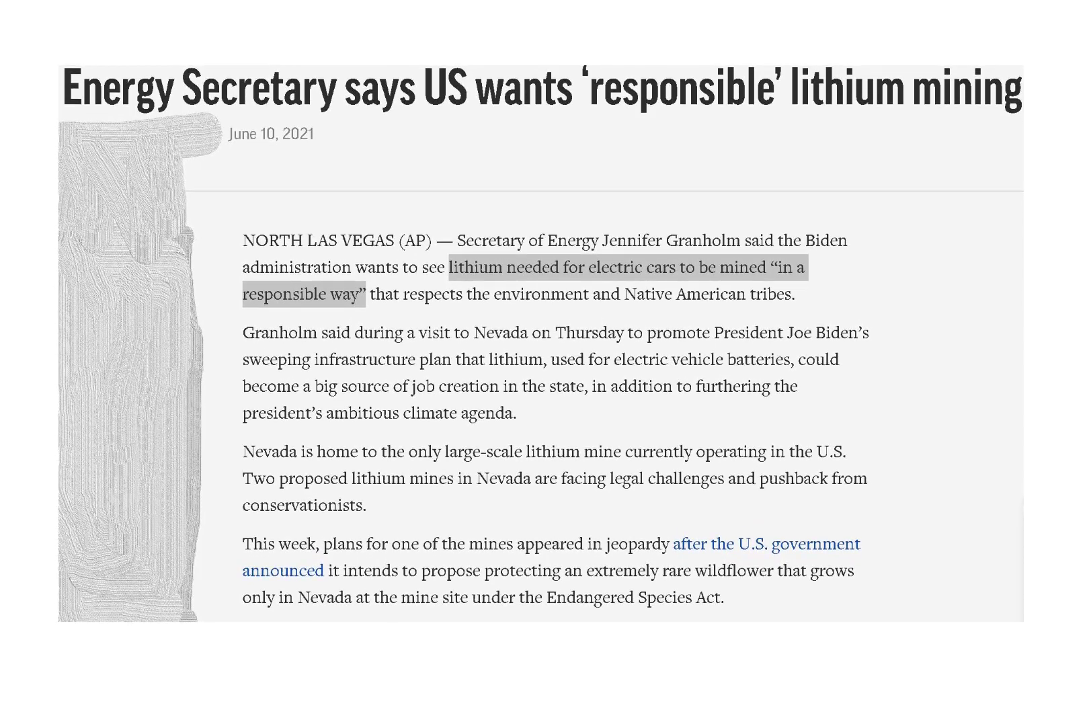
pyautogui.scroll(3)
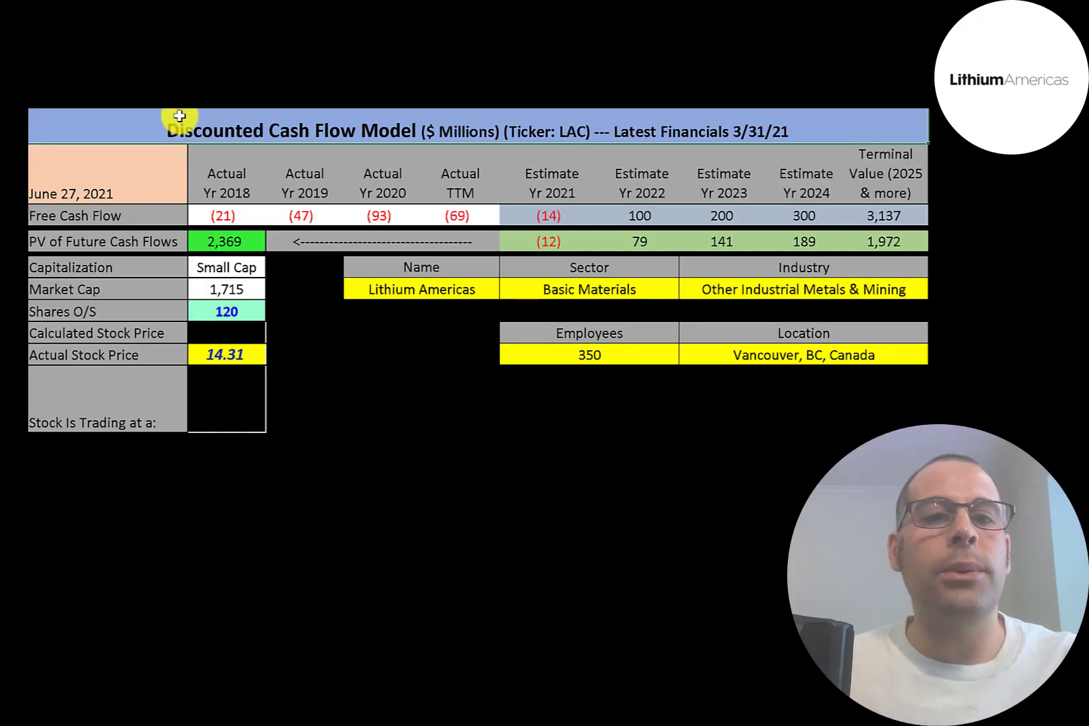
pyautogui.moveTo(187, 266)
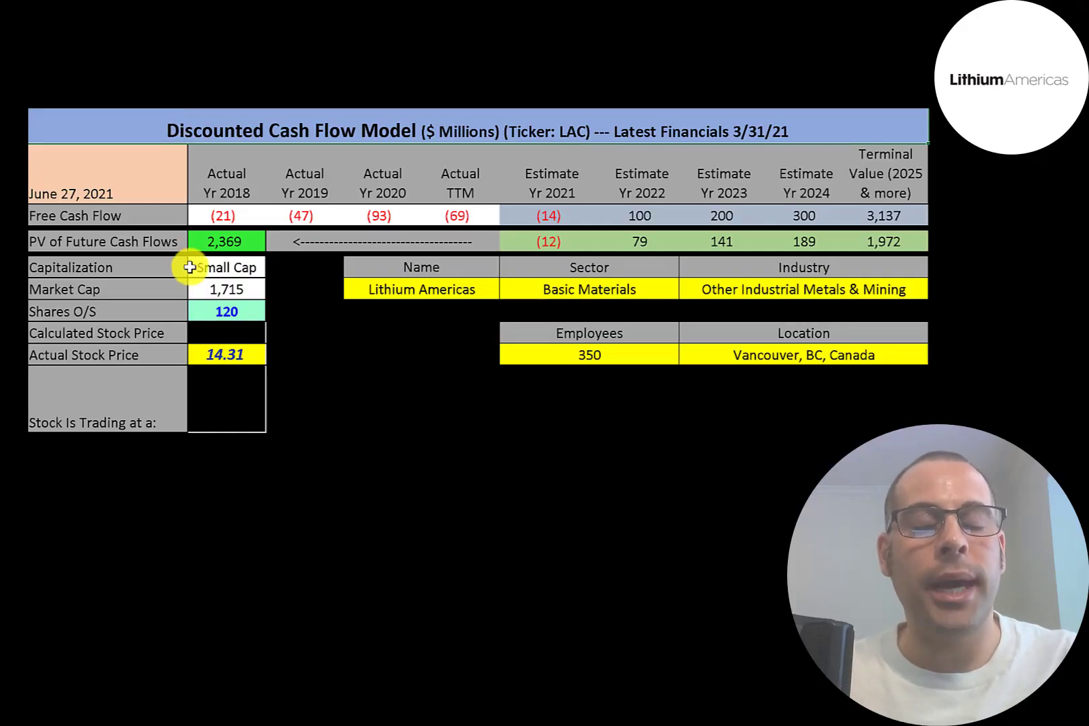
pyautogui.moveTo(203, 289)
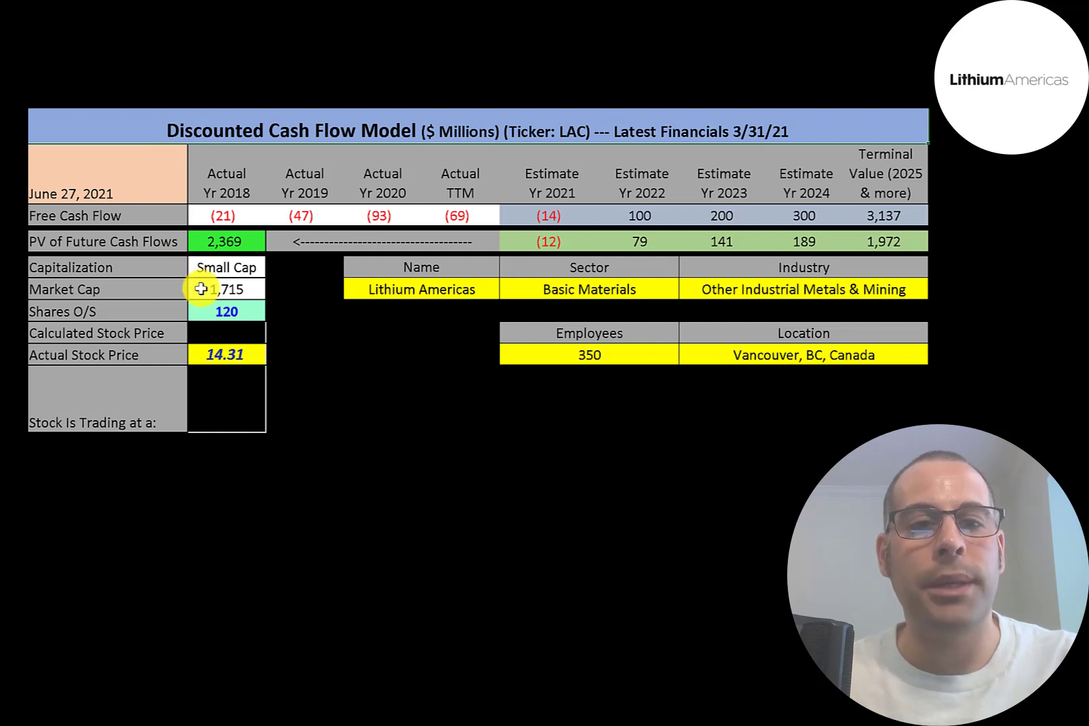
pyautogui.moveTo(197, 355)
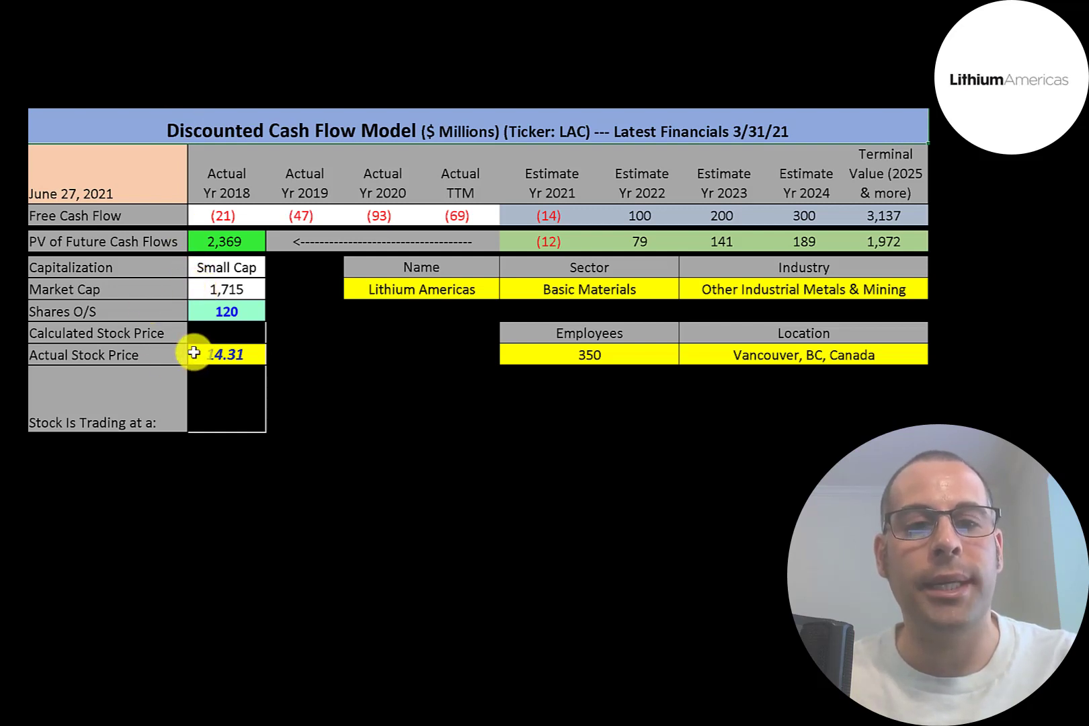
pyautogui.moveTo(196, 312)
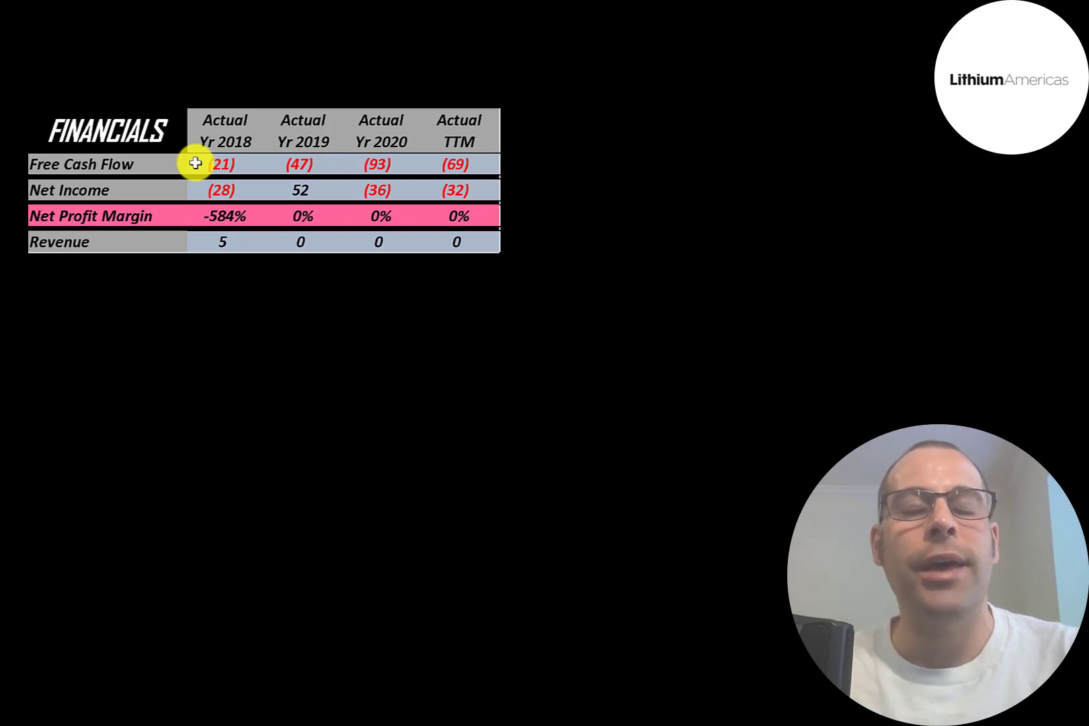
pyautogui.moveTo(199, 190)
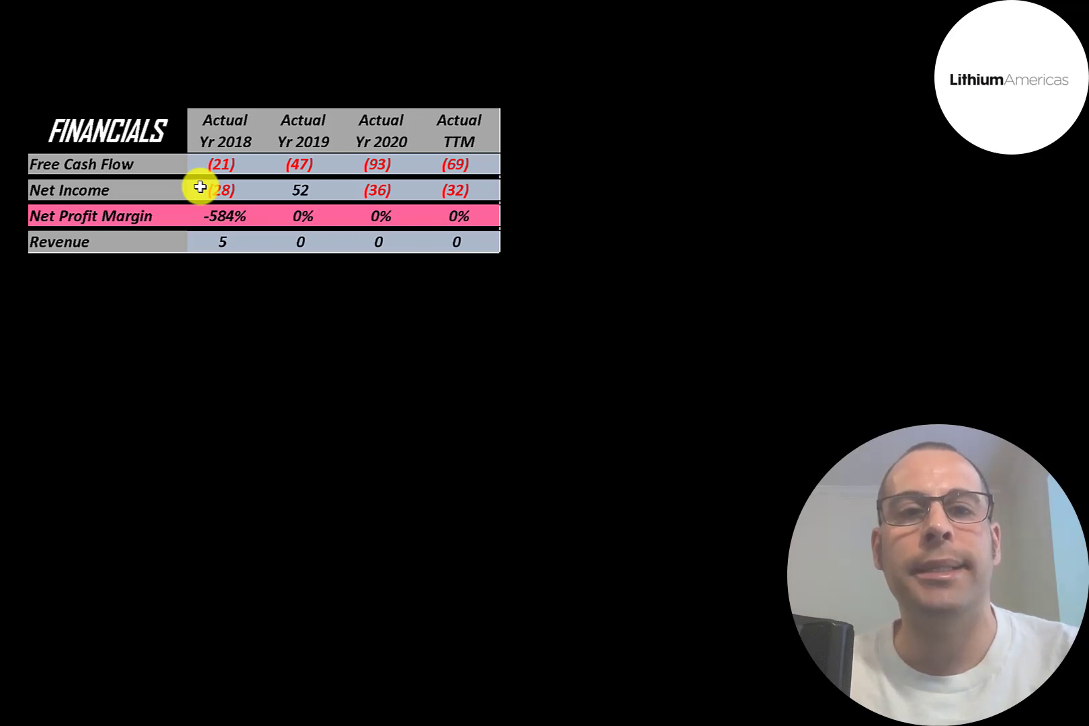
pyautogui.moveTo(470, 234)
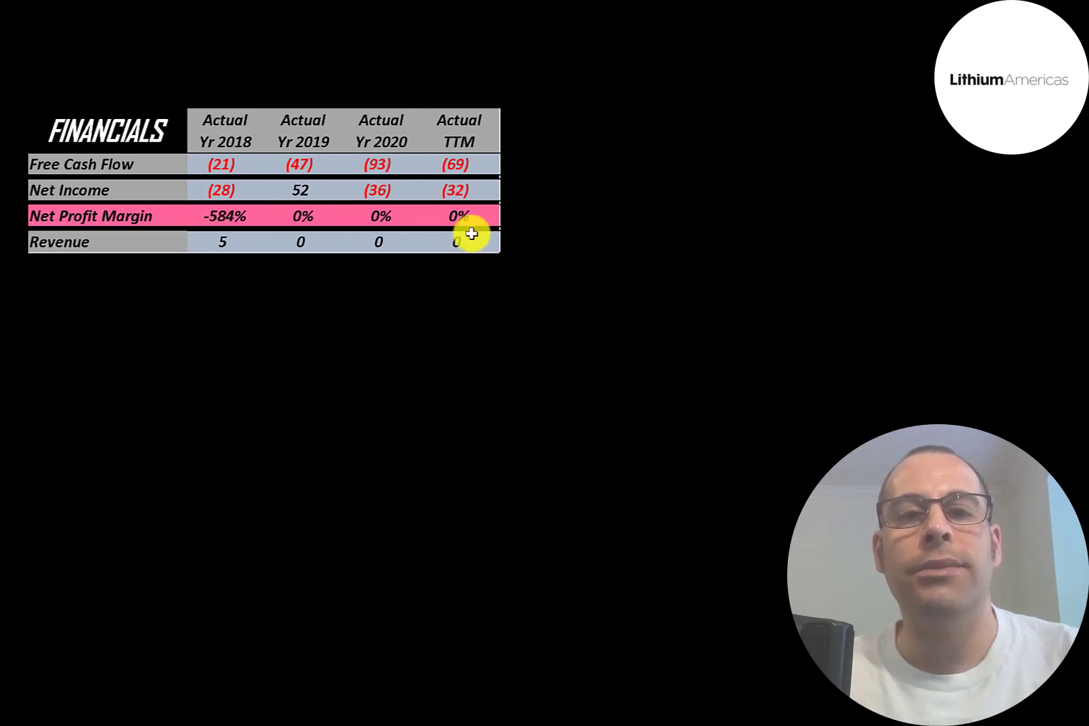
pyautogui.moveTo(157, 216)
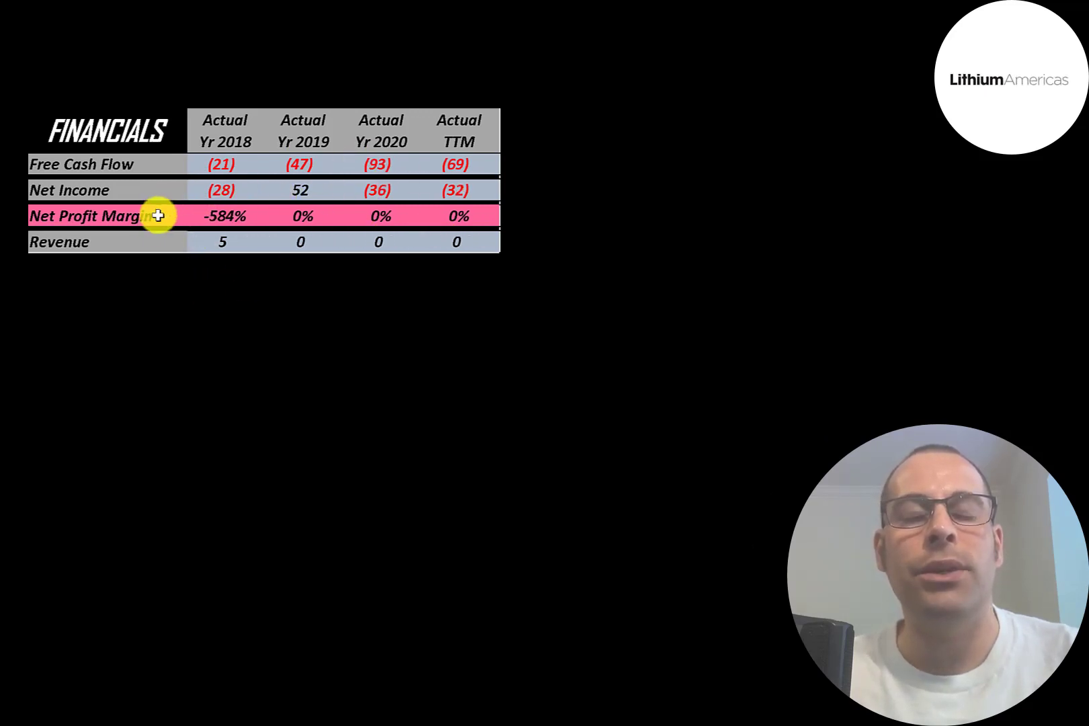
pyautogui.moveTo(380, 242)
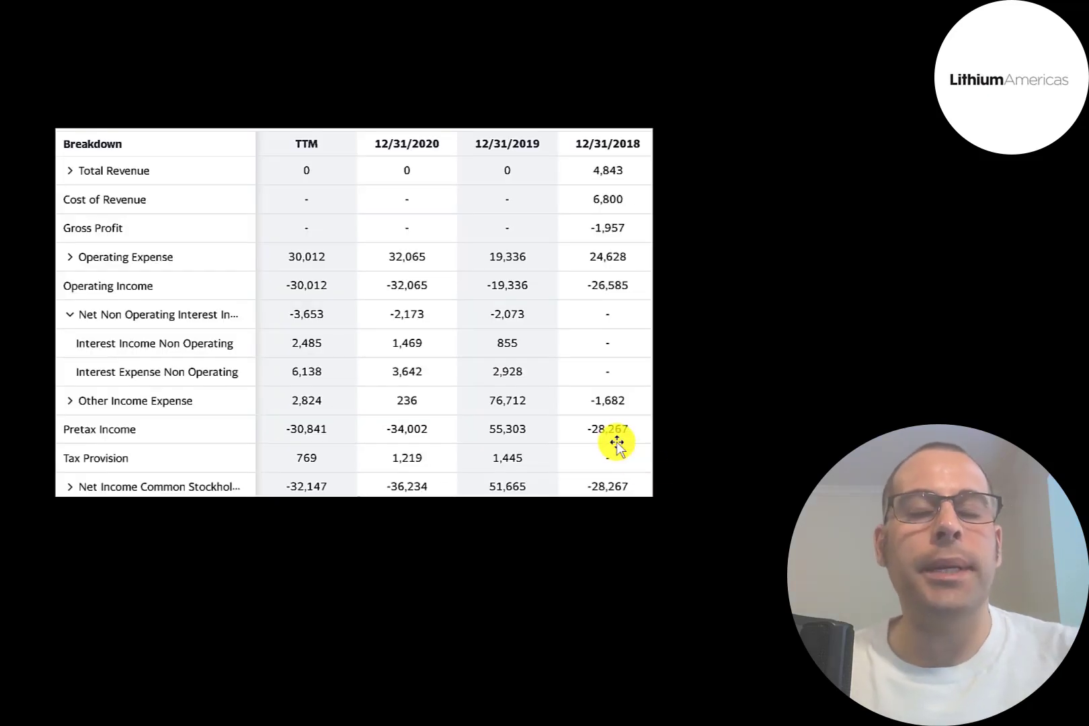
pyautogui.moveTo(272, 158)
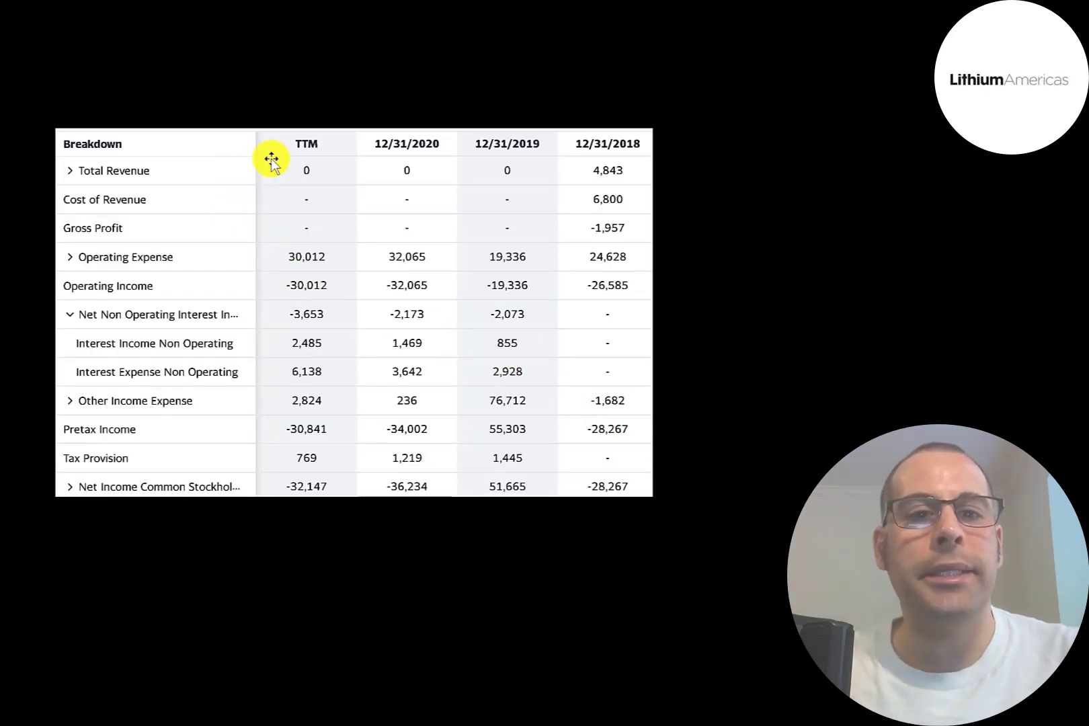
pyautogui.moveTo(250, 318)
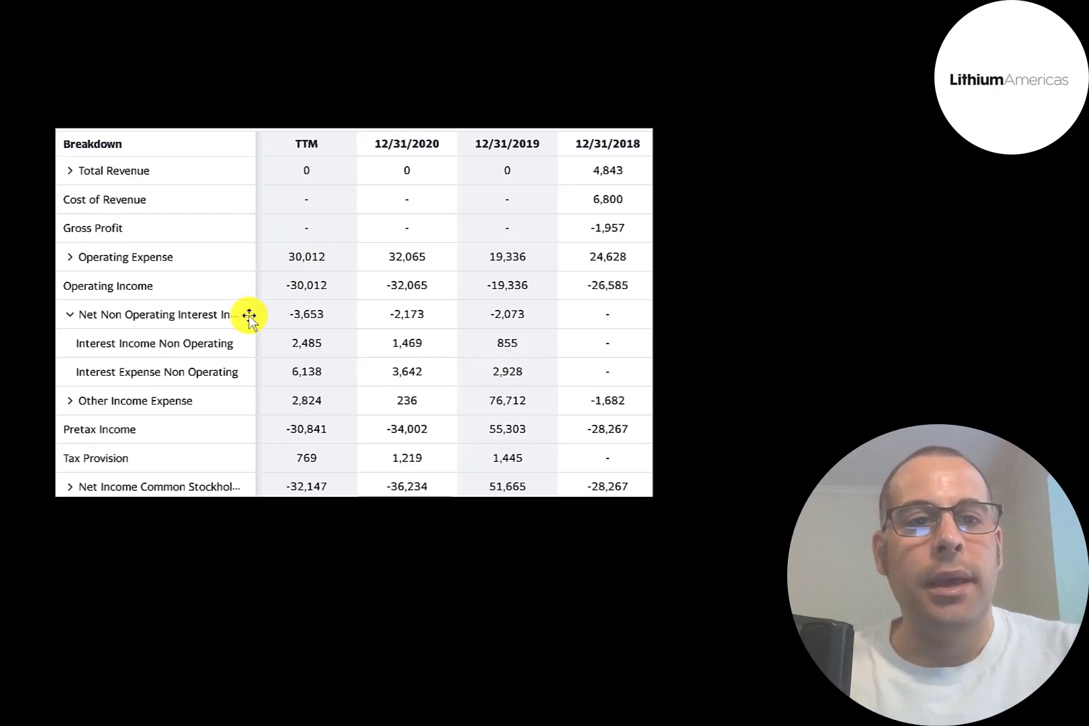
pyautogui.moveTo(274, 292)
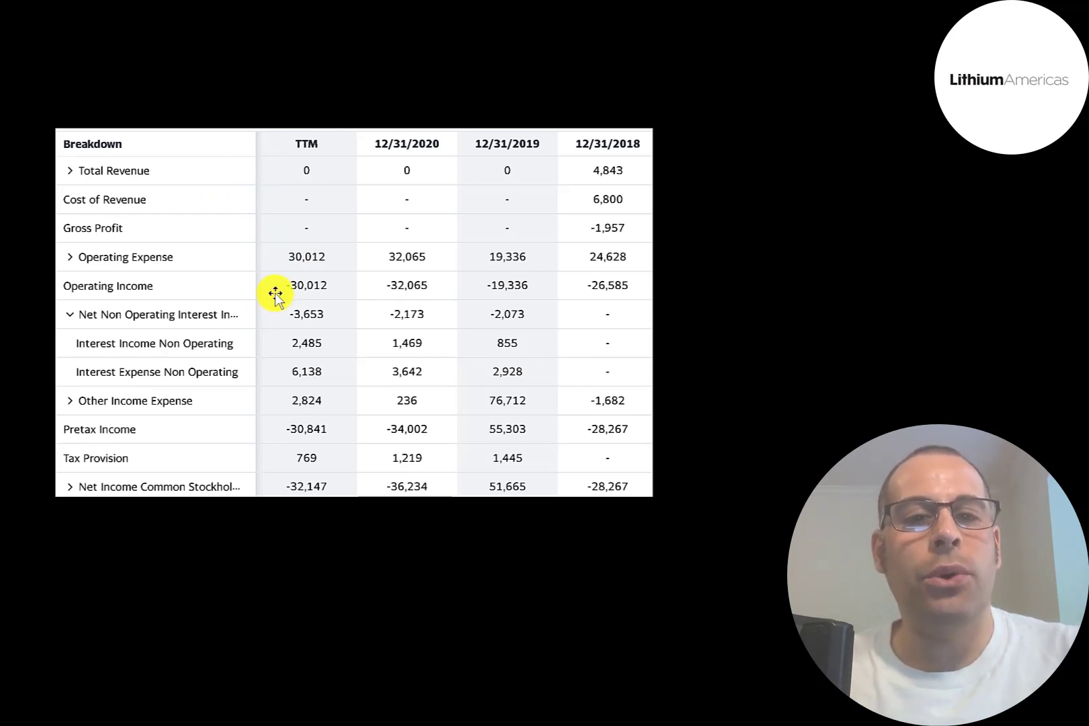
pyautogui.moveTo(578, 271)
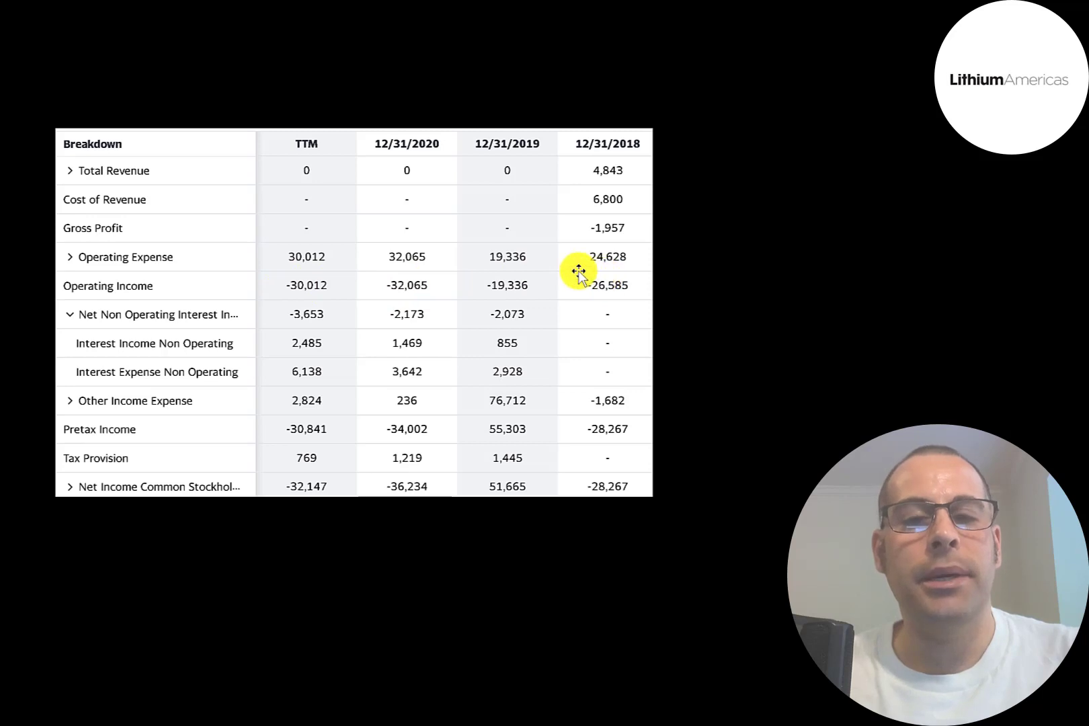
pyautogui.moveTo(291, 346)
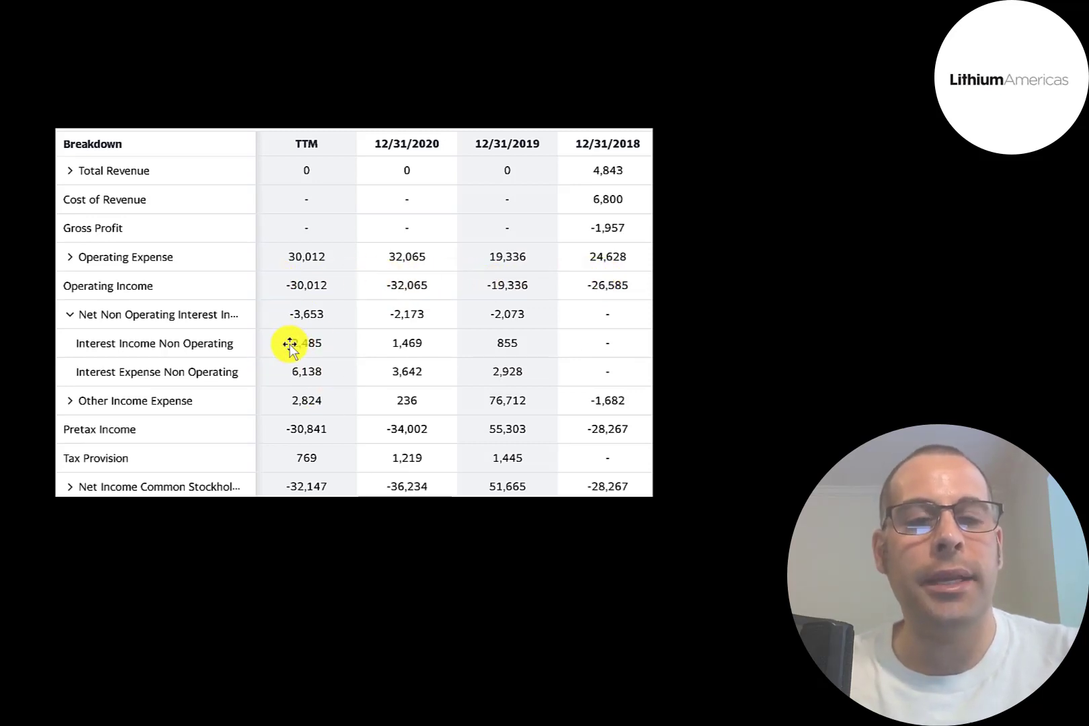
pyautogui.moveTo(298, 464)
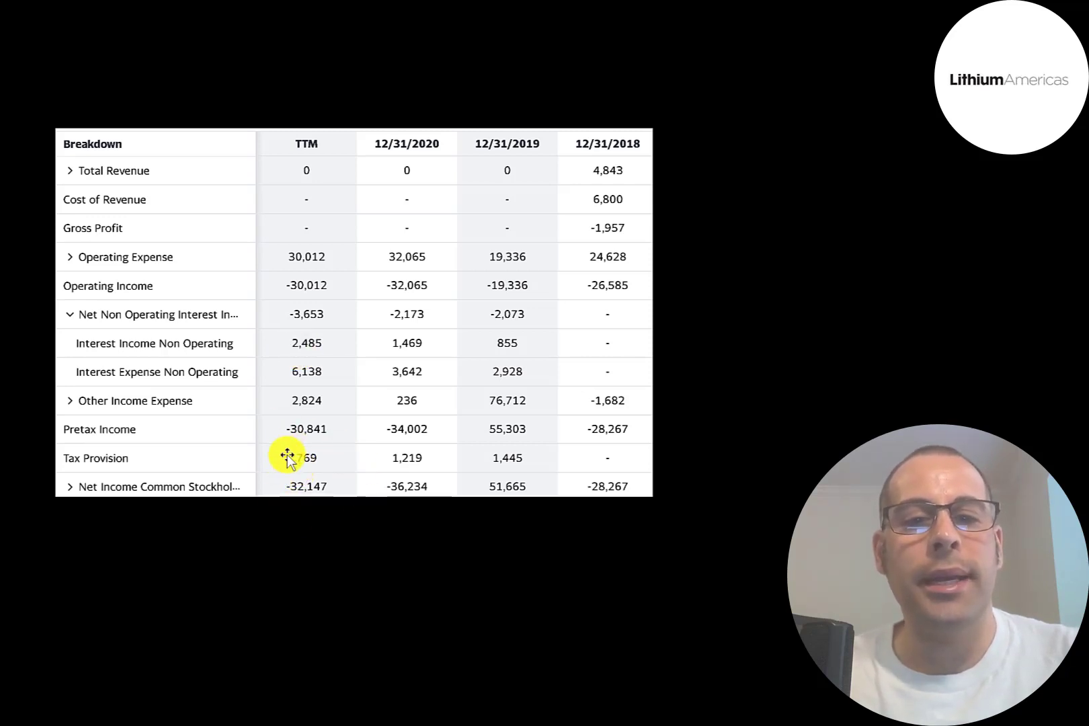
pyautogui.moveTo(501, 482)
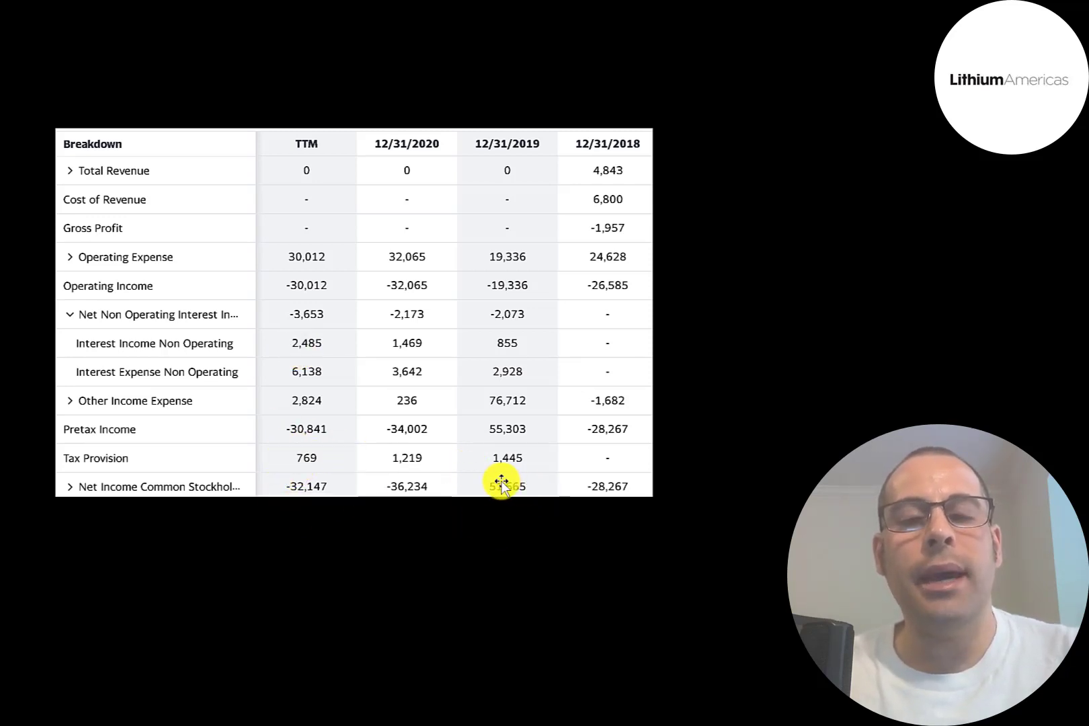
pyautogui.moveTo(483, 384)
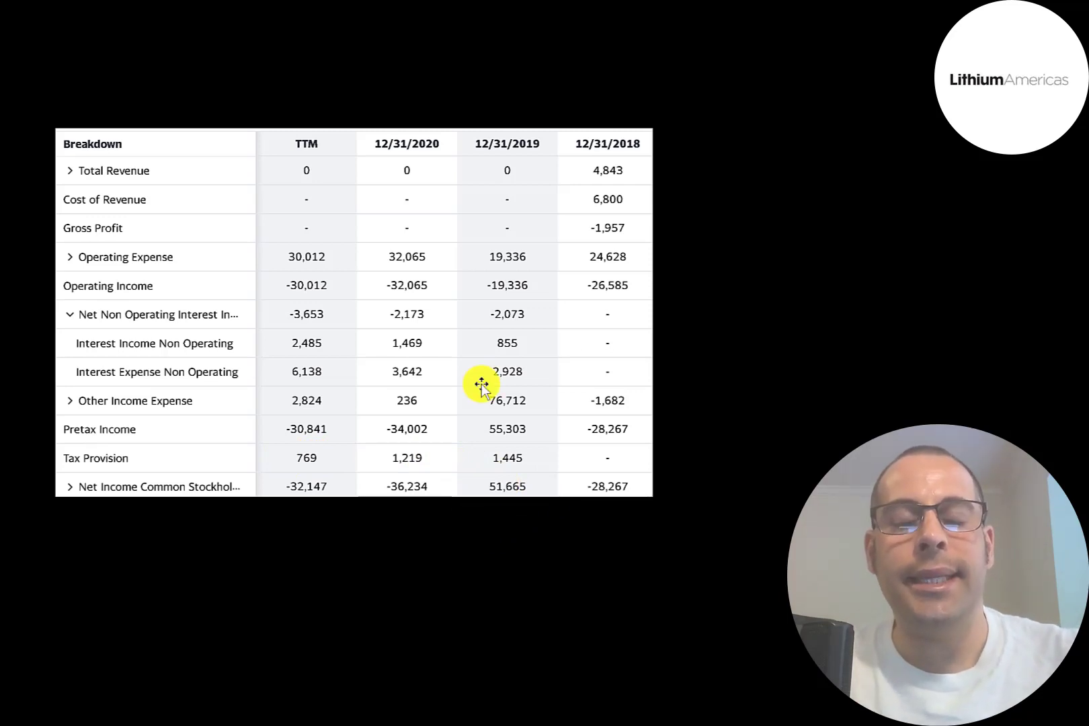
pyautogui.moveTo(273, 503)
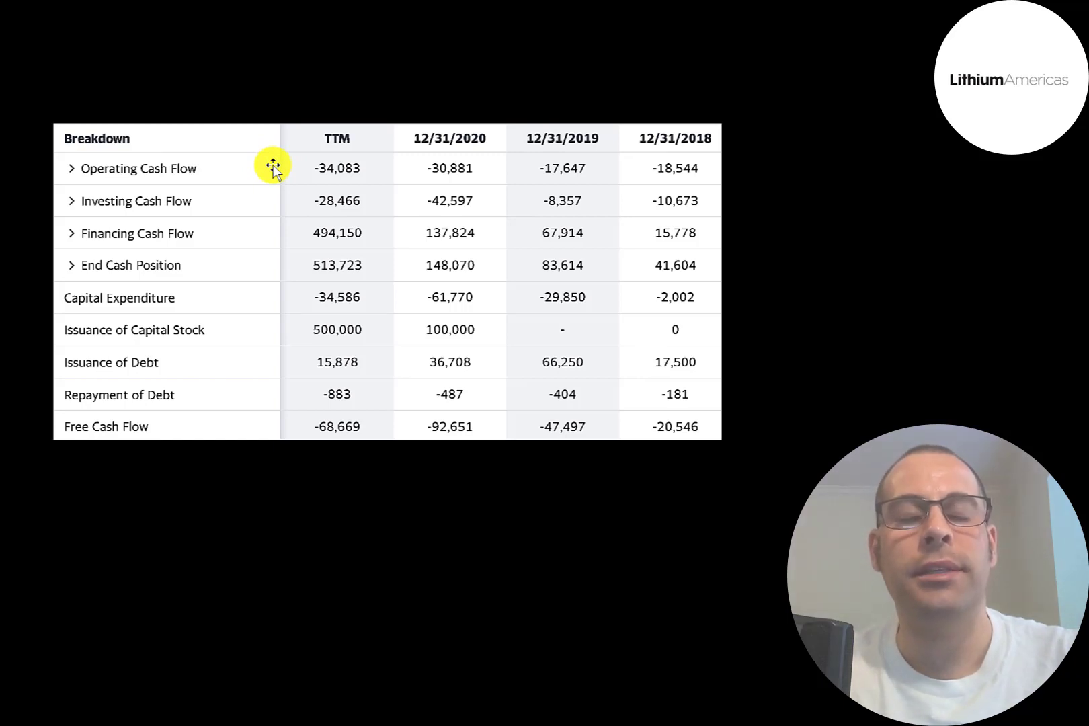
pyautogui.moveTo(257, 271)
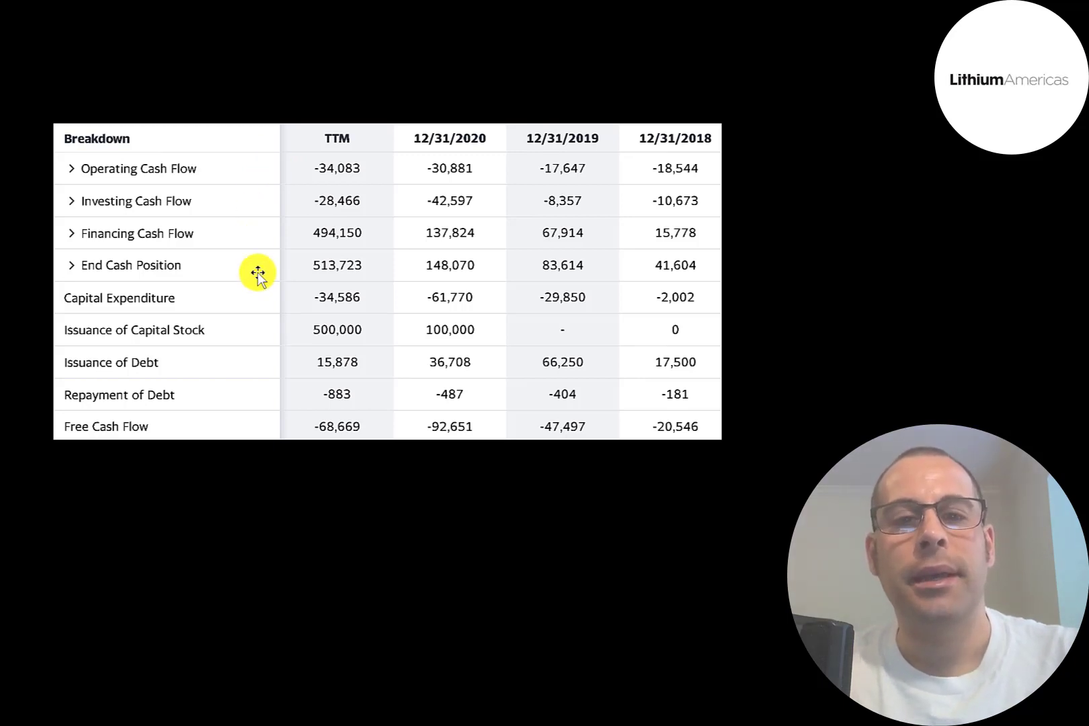
pyautogui.moveTo(285, 292)
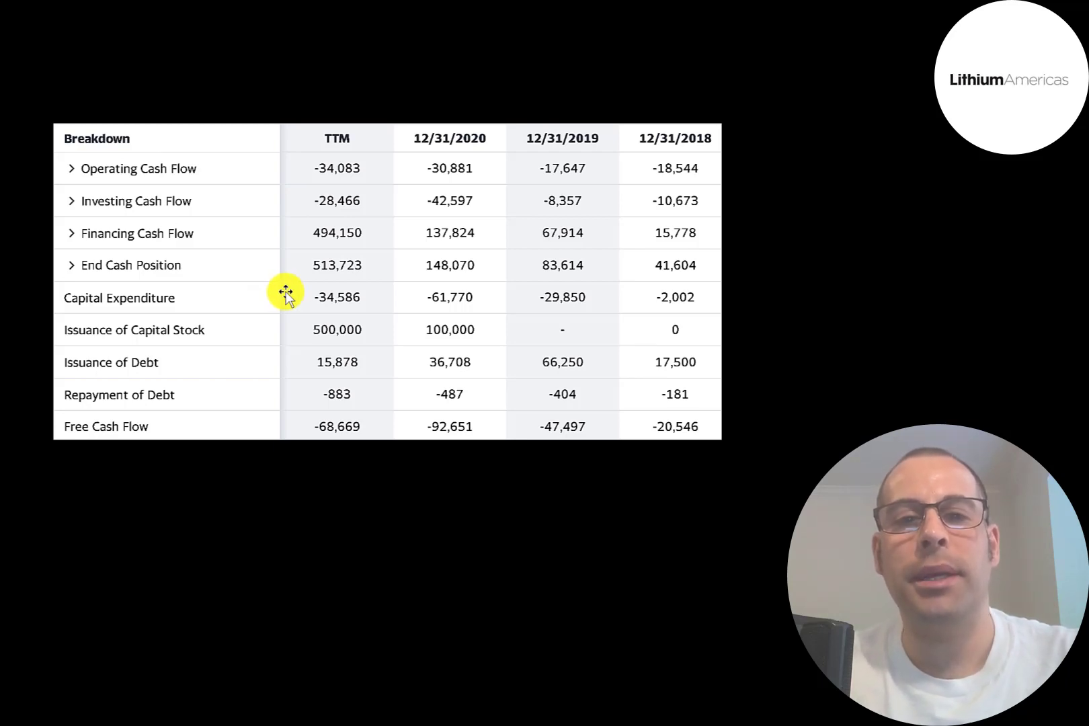
pyautogui.moveTo(464, 276)
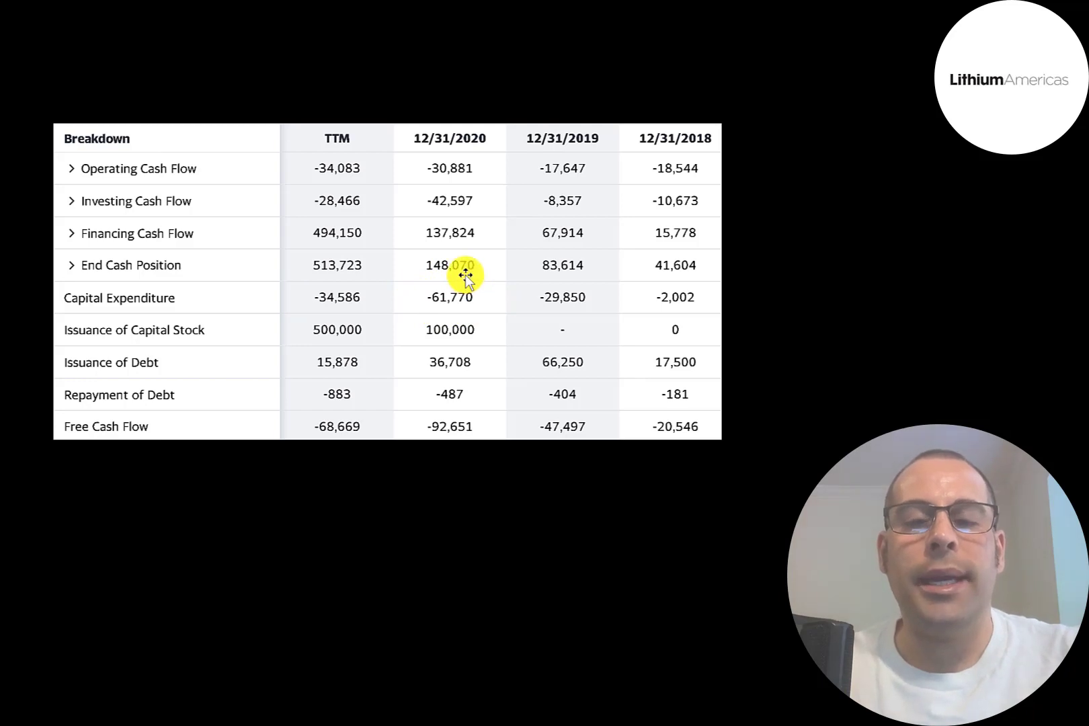
pyautogui.moveTo(620, 273)
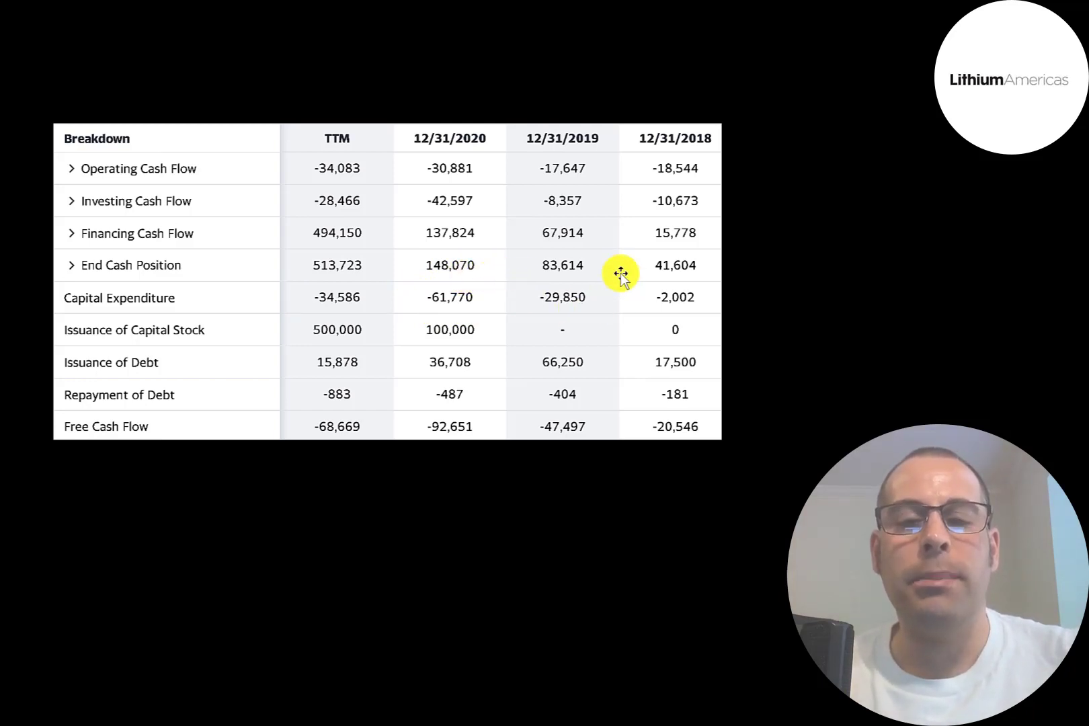
pyautogui.moveTo(344, 171)
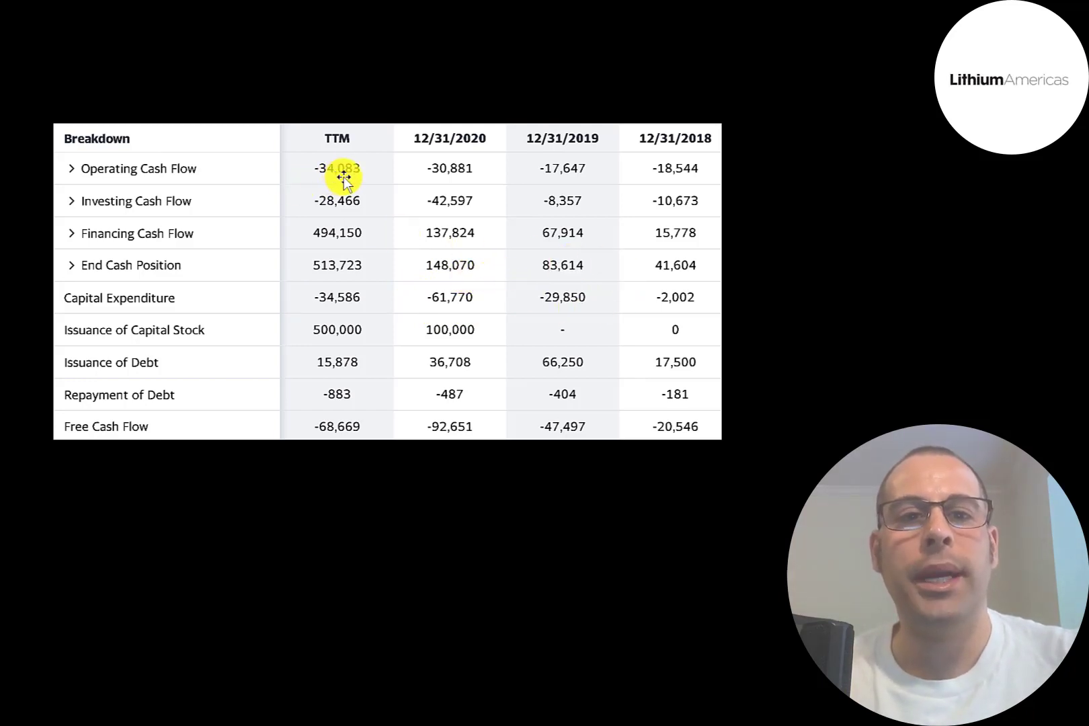
pyautogui.moveTo(327, 403)
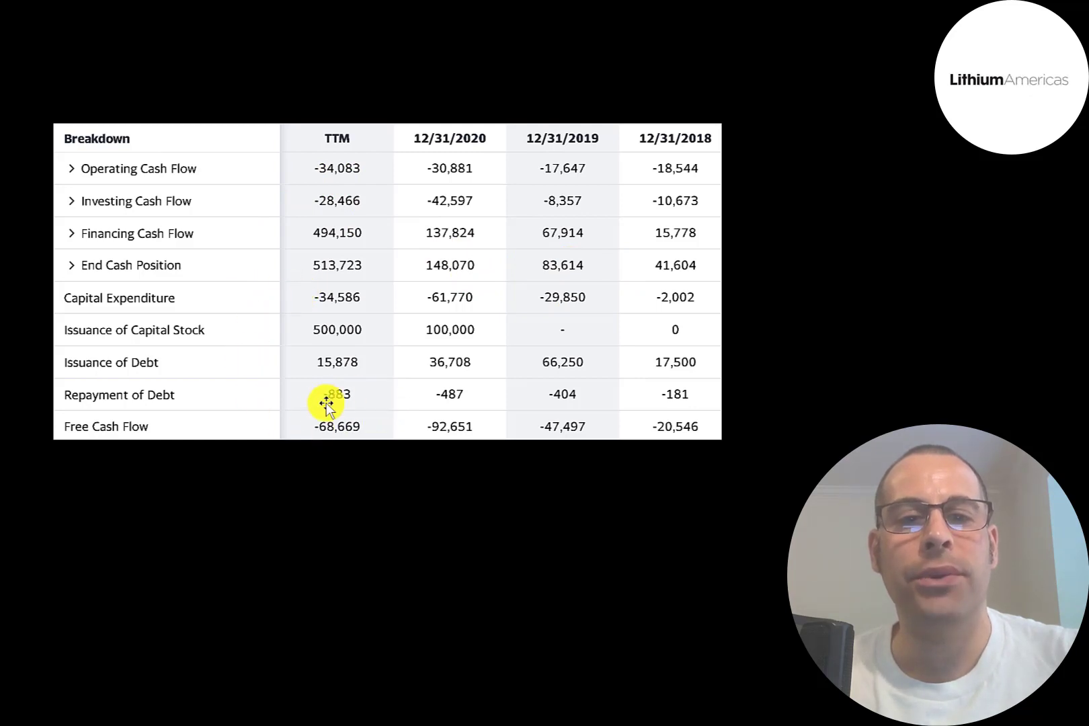
pyautogui.moveTo(564, 415)
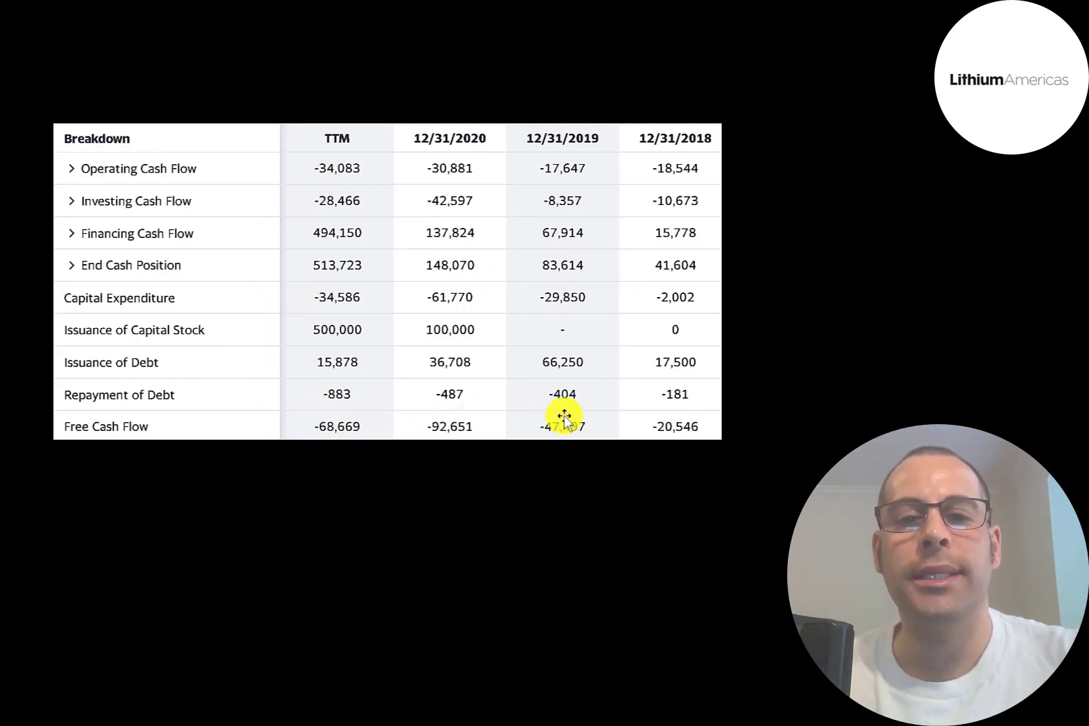
pyautogui.moveTo(644, 362)
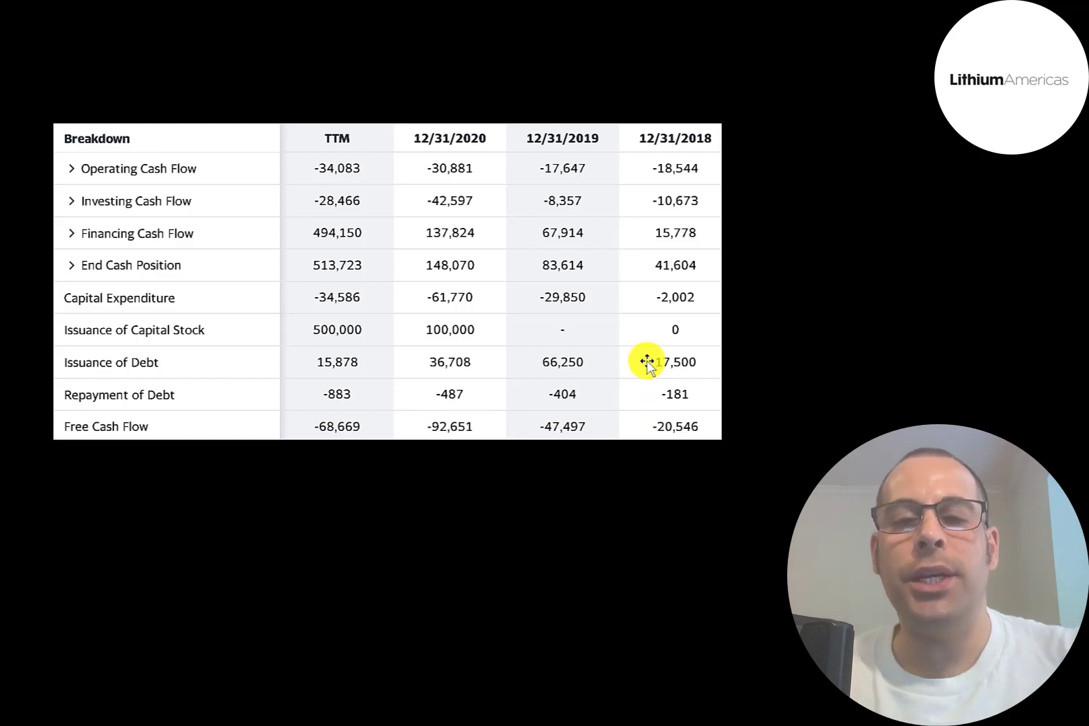
pyautogui.moveTo(687, 366)
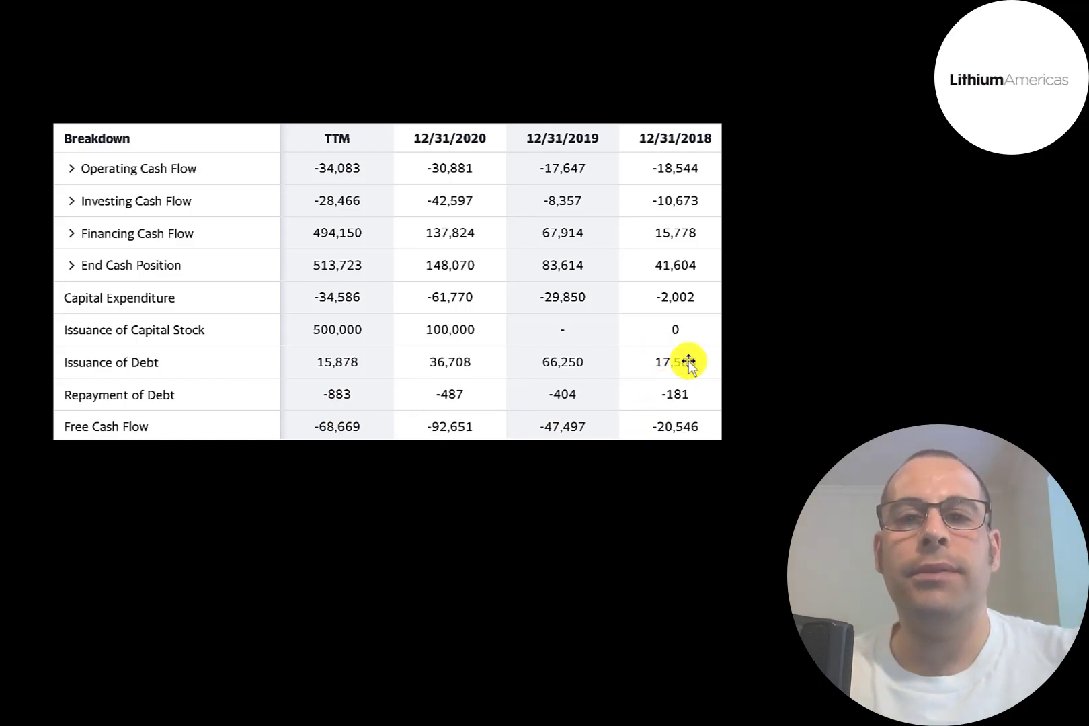
pyautogui.moveTo(529, 351)
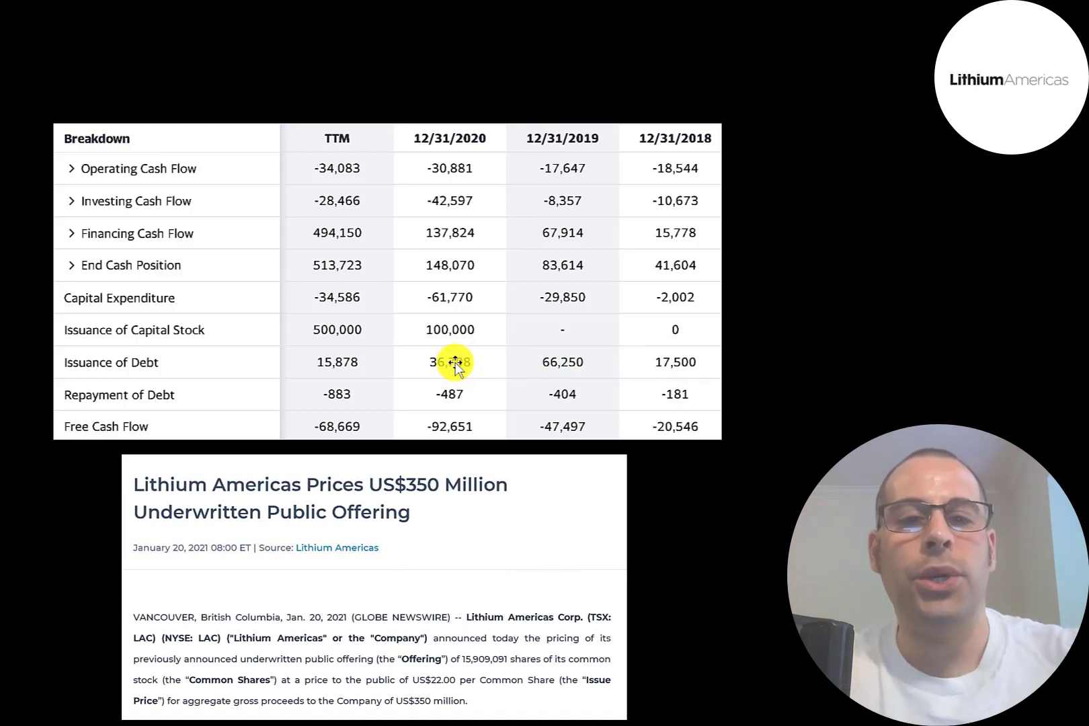
pyautogui.moveTo(382, 323)
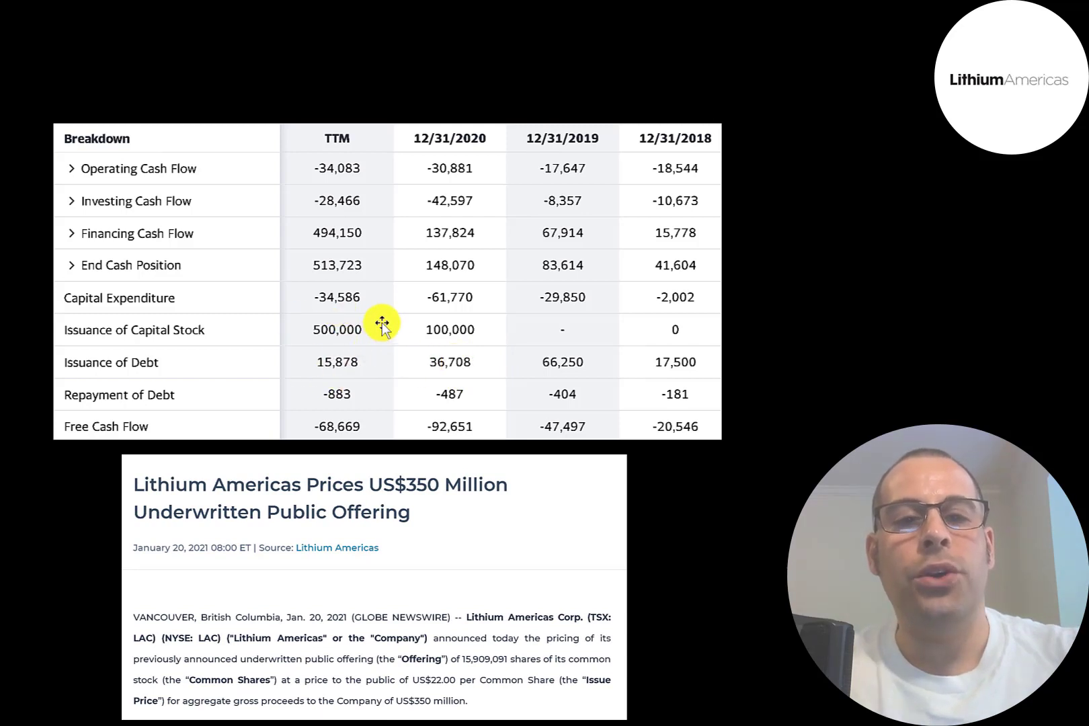
pyautogui.moveTo(310, 291)
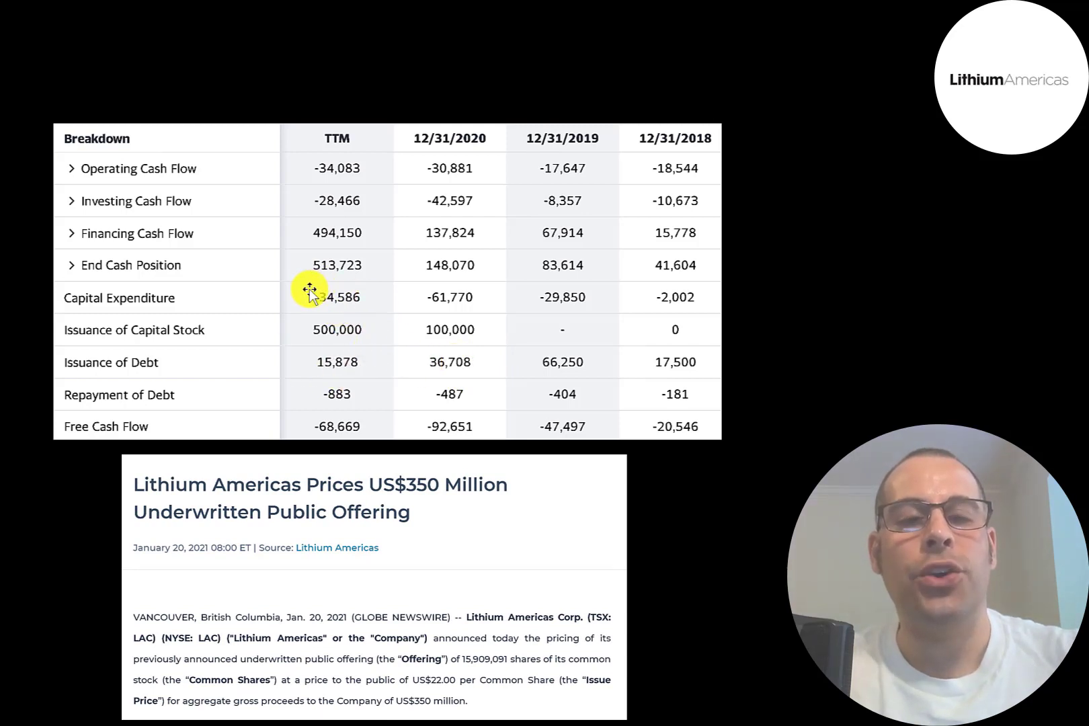
pyautogui.moveTo(275, 327)
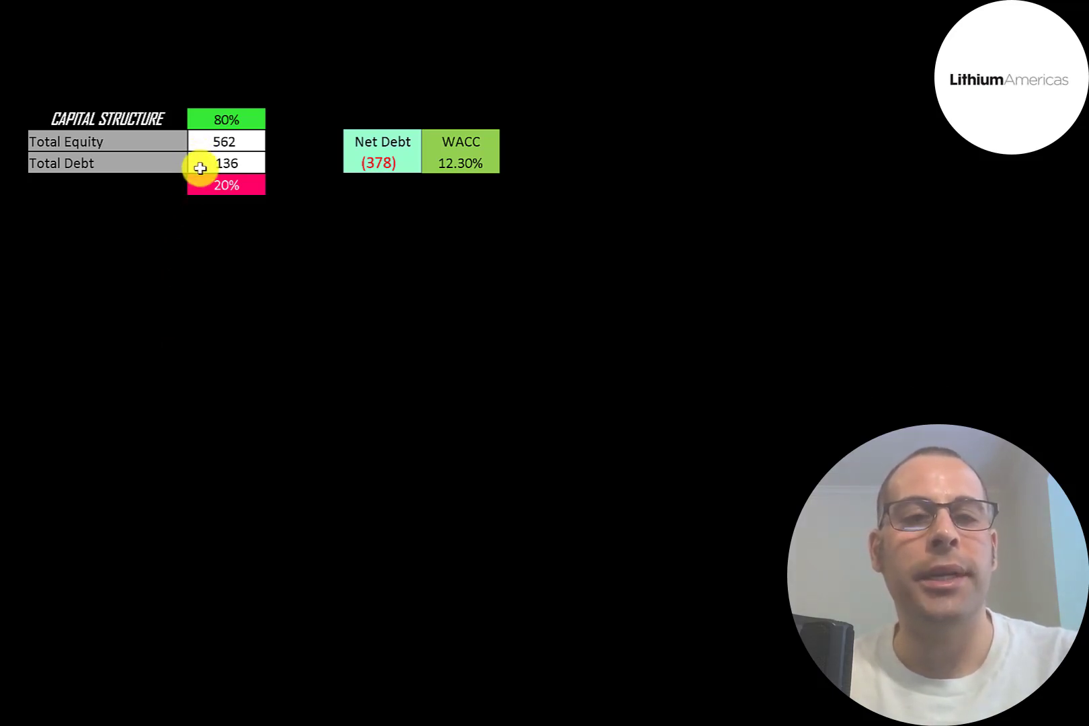
pyautogui.moveTo(203, 132)
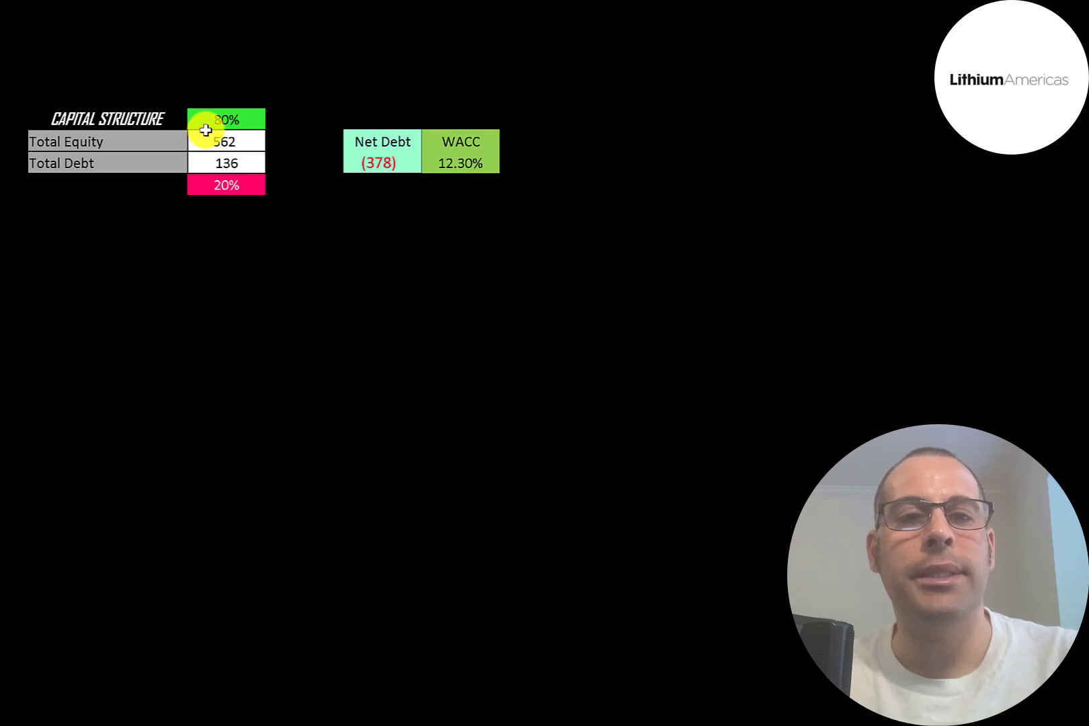
pyautogui.moveTo(379, 163)
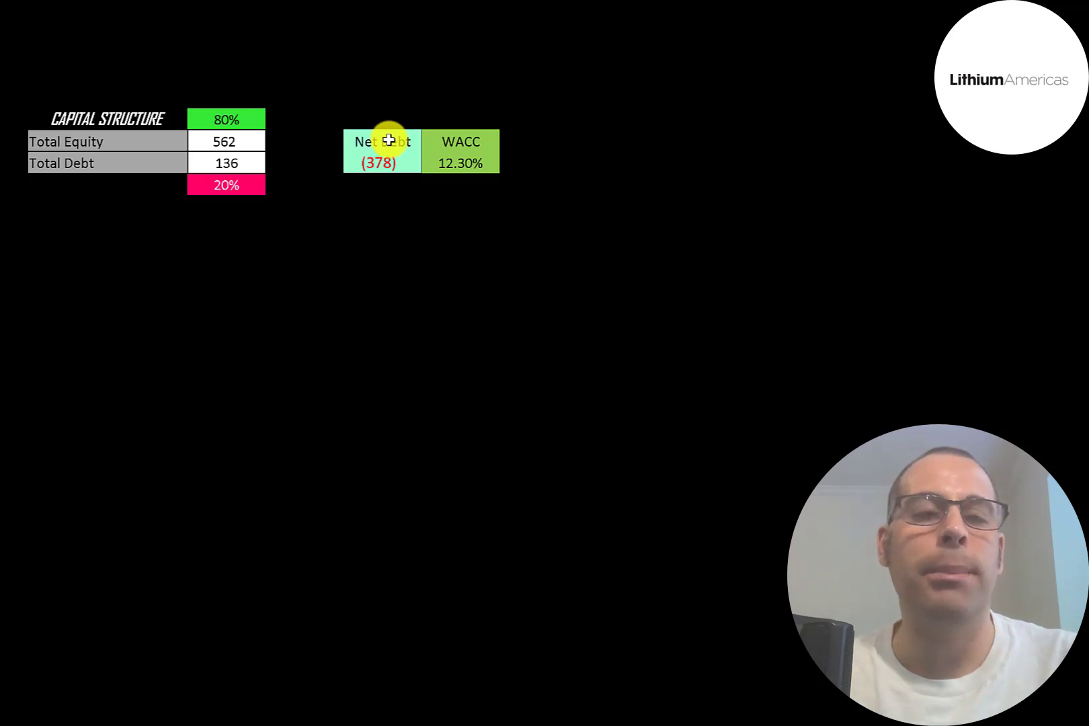
pyautogui.moveTo(196, 142)
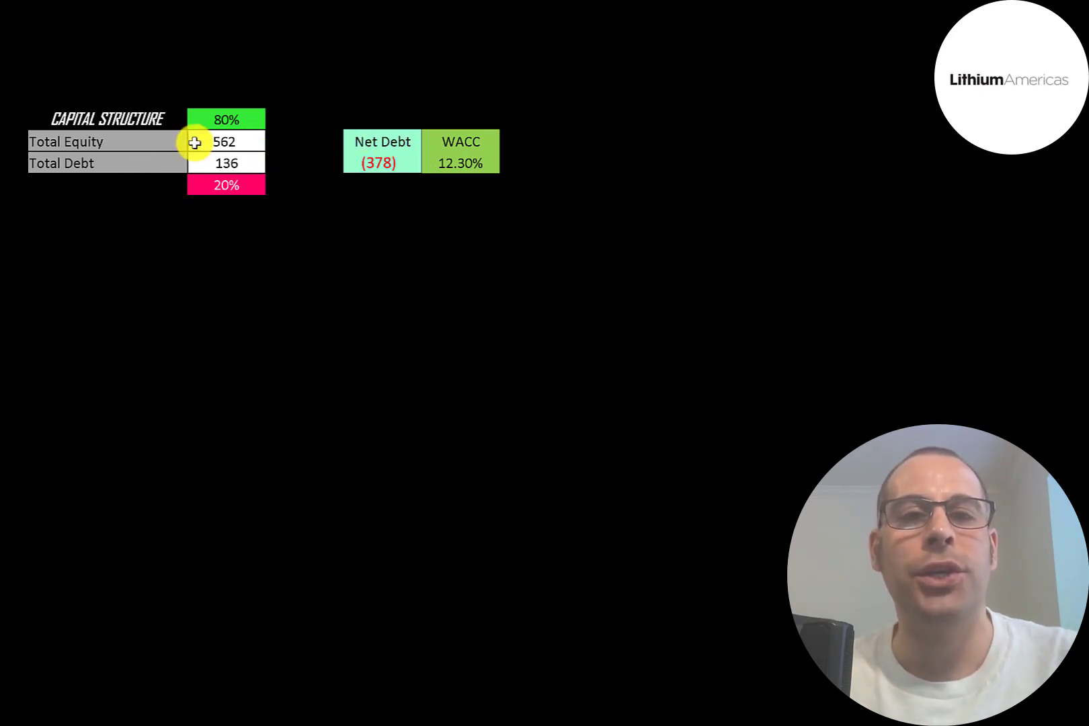
pyautogui.moveTo(336, 144)
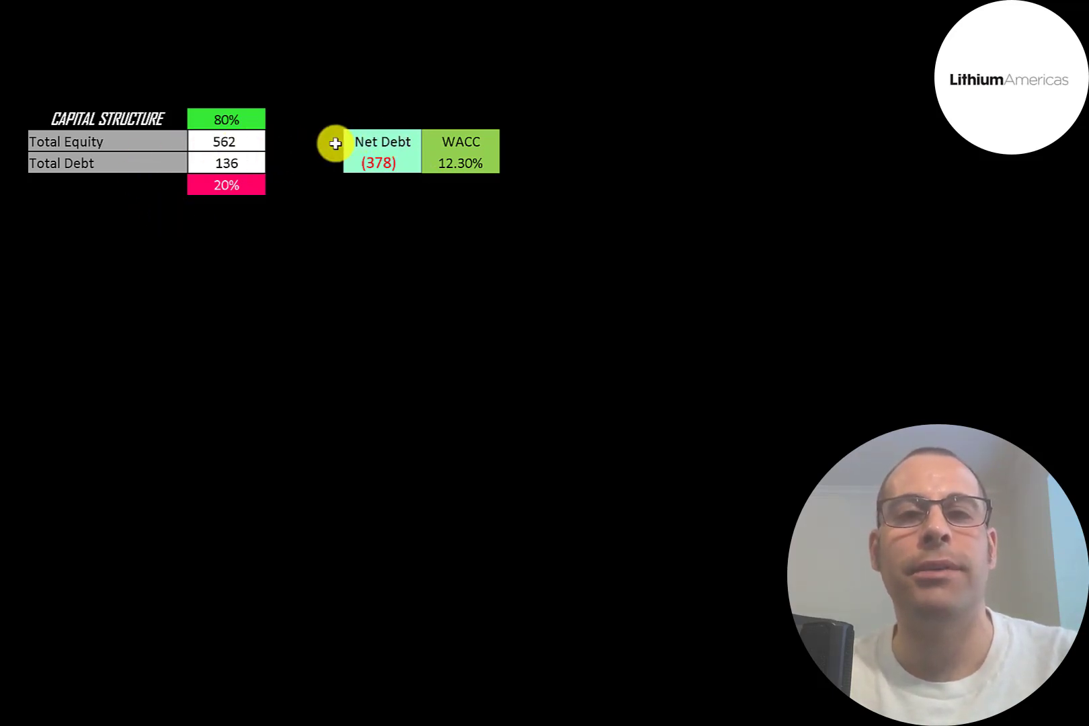
pyautogui.moveTo(475, 130)
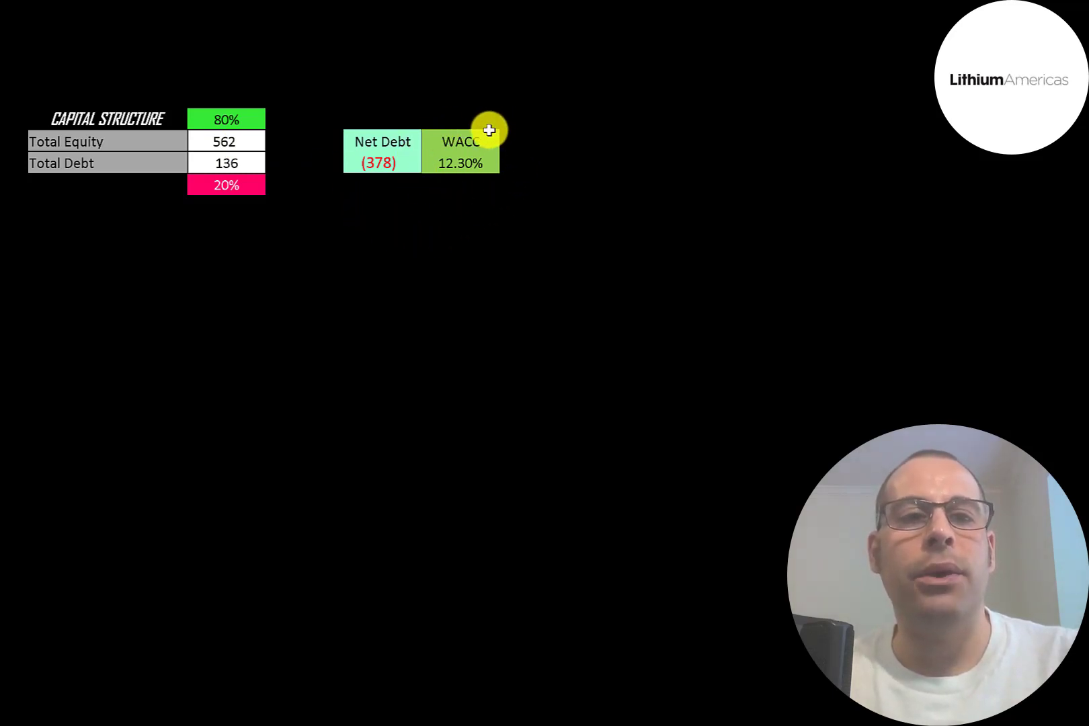
pyautogui.moveTo(506, 151)
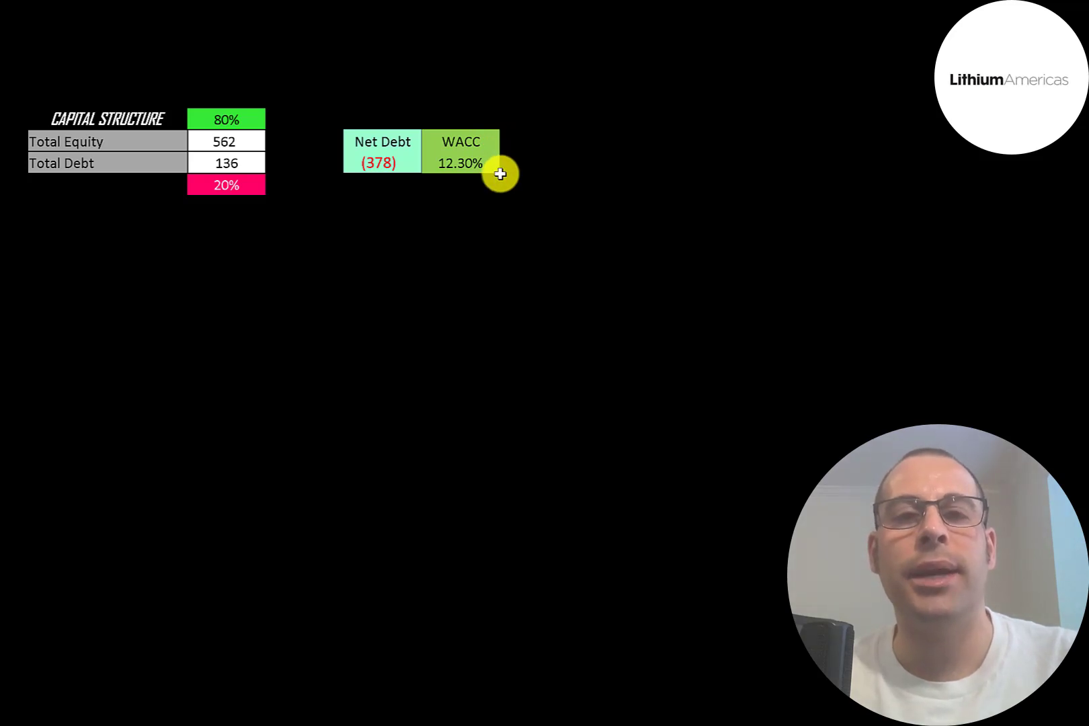
pyautogui.moveTo(350, 186)
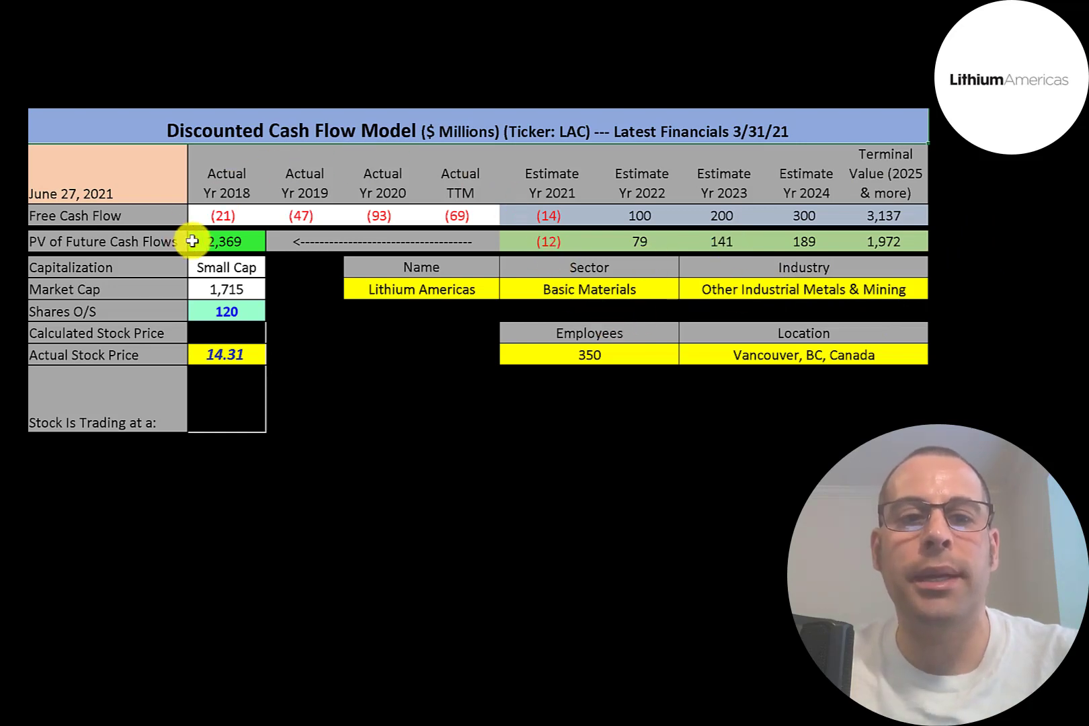
pyautogui.moveTo(199, 312)
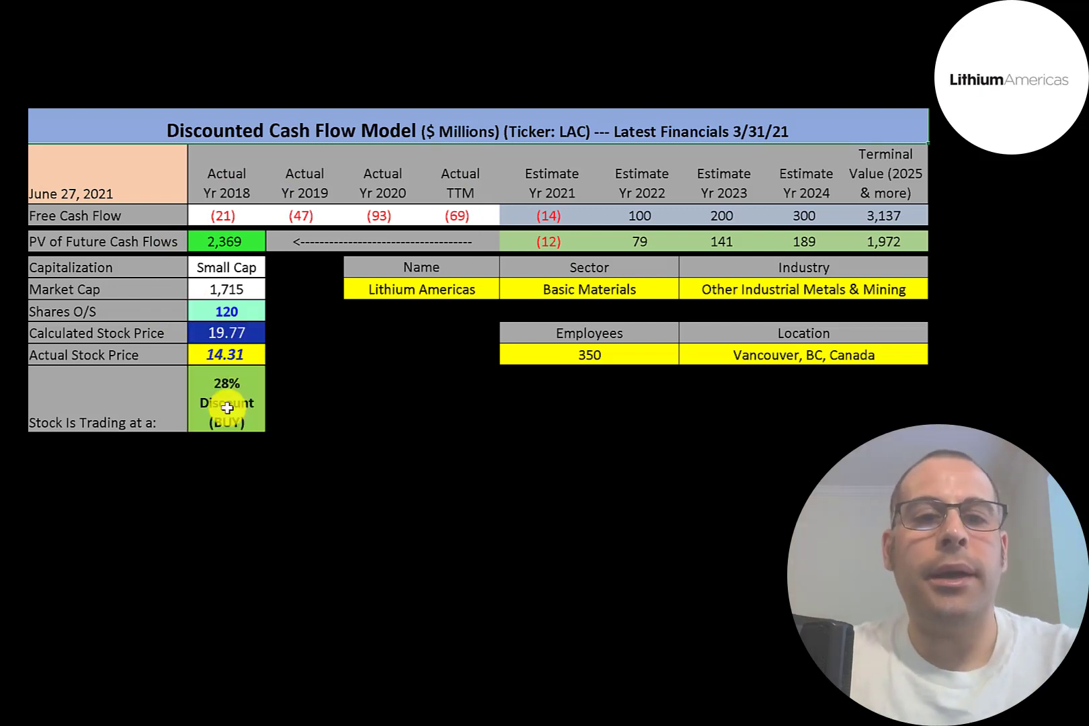
pyautogui.moveTo(296, 340)
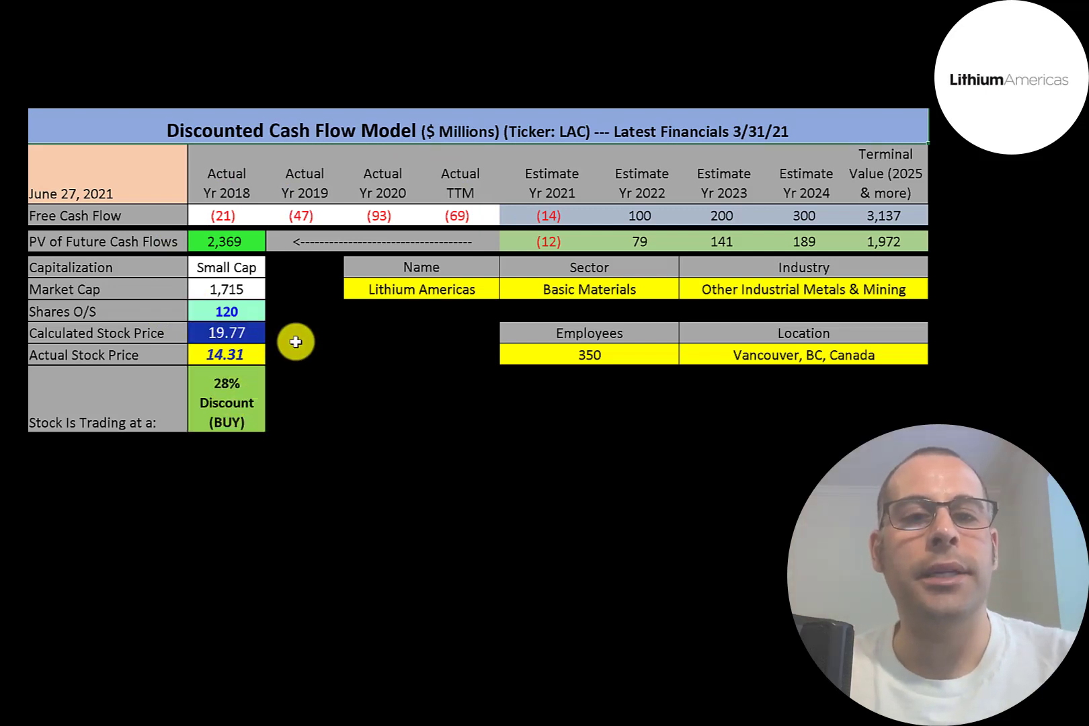
pyautogui.moveTo(247, 438)
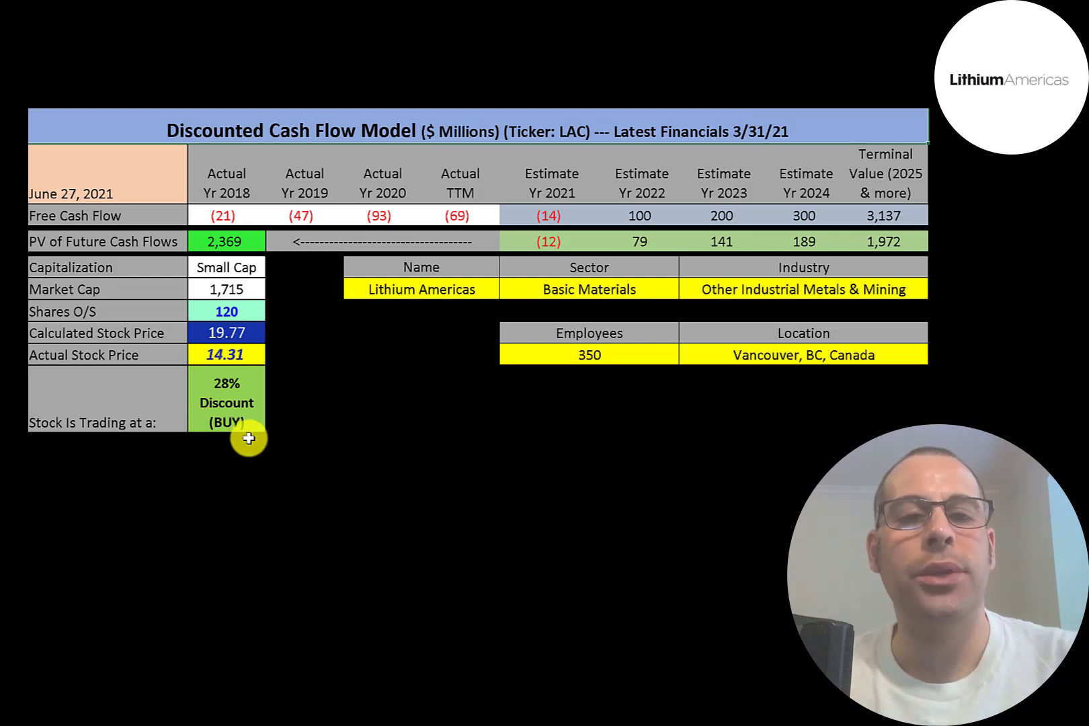
pyautogui.moveTo(248, 356)
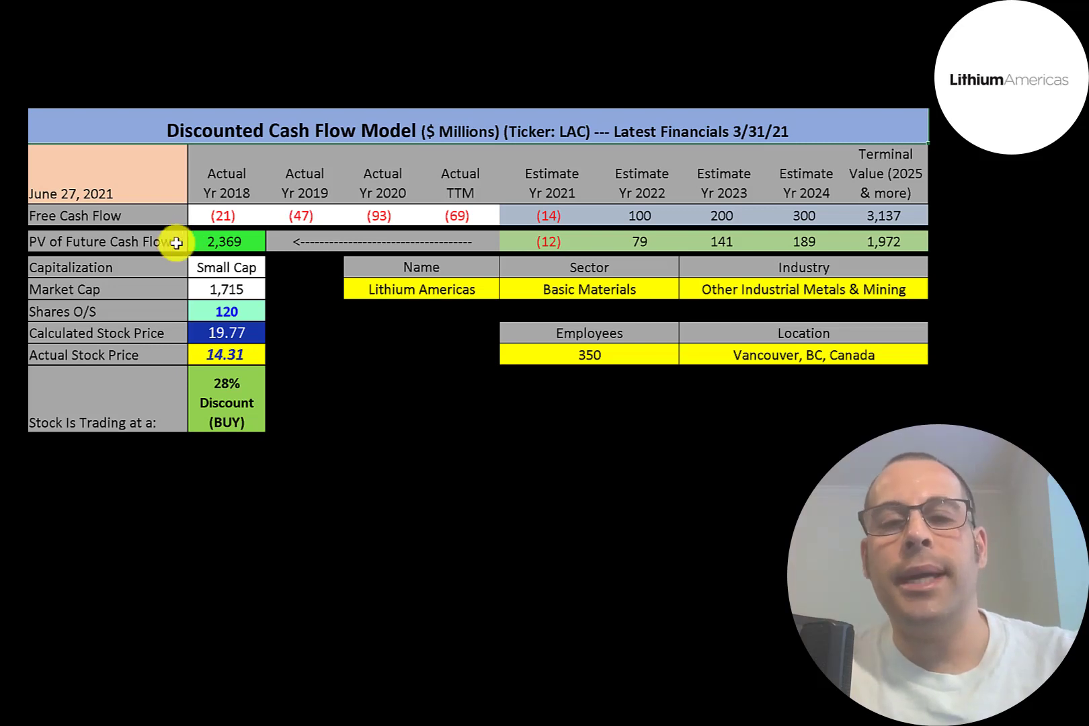
pyautogui.moveTo(202, 332)
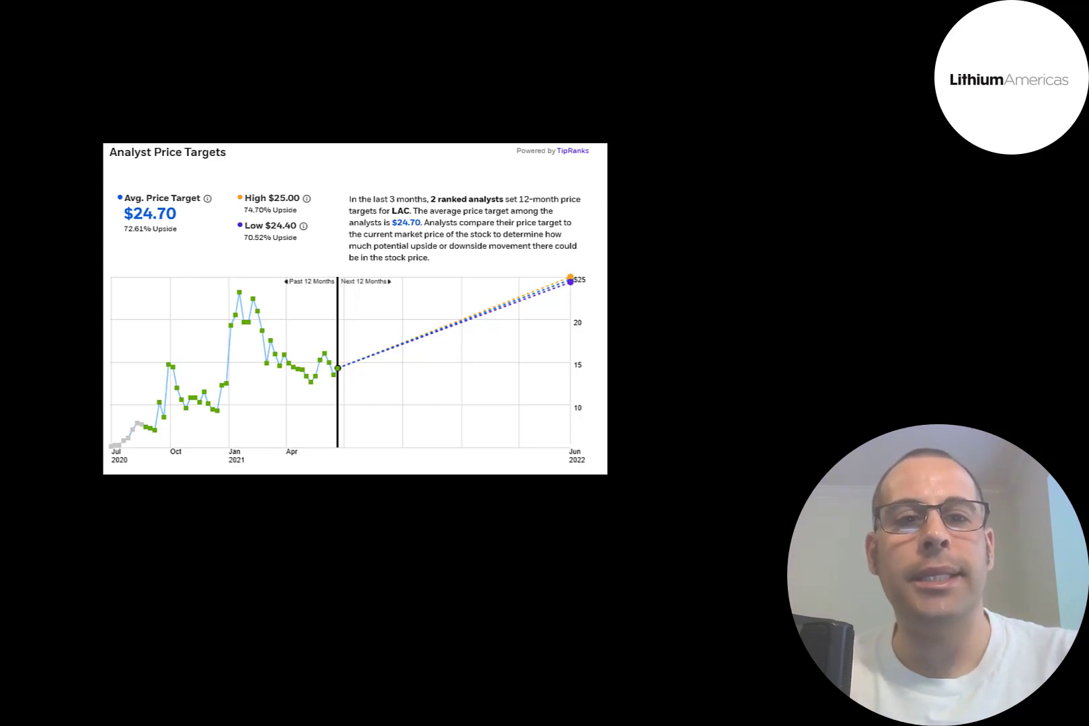
# Advance the slide to reveal the 19.77 calculated price, 28% discount BUY, then analyst targets
pyautogui.click(436, 233)
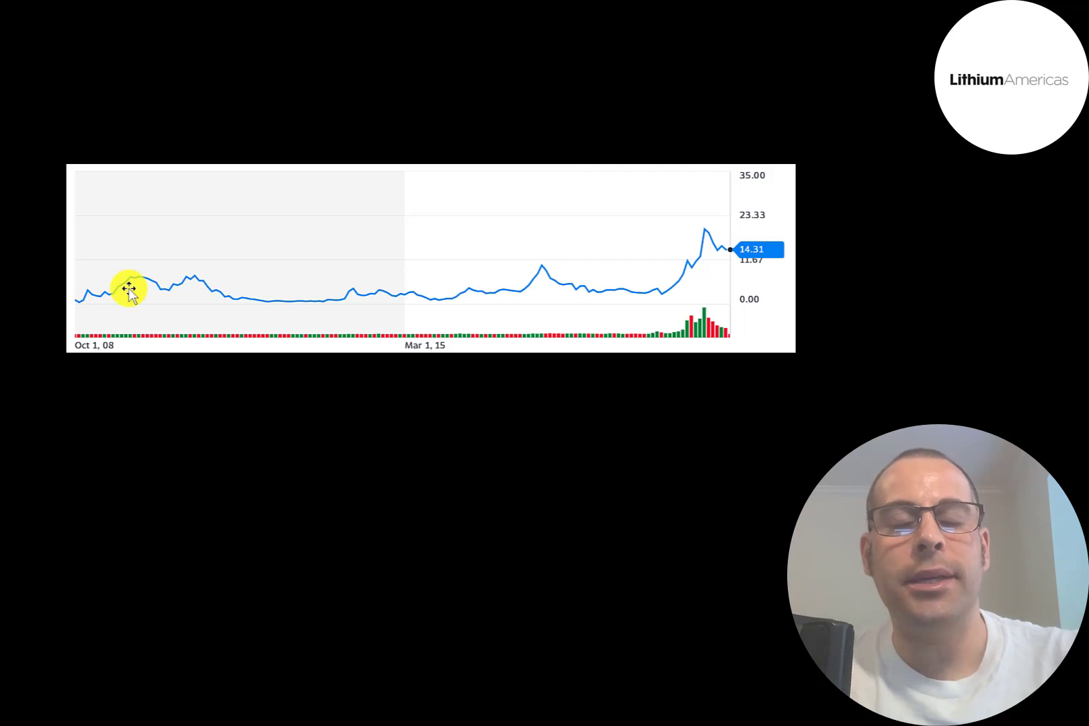
pyautogui.moveTo(667, 287)
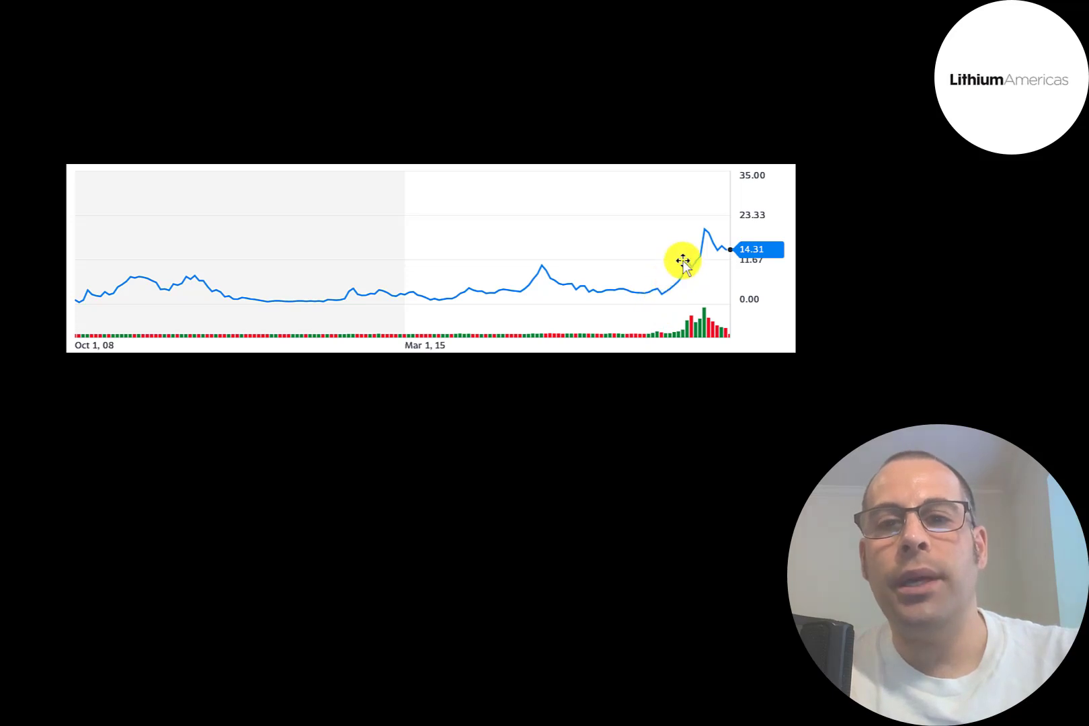
pyautogui.moveTo(703, 233)
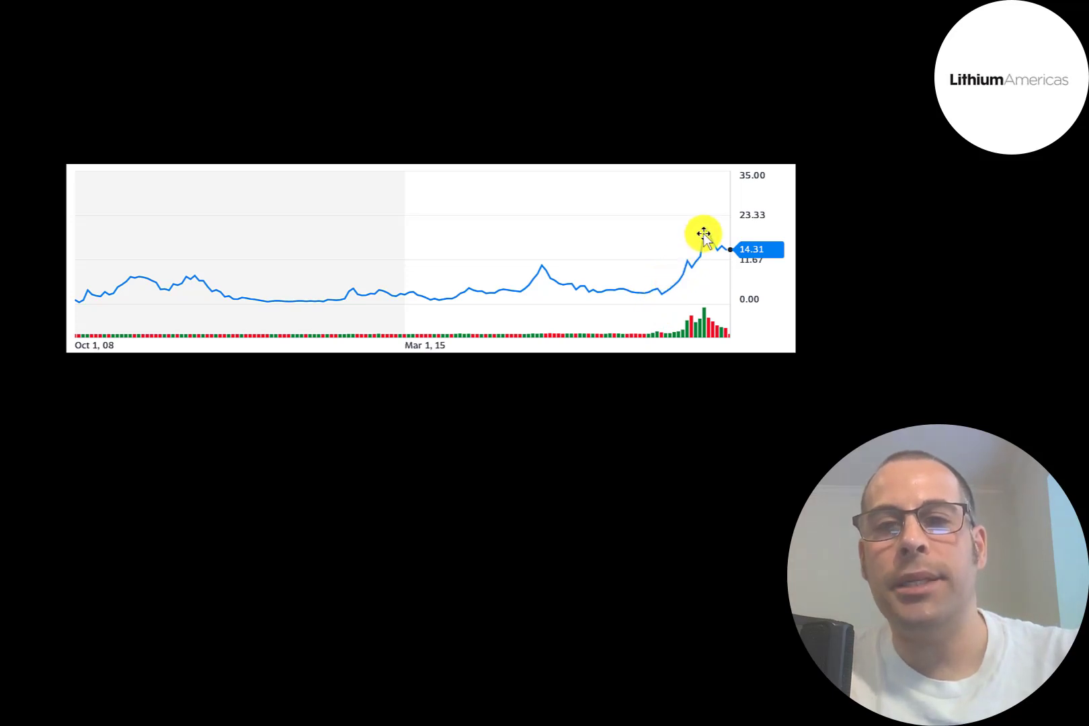
pyautogui.moveTo(596, 402)
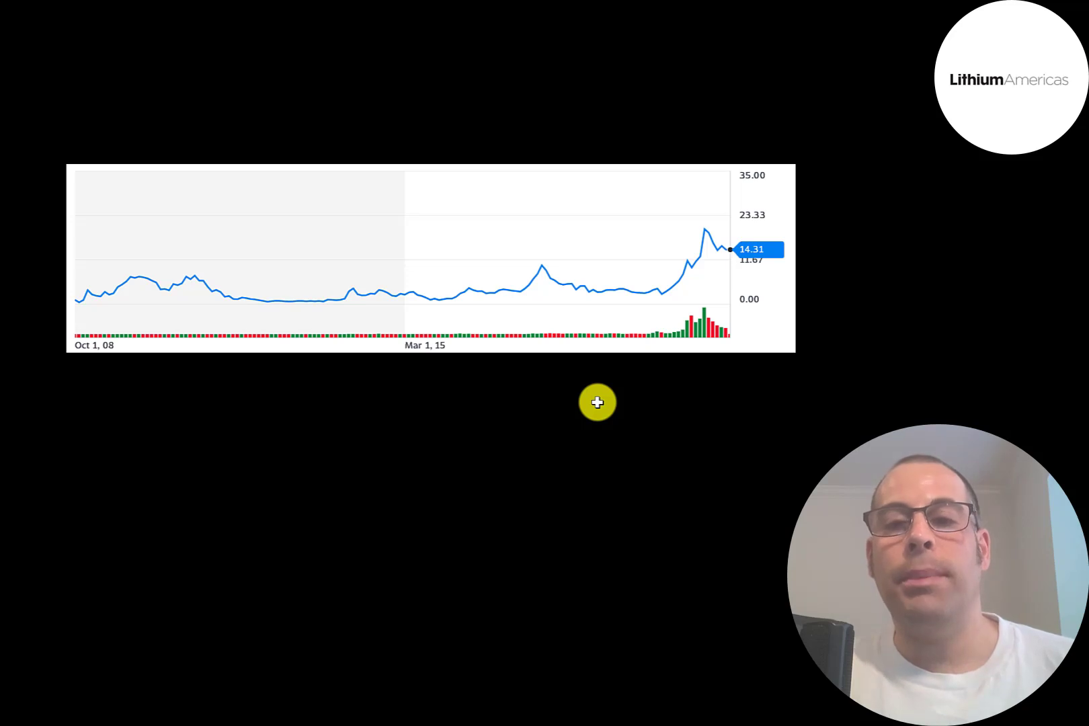
pyautogui.moveTo(703, 226)
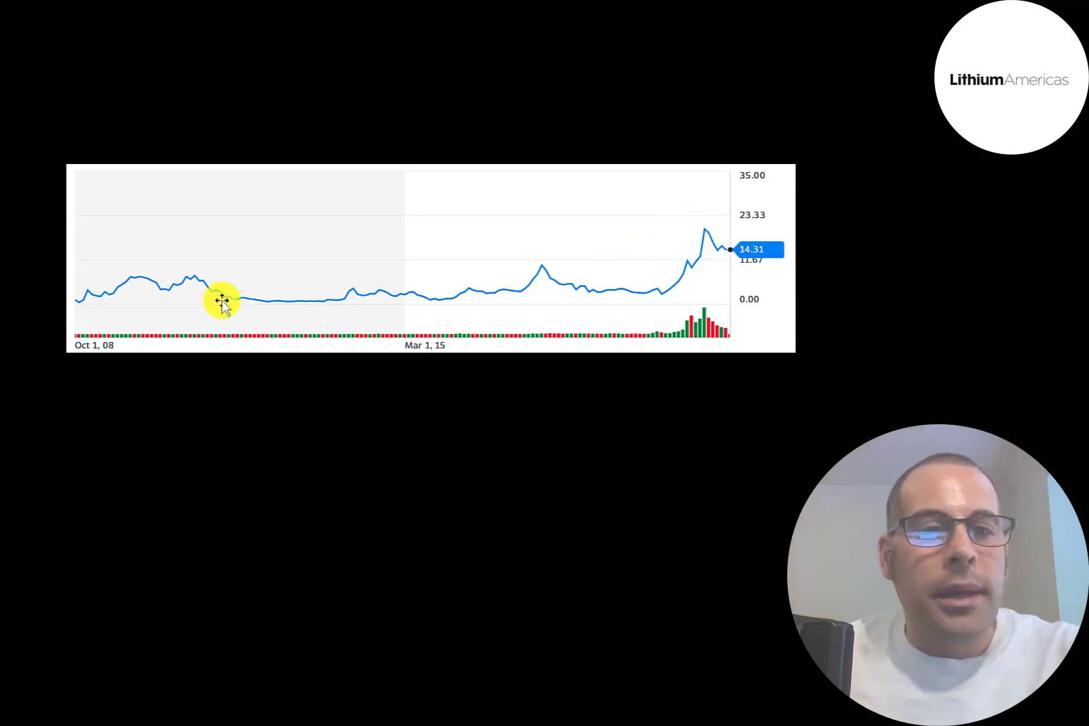
pyautogui.moveTo(338, 302)
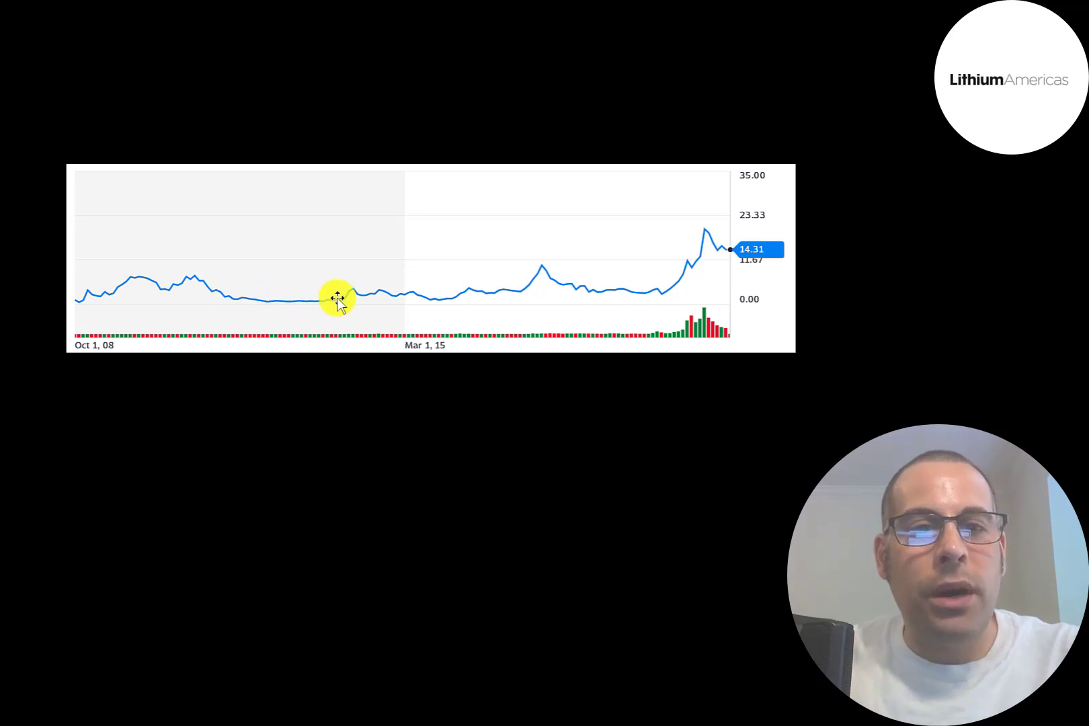
pyautogui.moveTo(346, 300)
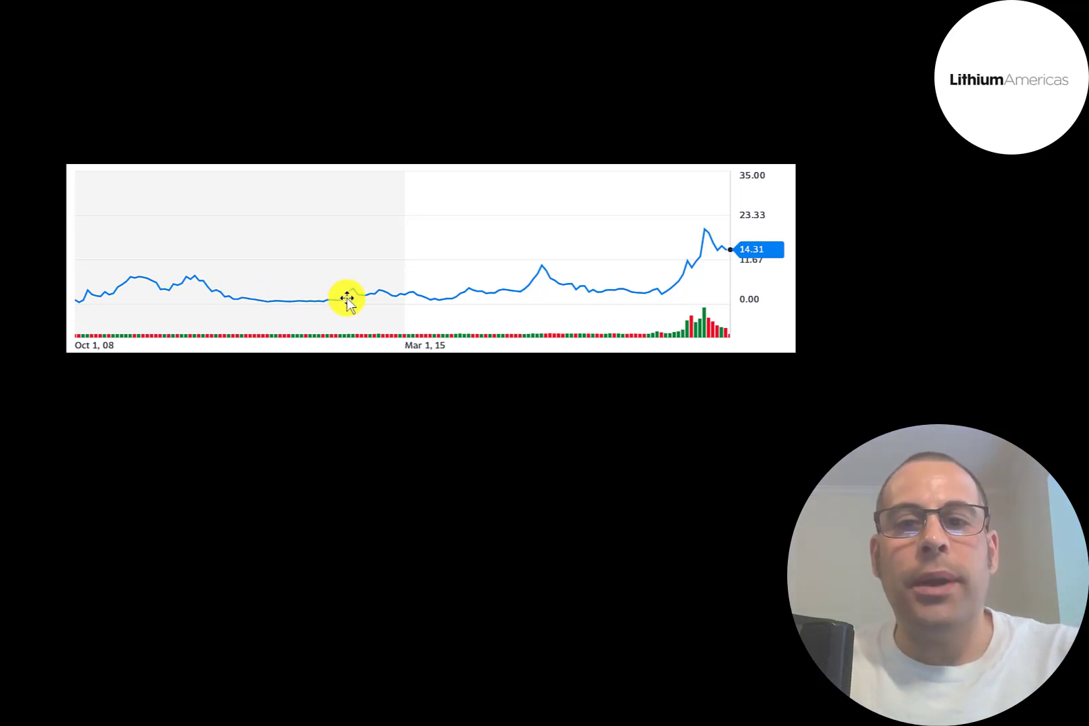
pyautogui.moveTo(332, 277)
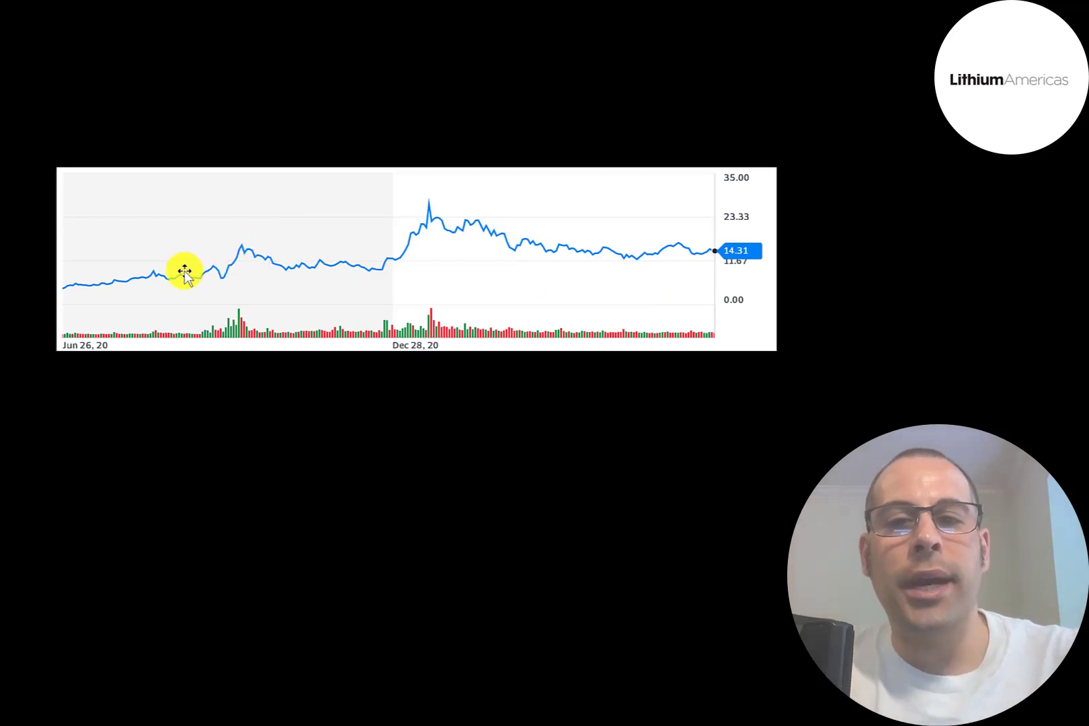
pyautogui.moveTo(72, 288)
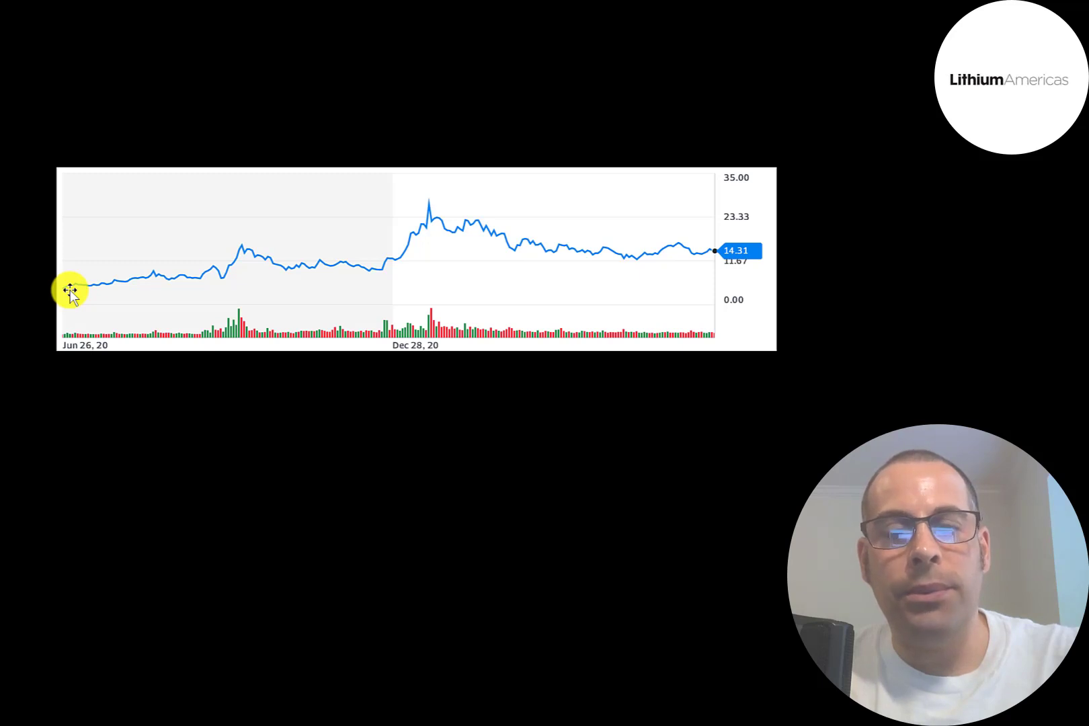
pyautogui.moveTo(356, 286)
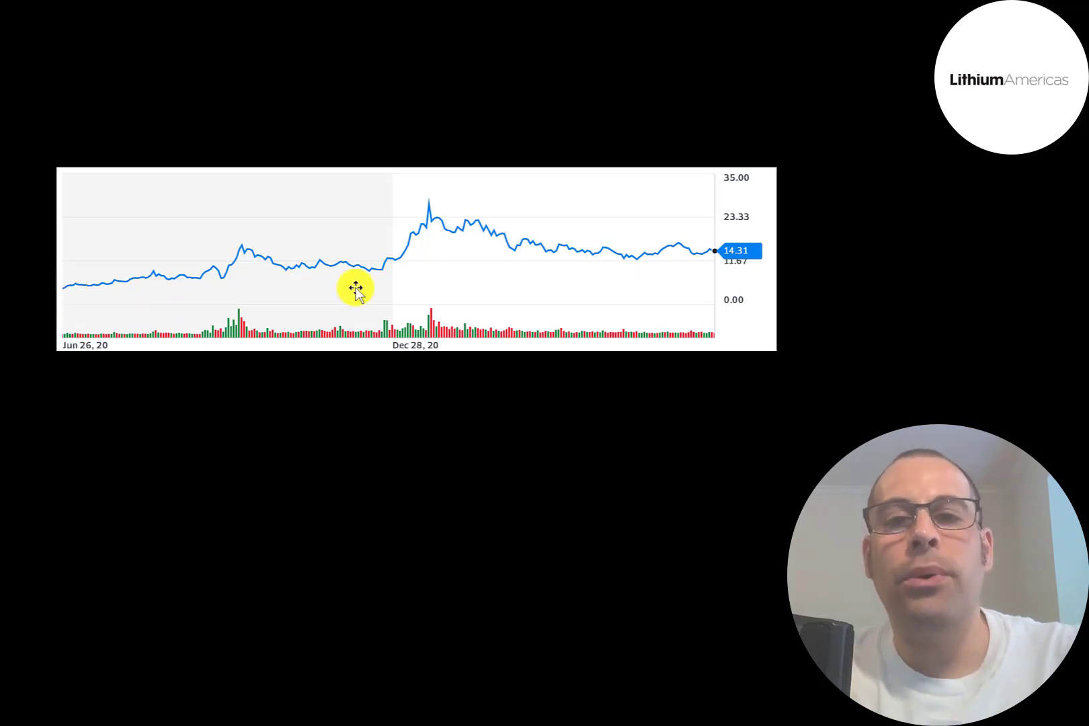
pyautogui.moveTo(53, 300)
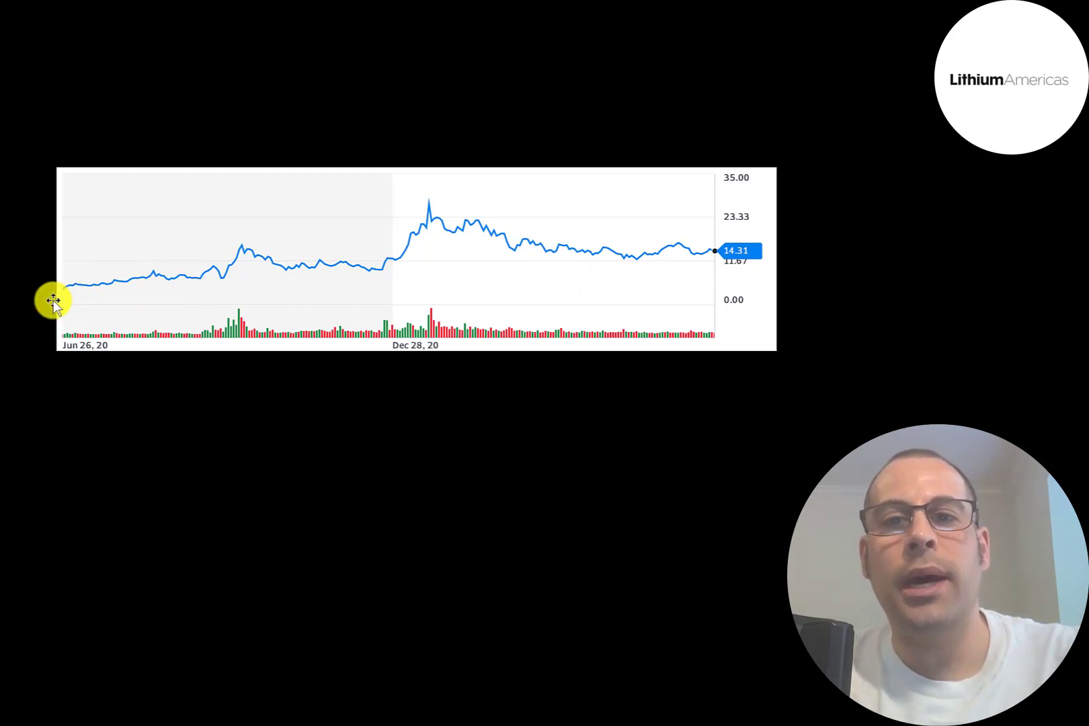
pyautogui.moveTo(425, 197)
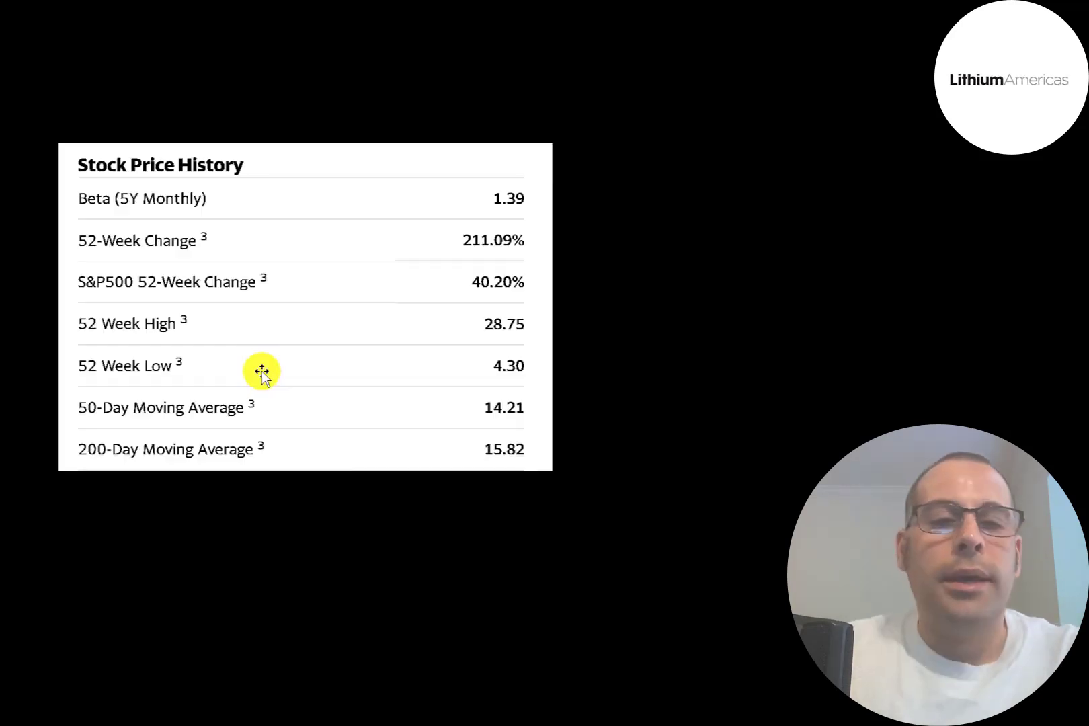
pyautogui.moveTo(412, 214)
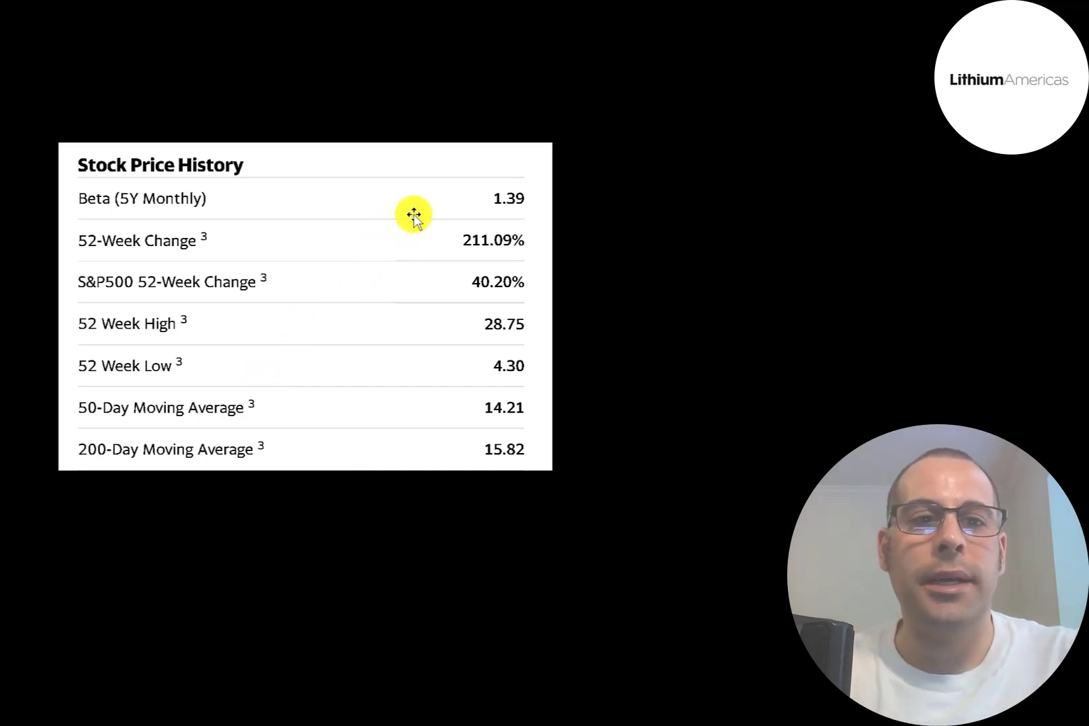
pyautogui.moveTo(440, 208)
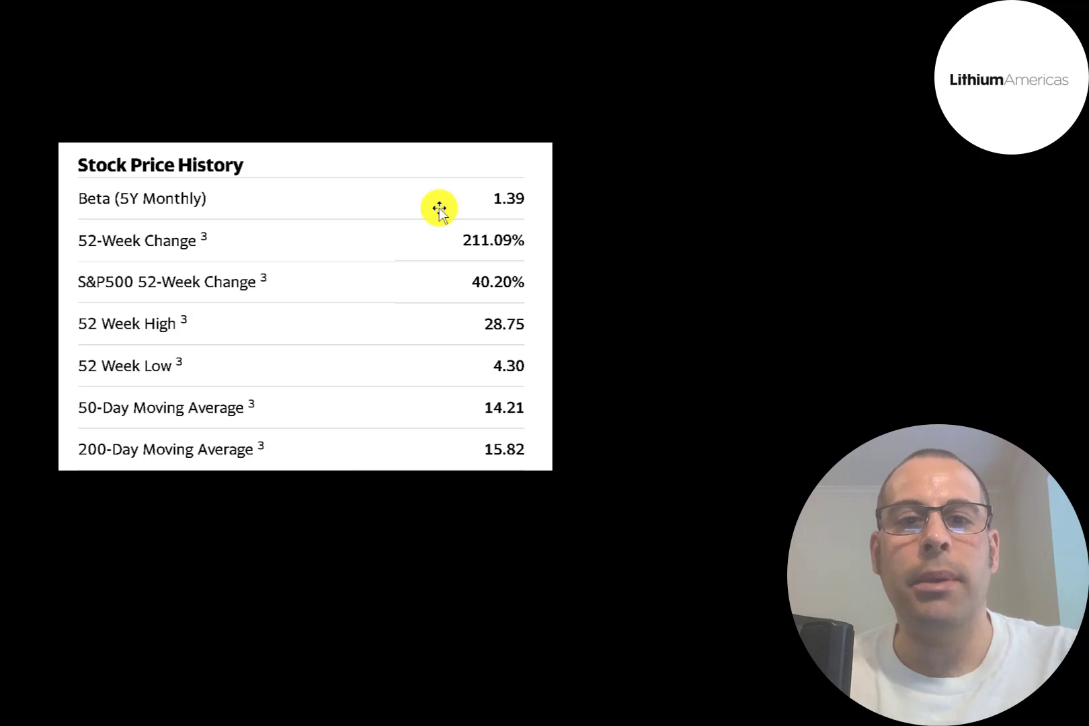
pyautogui.moveTo(437, 235)
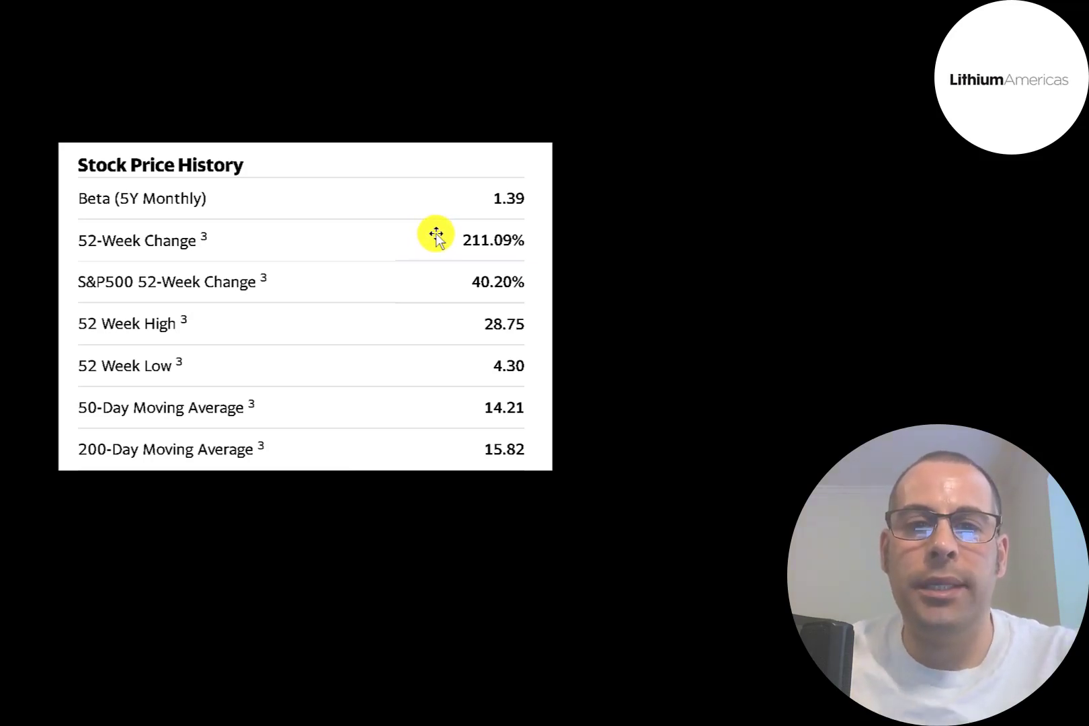
pyautogui.moveTo(409, 287)
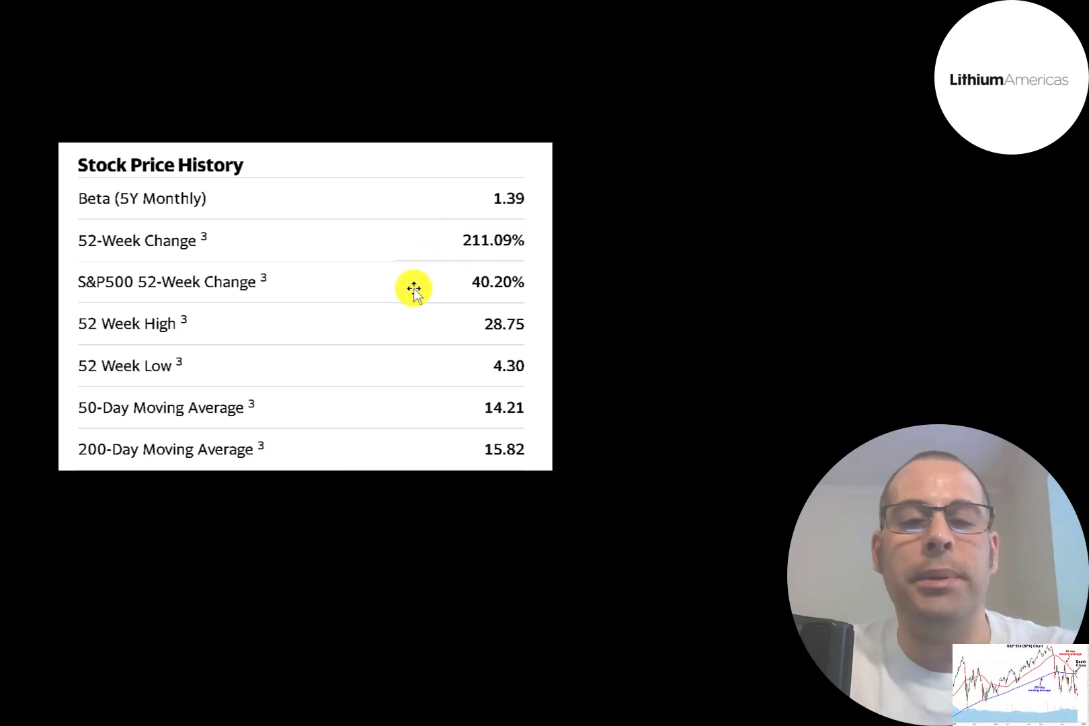
pyautogui.moveTo(481, 366)
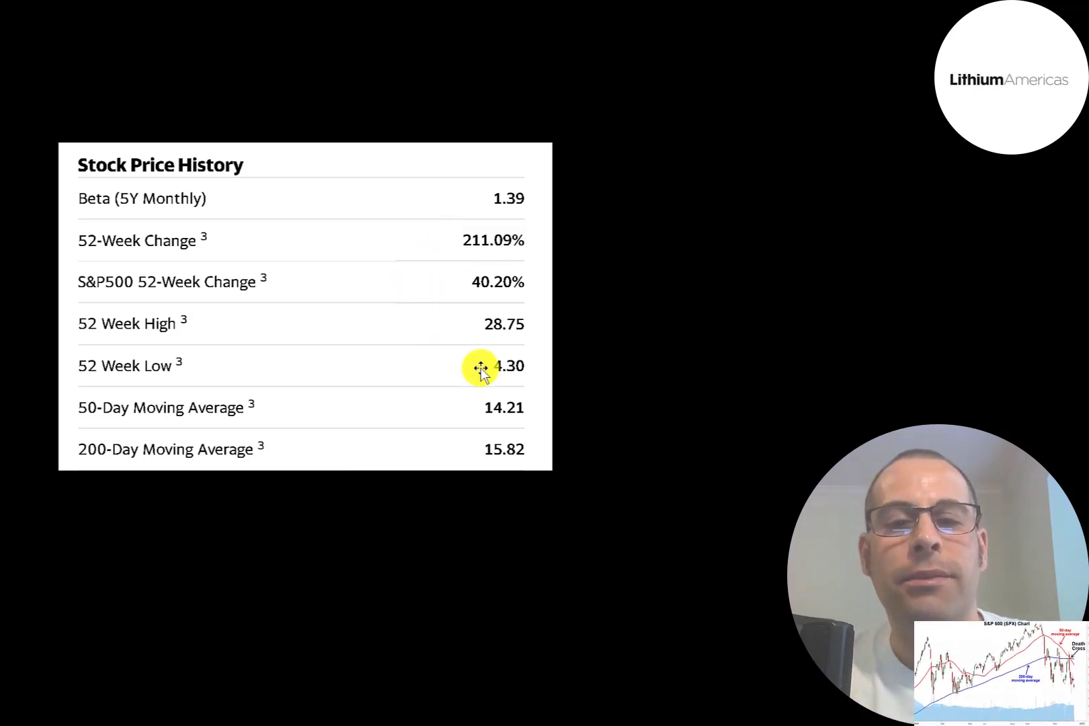
pyautogui.moveTo(481, 326)
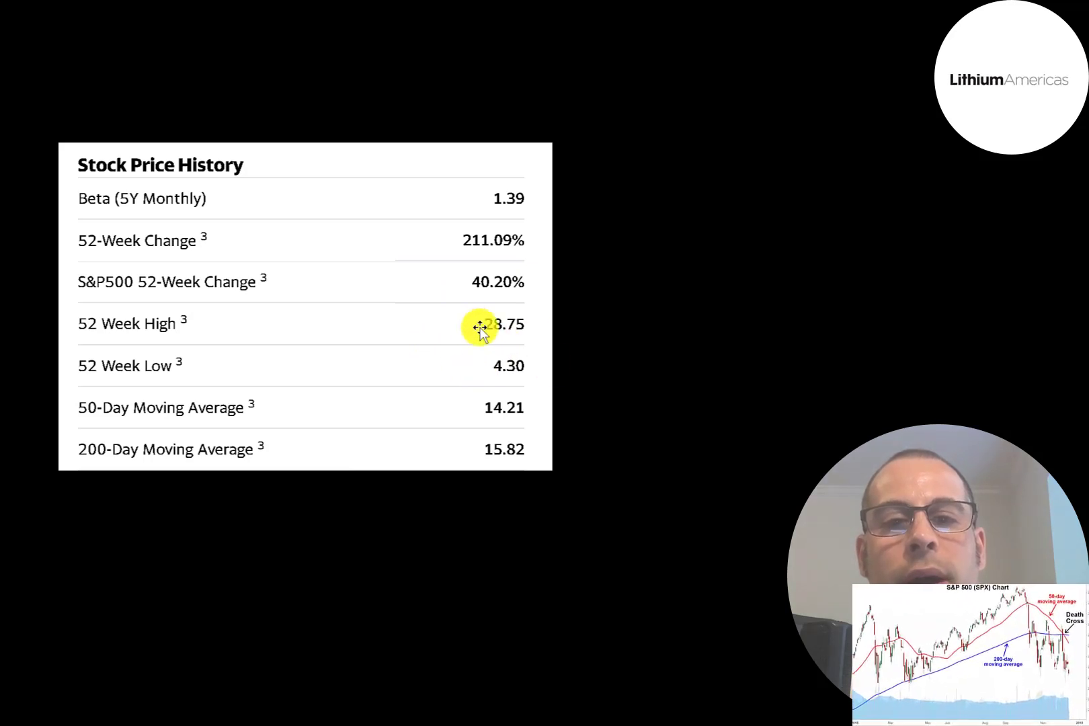
pyautogui.moveTo(431, 381)
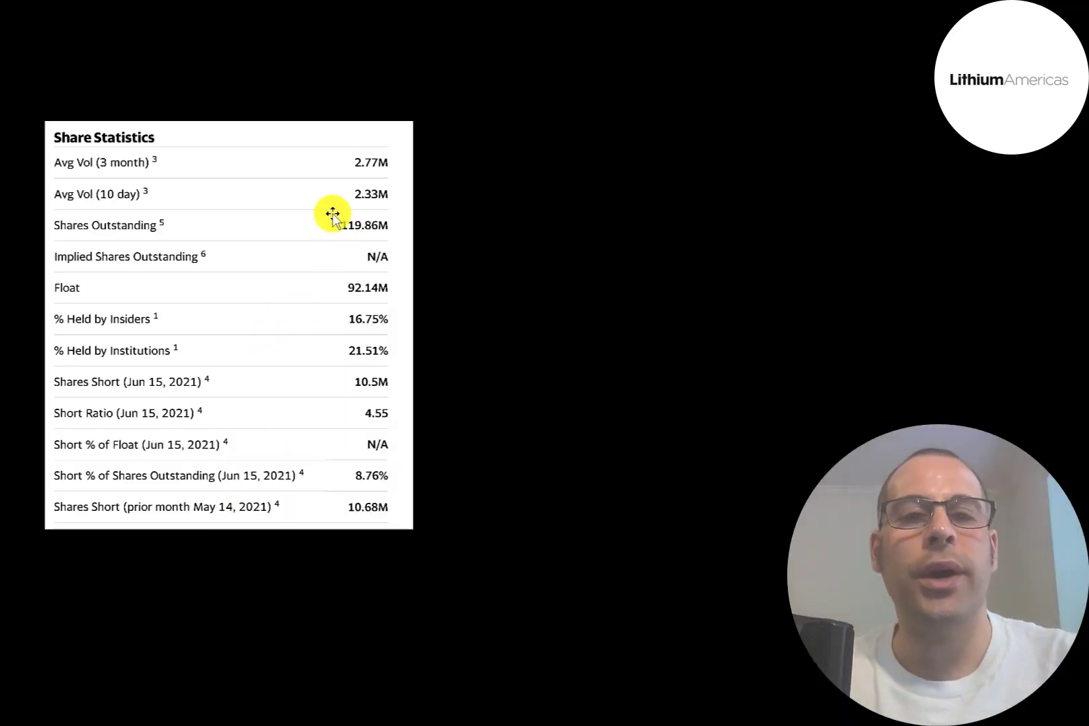
pyautogui.moveTo(409, 221)
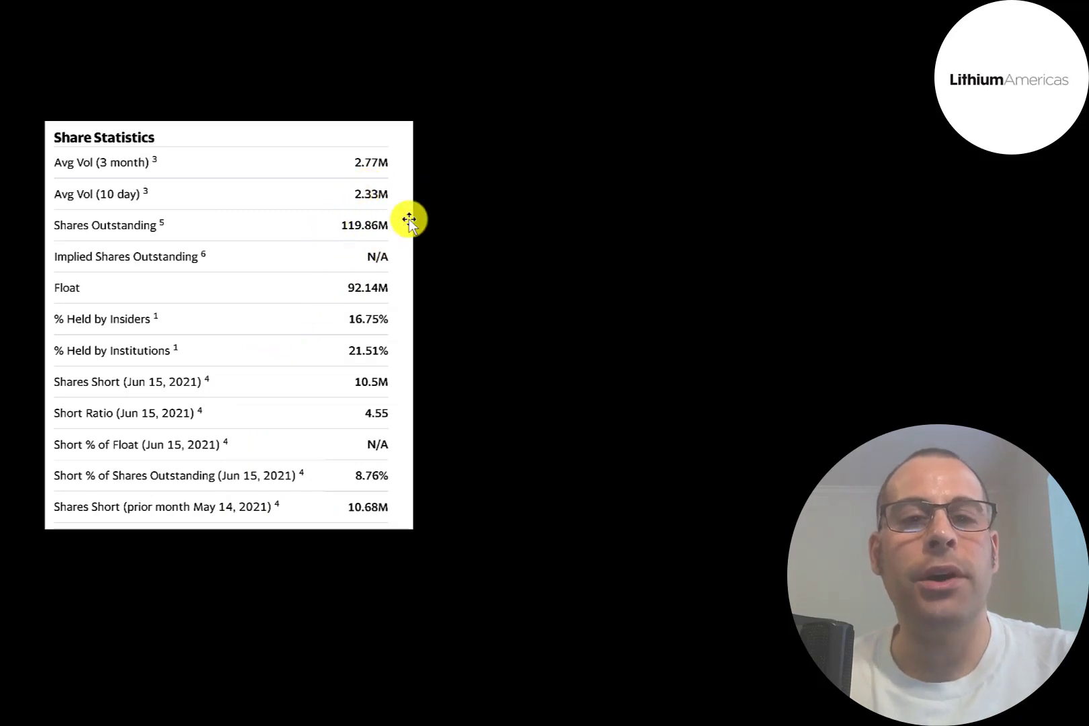
pyautogui.moveTo(375, 258)
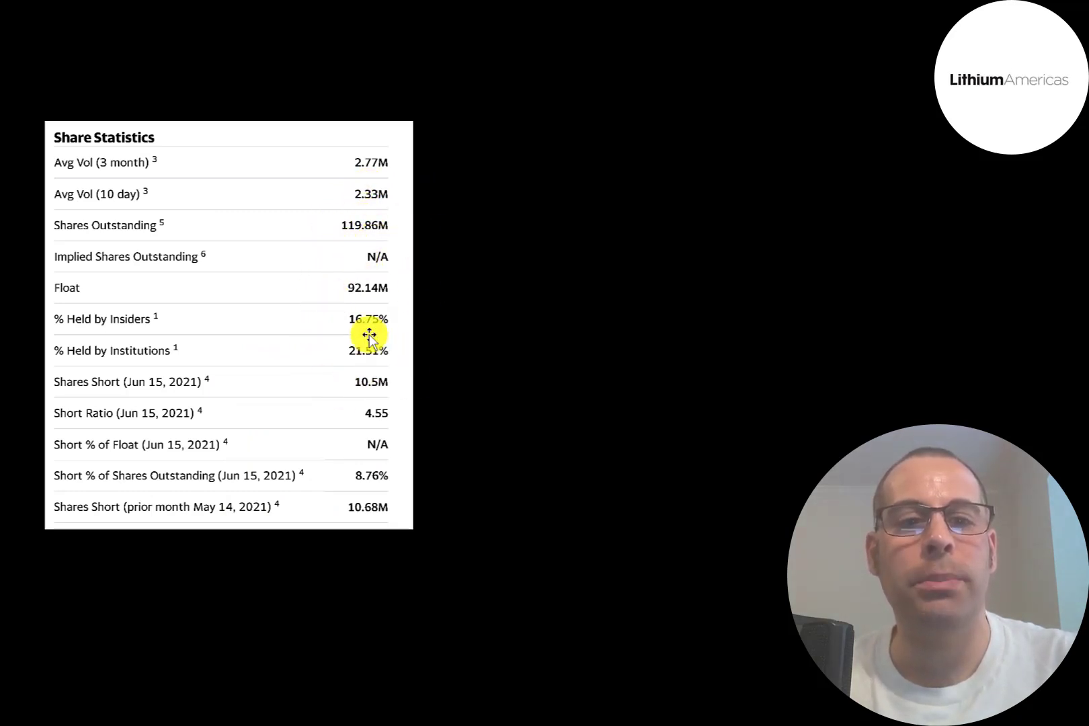
pyautogui.moveTo(333, 441)
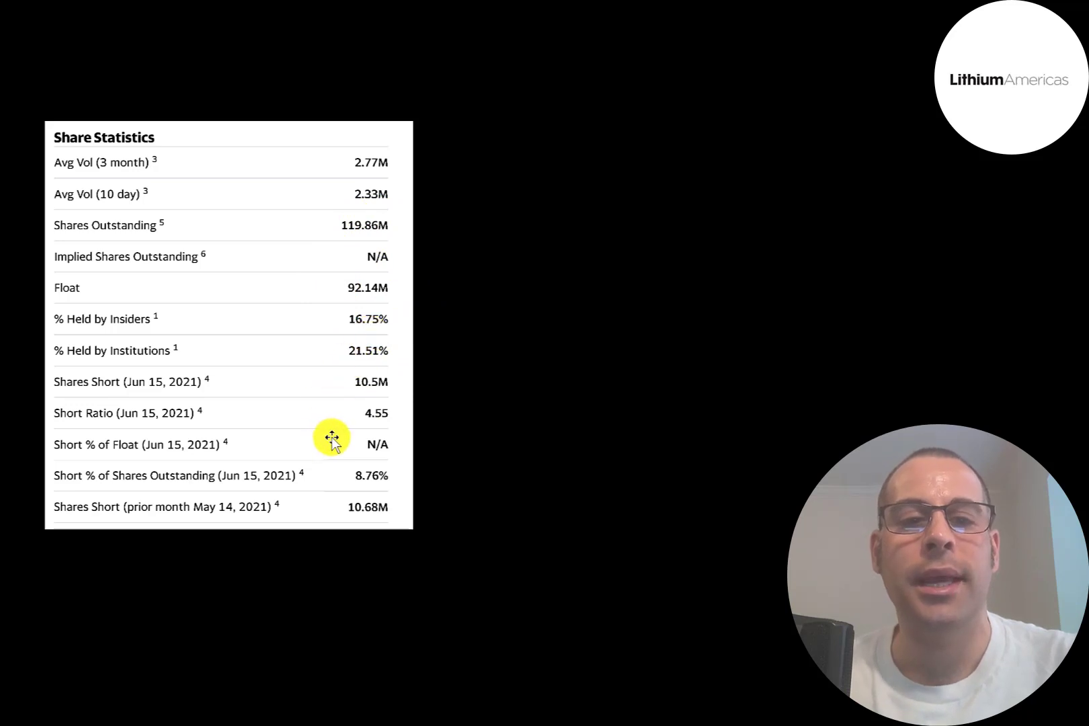
pyautogui.moveTo(324, 267)
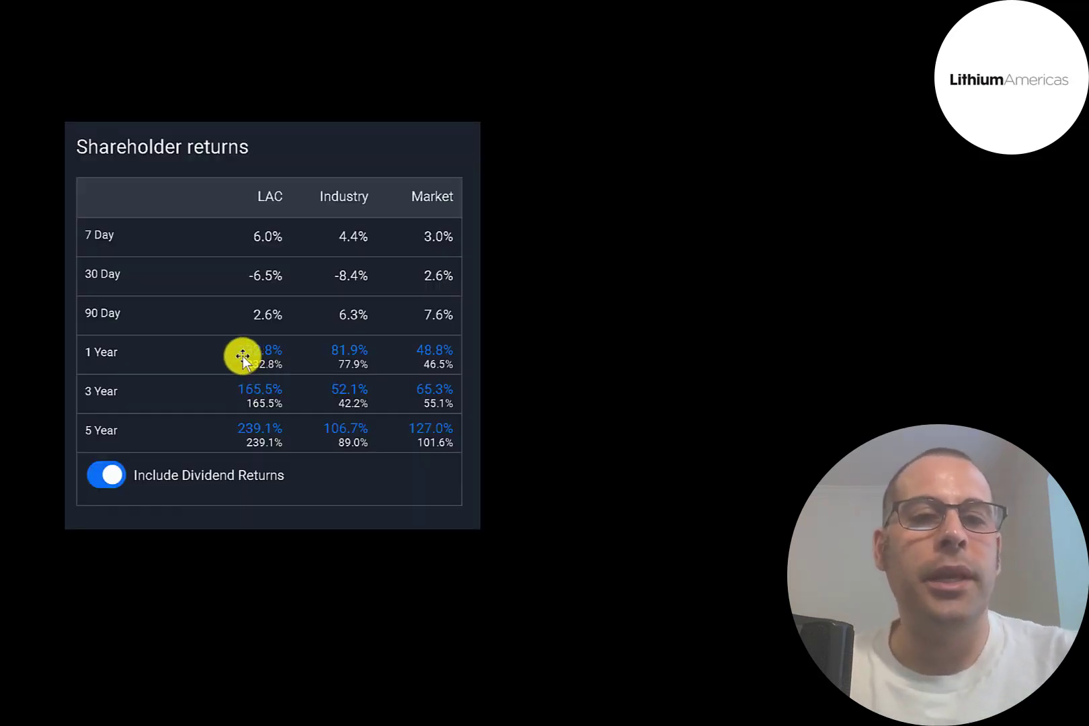
pyautogui.moveTo(254, 426)
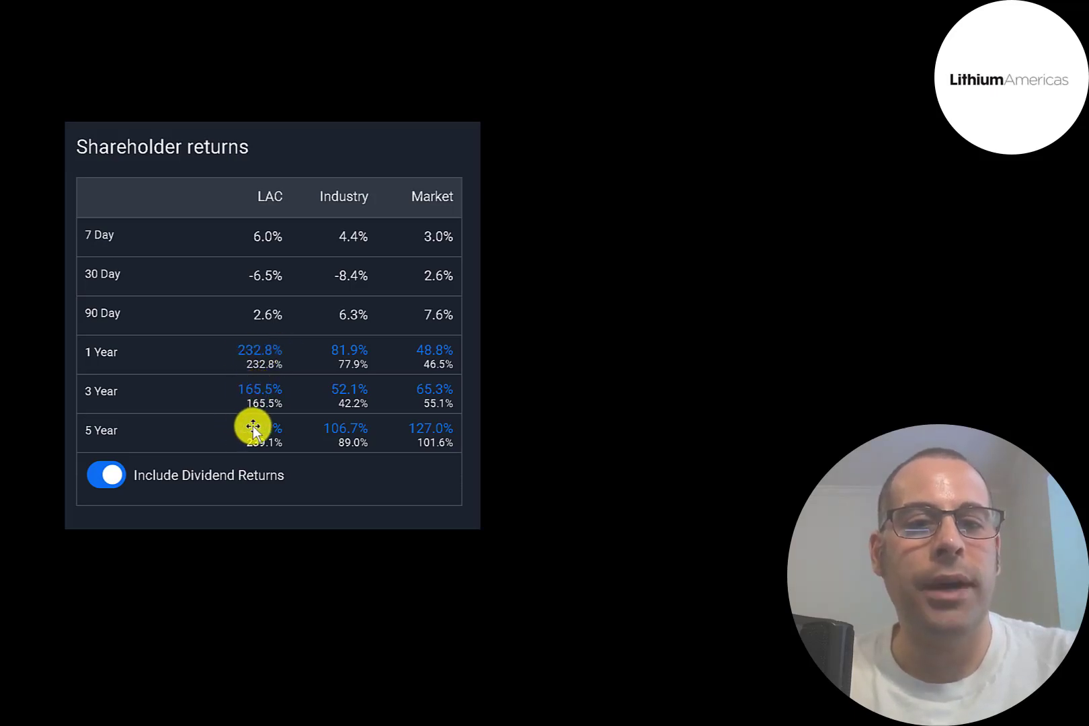
pyautogui.moveTo(314, 408)
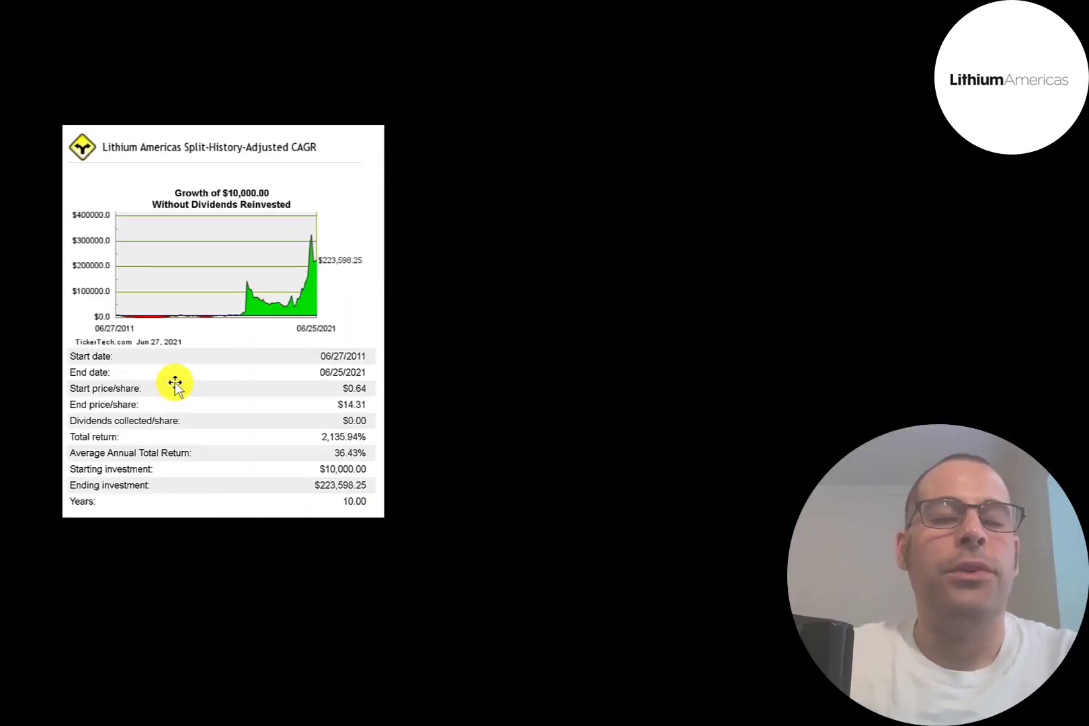
pyautogui.moveTo(175, 320)
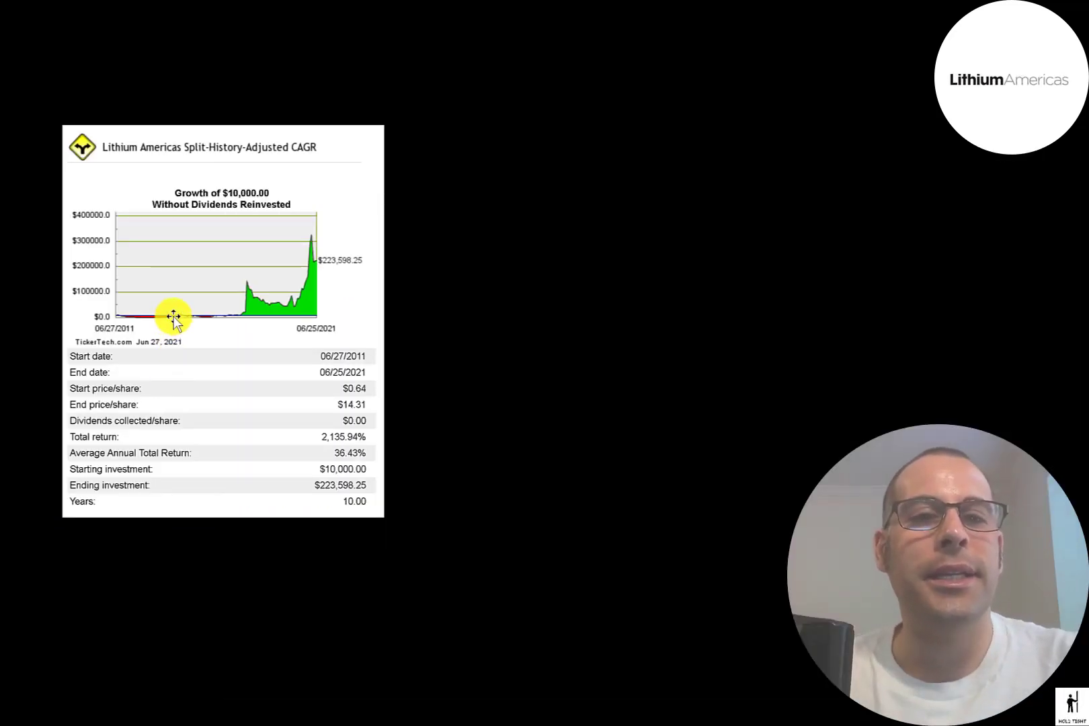
pyautogui.moveTo(336, 397)
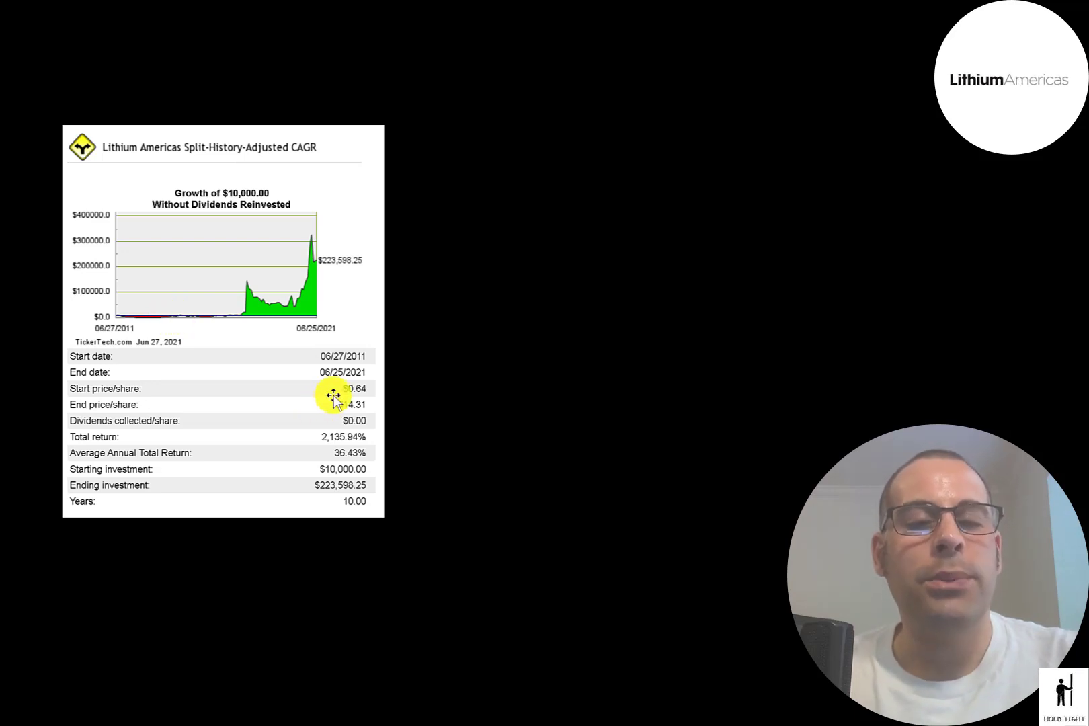
pyautogui.moveTo(392, 398)
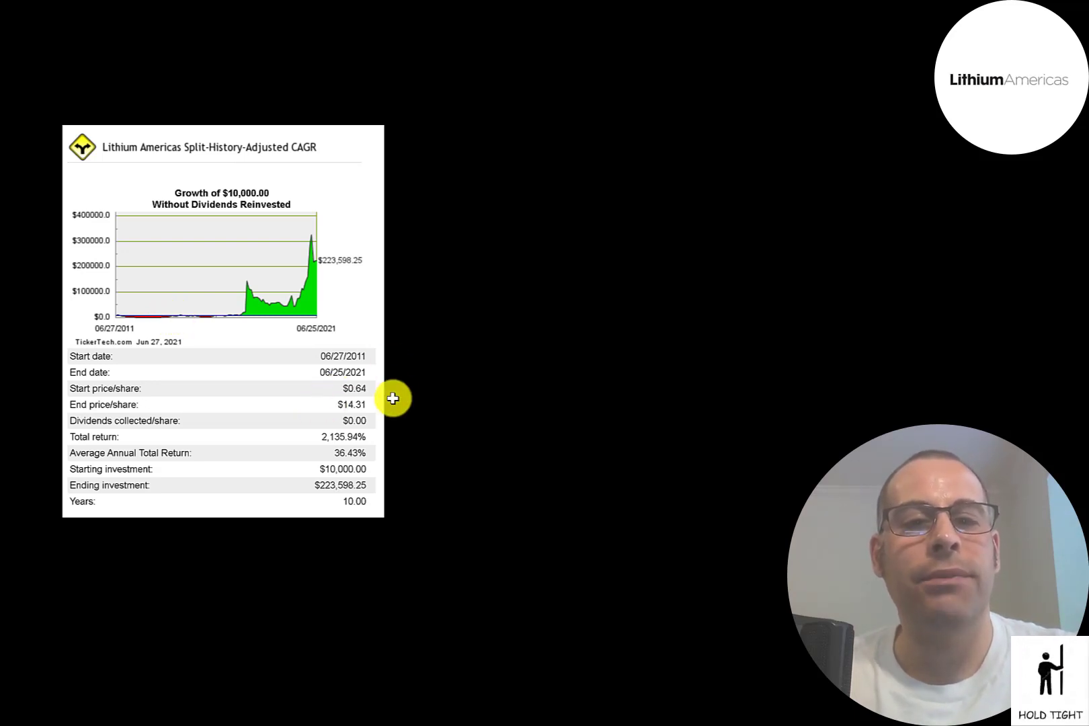
pyautogui.moveTo(142, 321)
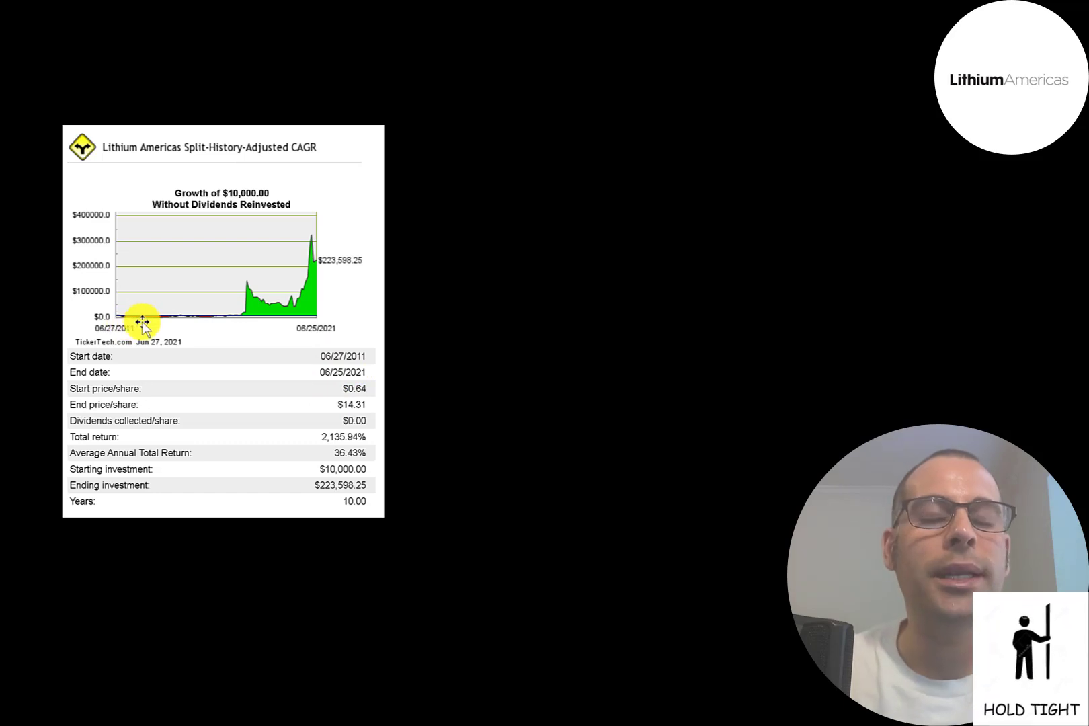
pyautogui.moveTo(345, 285)
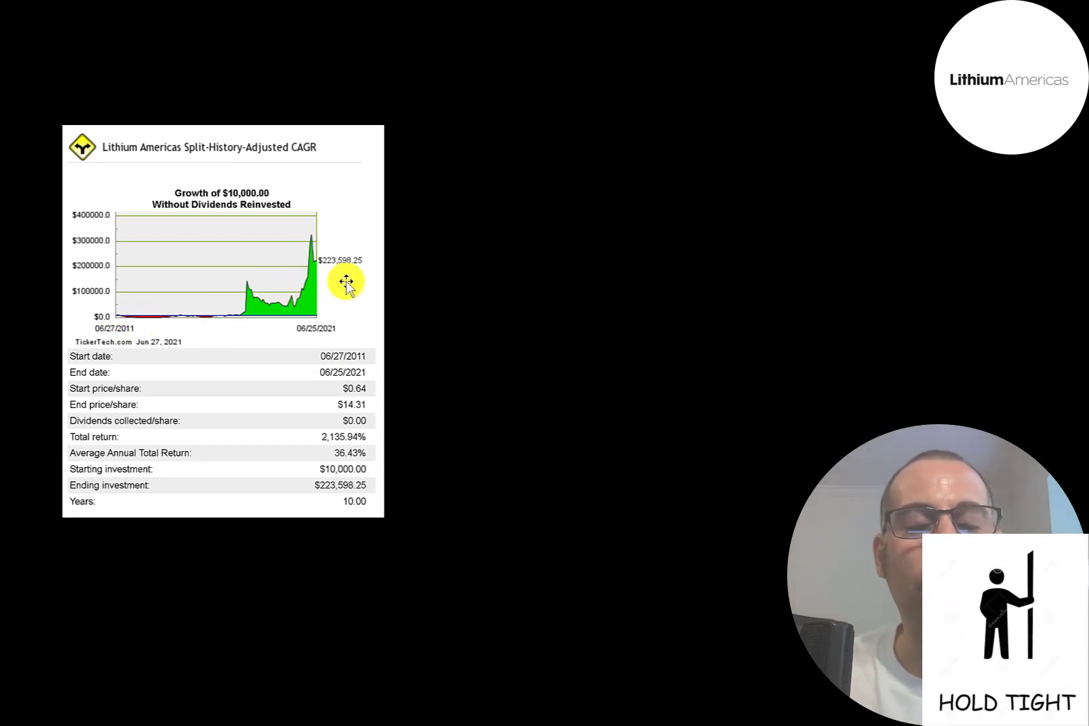
pyautogui.moveTo(340, 379)
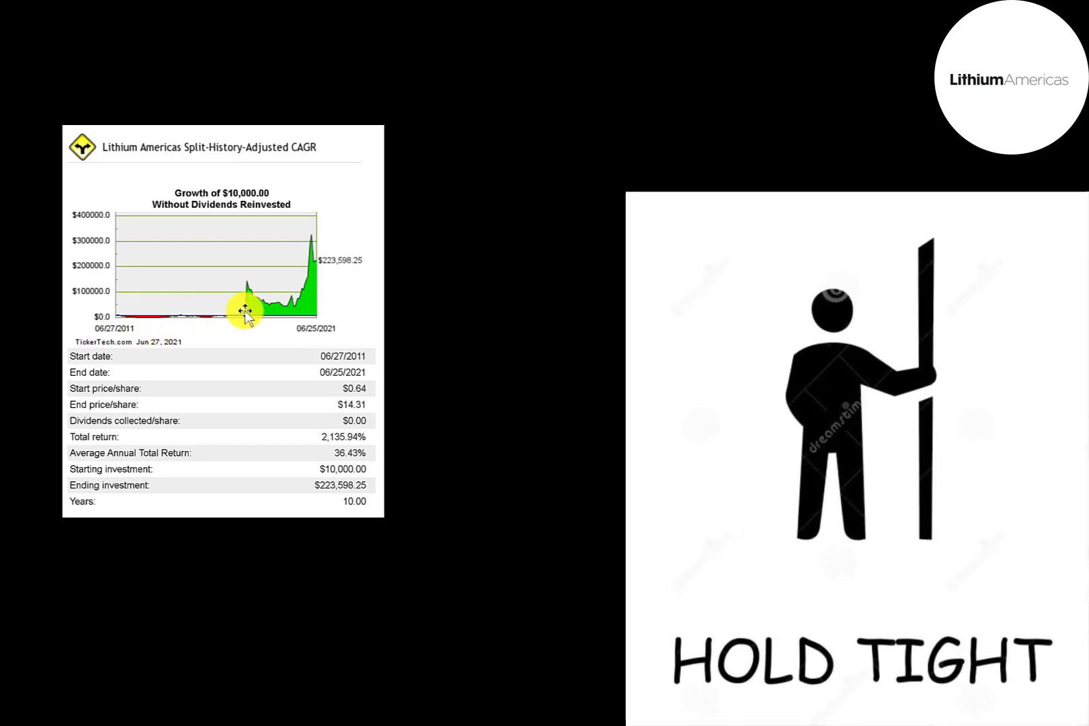
pyautogui.moveTo(149, 320)
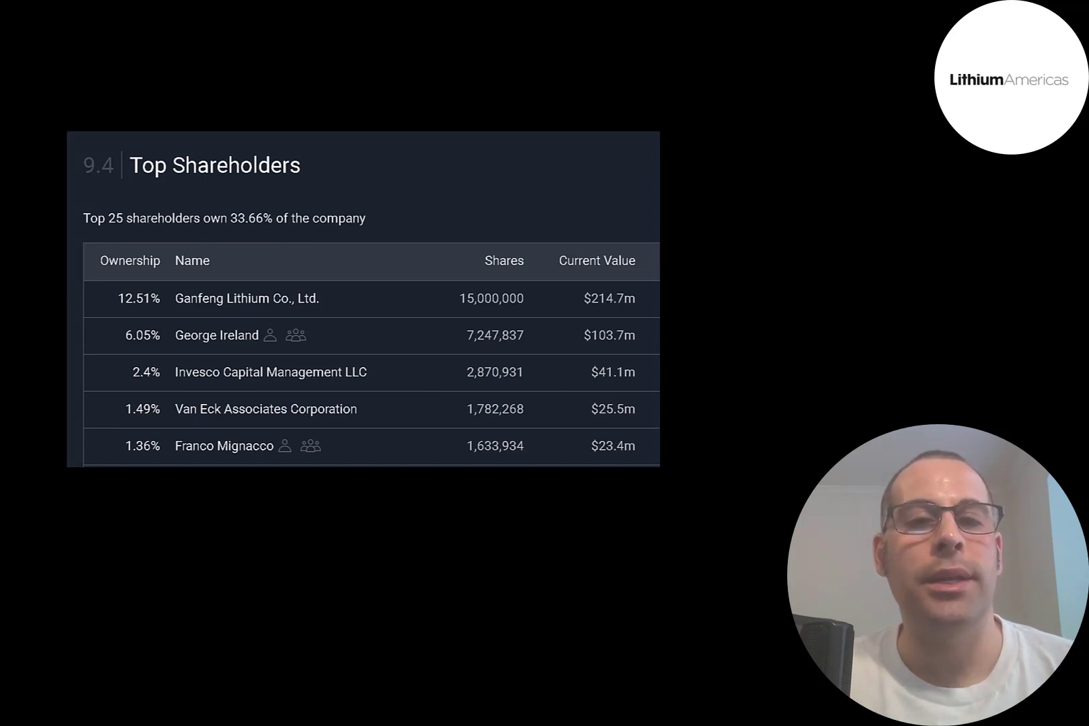
pyautogui.moveTo(129, 267)
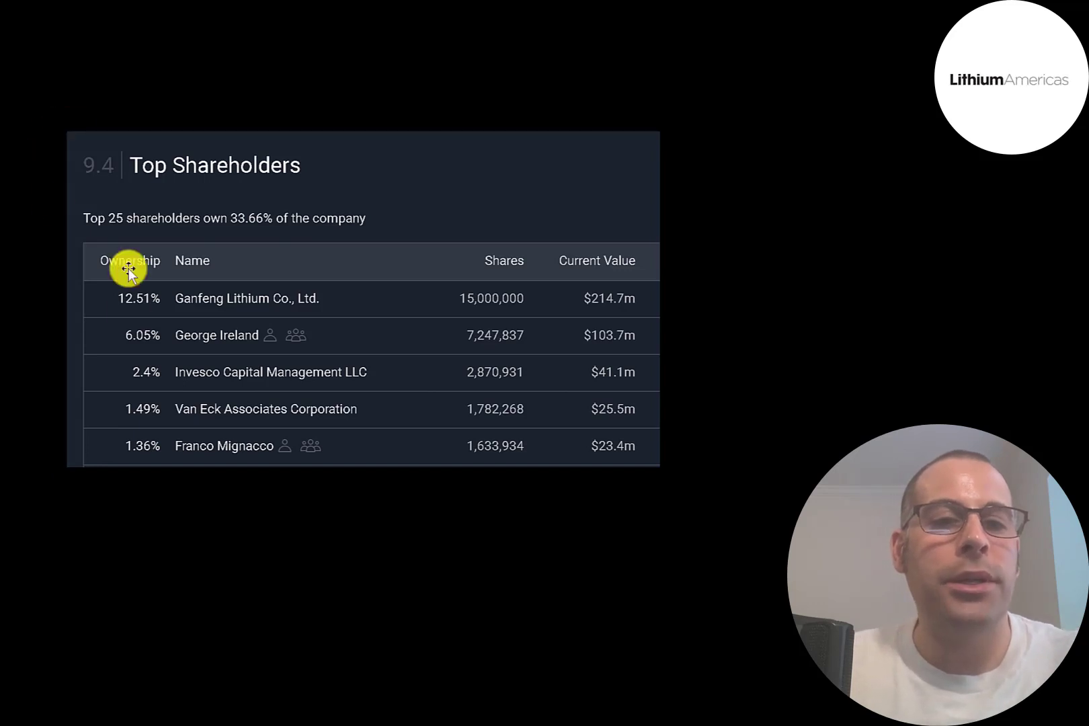
pyautogui.moveTo(144, 442)
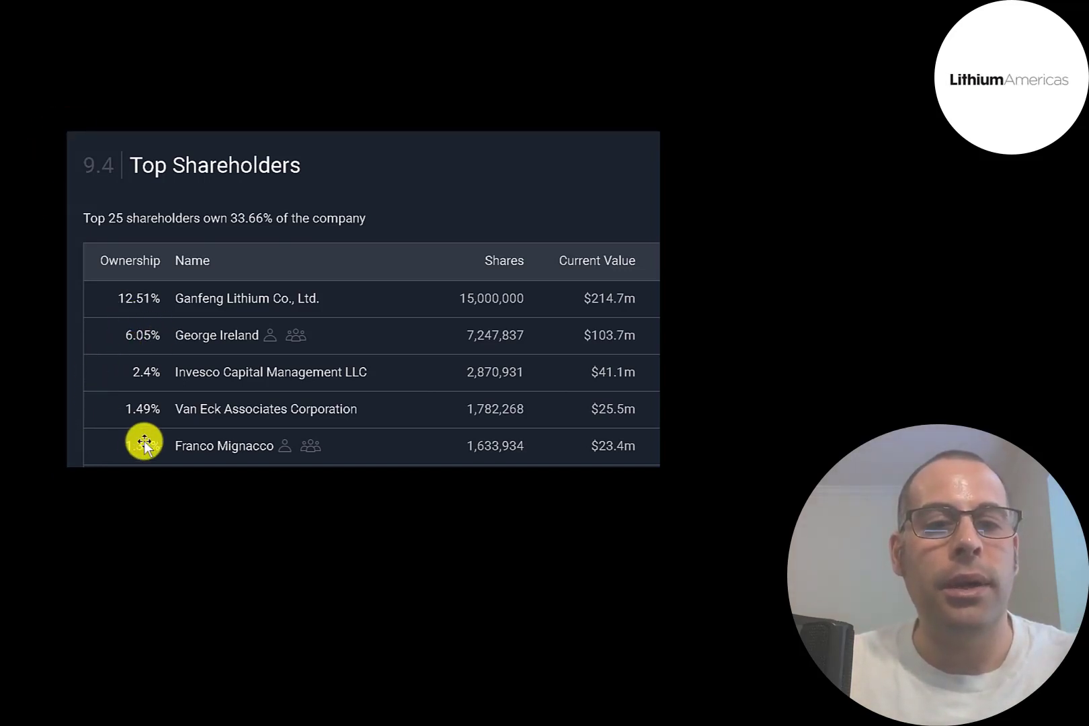
pyautogui.moveTo(118, 316)
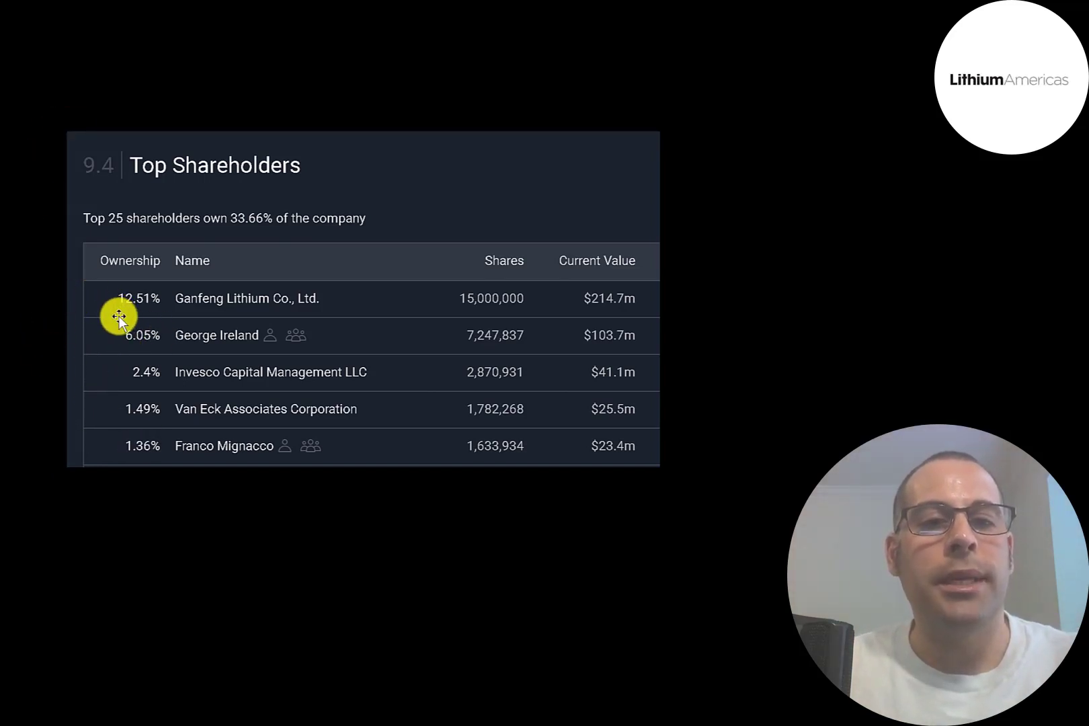
pyautogui.moveTo(94, 368)
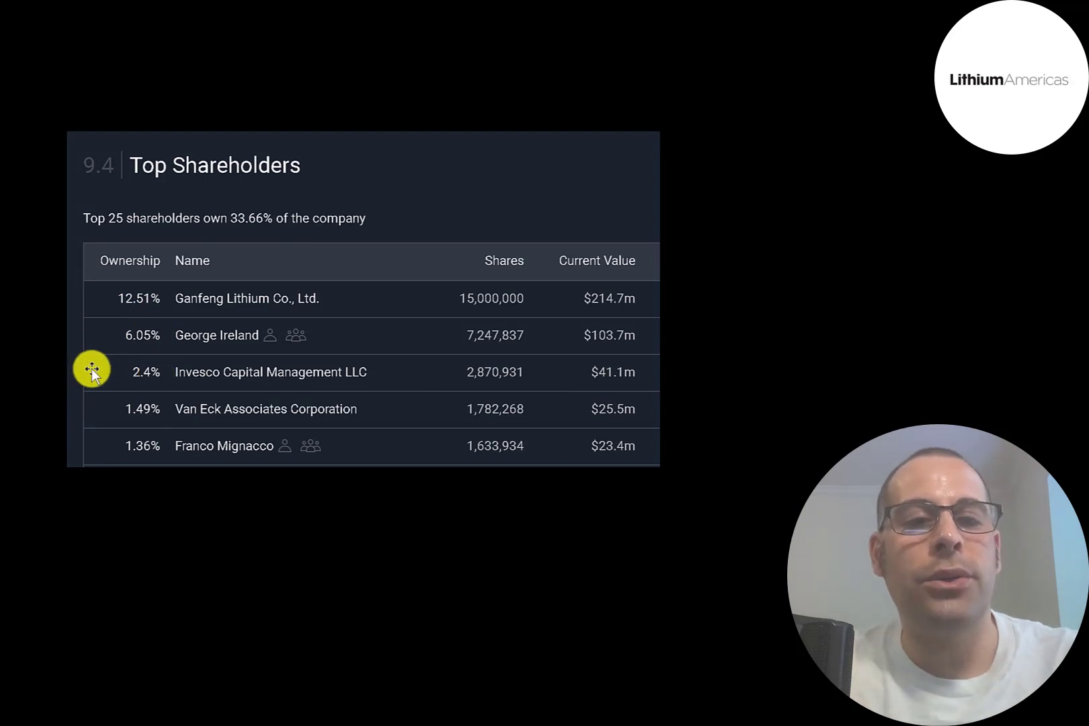
pyautogui.moveTo(99, 409)
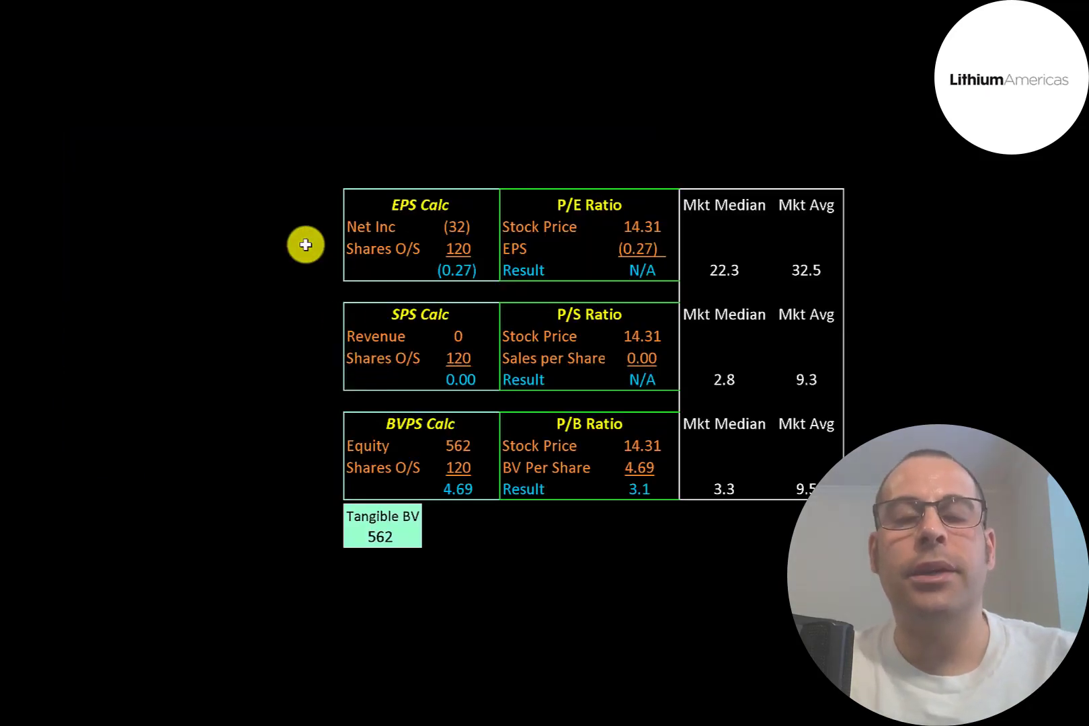
pyautogui.moveTo(553, 238)
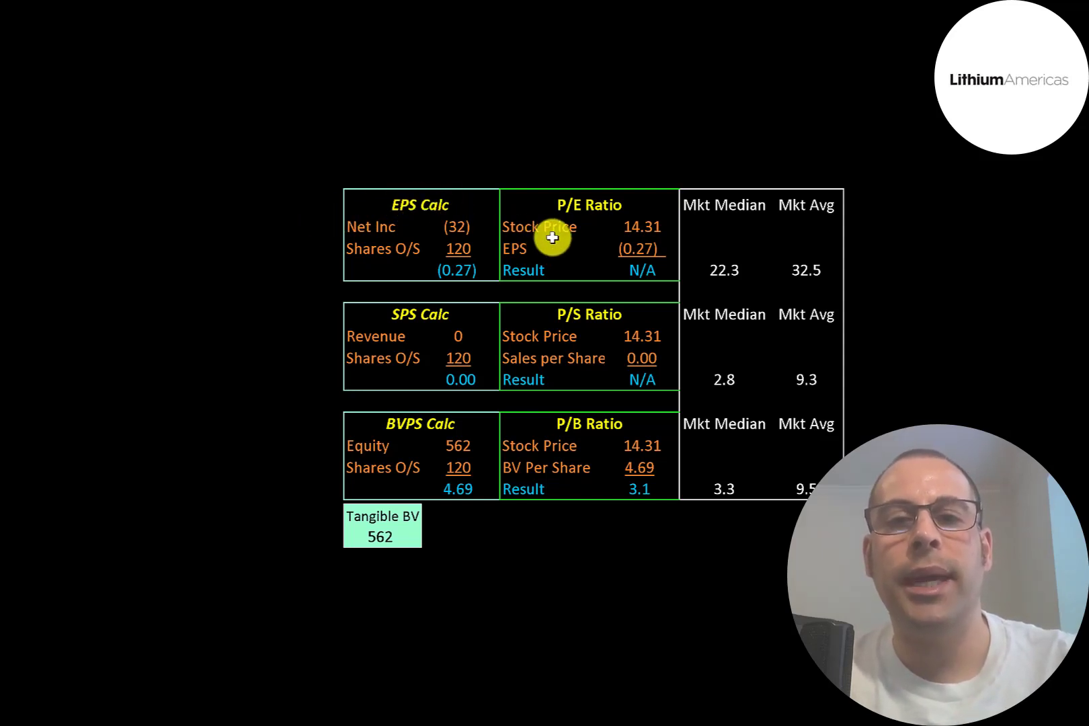
pyautogui.moveTo(621, 381)
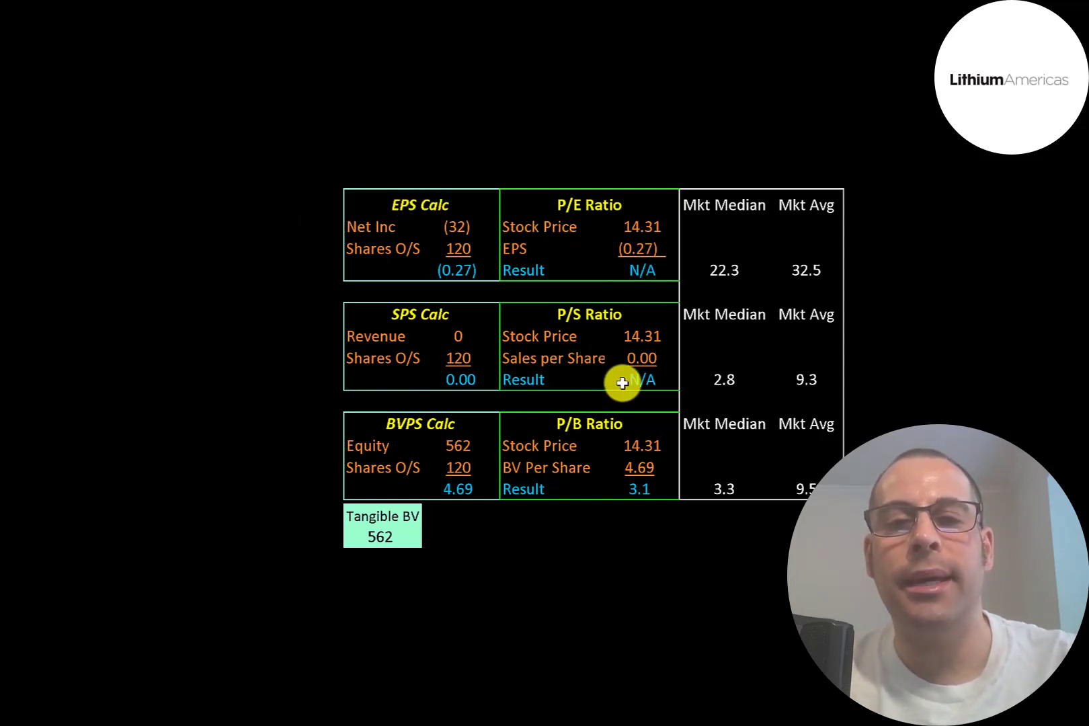
pyautogui.moveTo(624, 438)
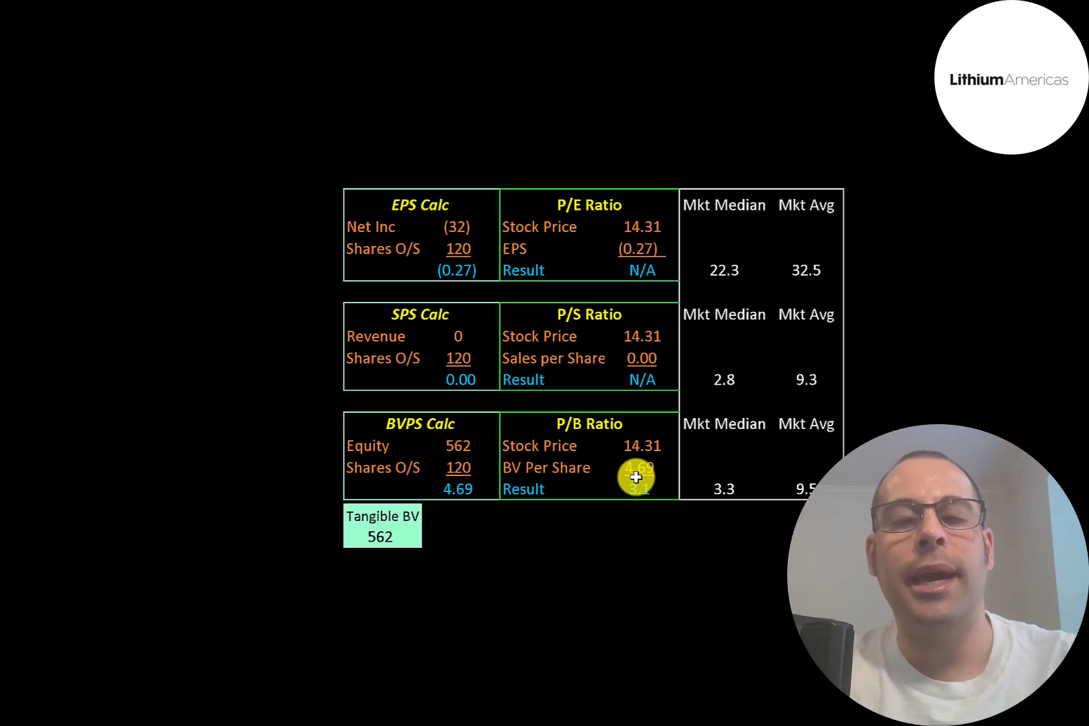
pyautogui.moveTo(452, 420)
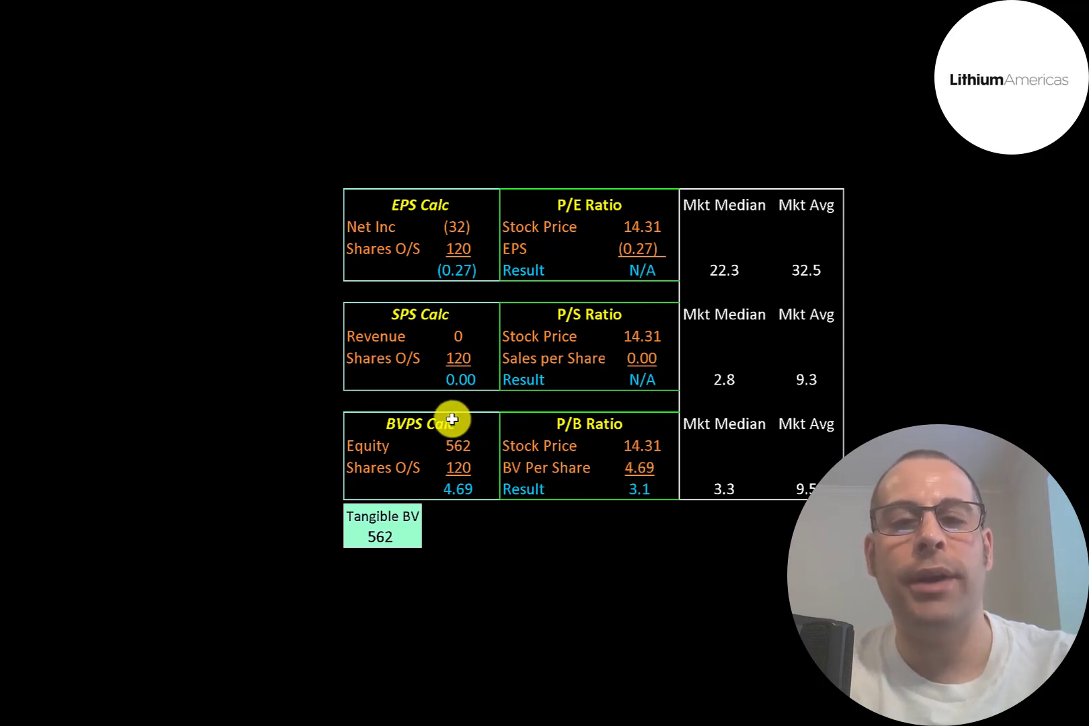
pyautogui.moveTo(450, 425)
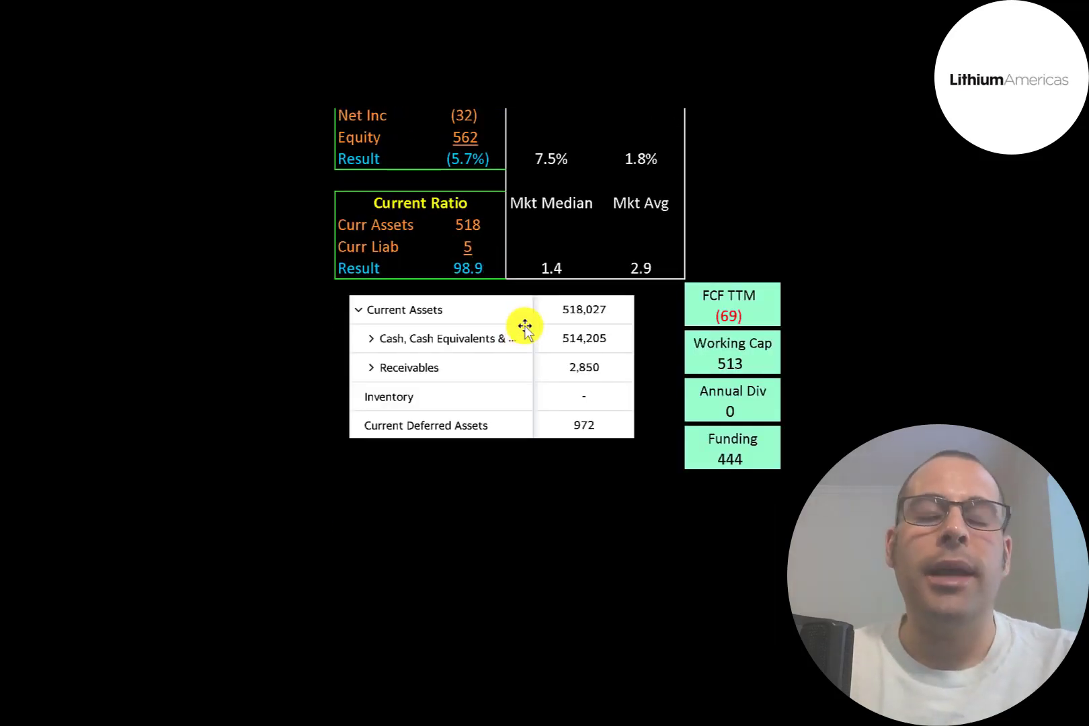
pyautogui.moveTo(540, 342)
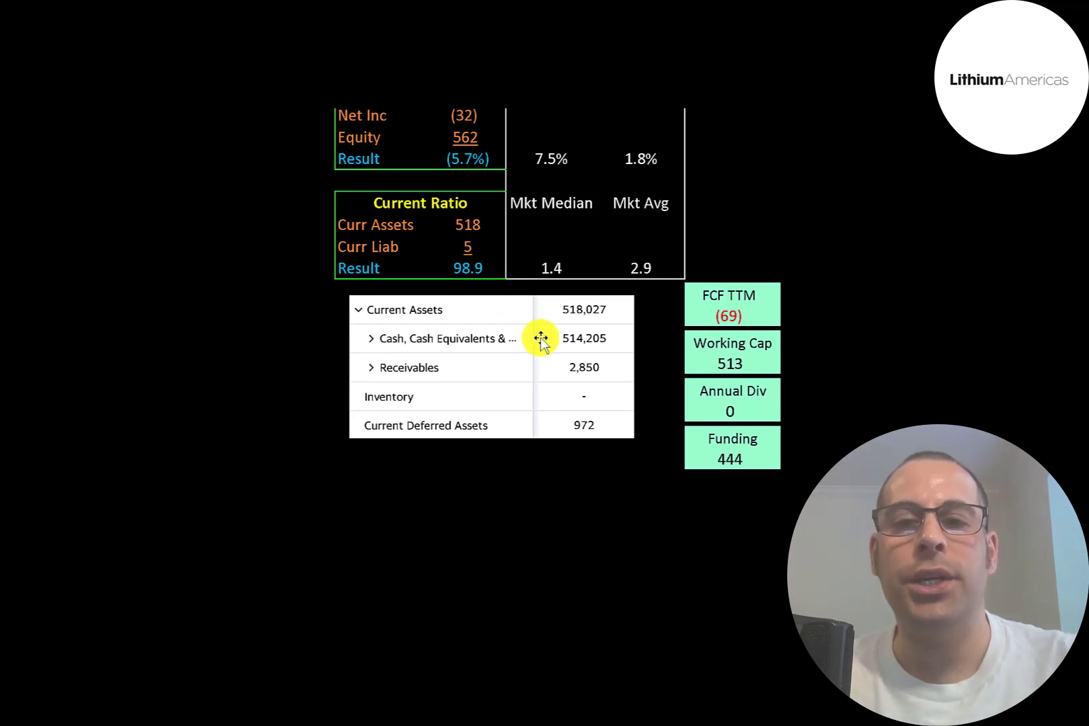
pyautogui.moveTo(666, 457)
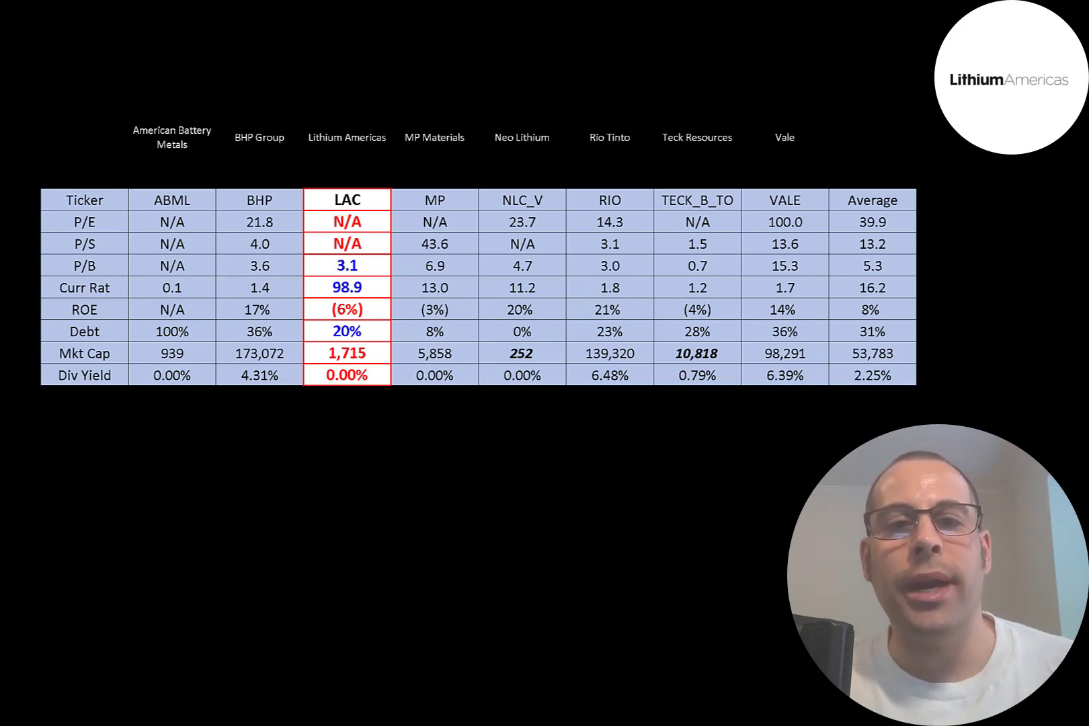
pyautogui.moveTo(375, 303)
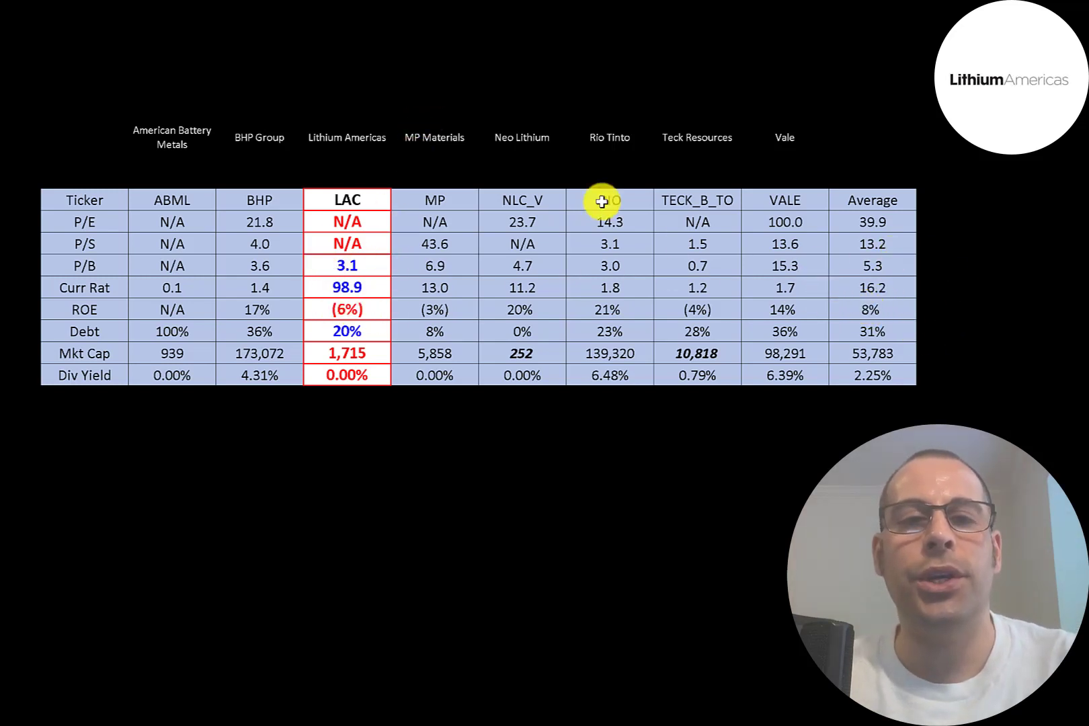
pyautogui.moveTo(347, 243)
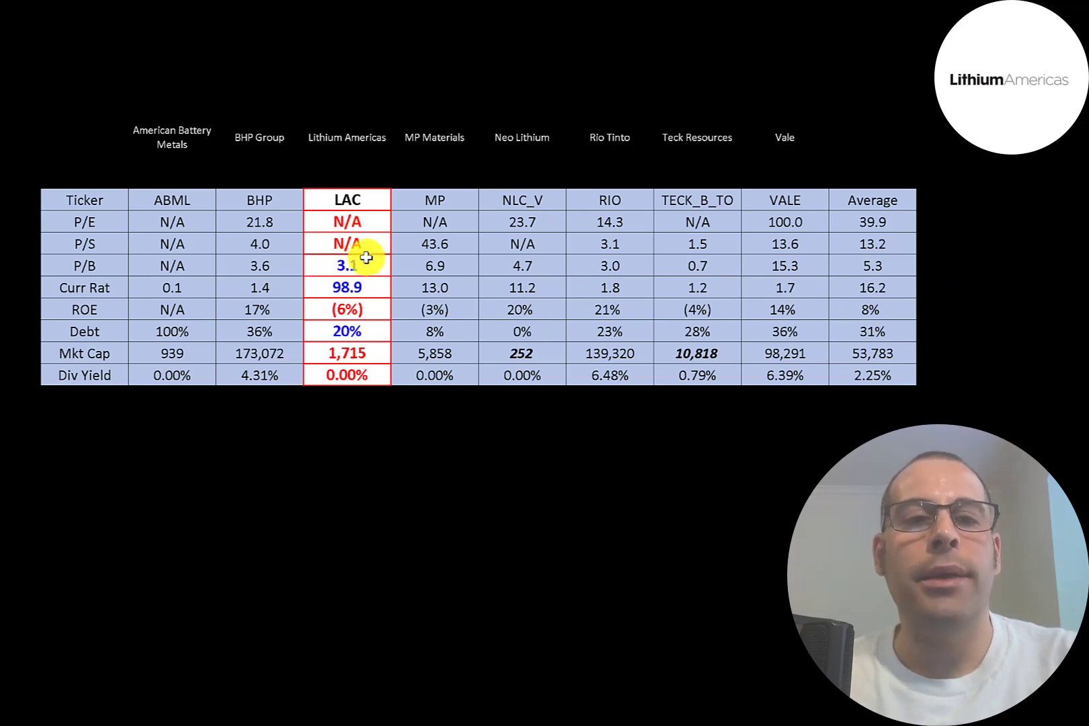
pyautogui.moveTo(387, 309)
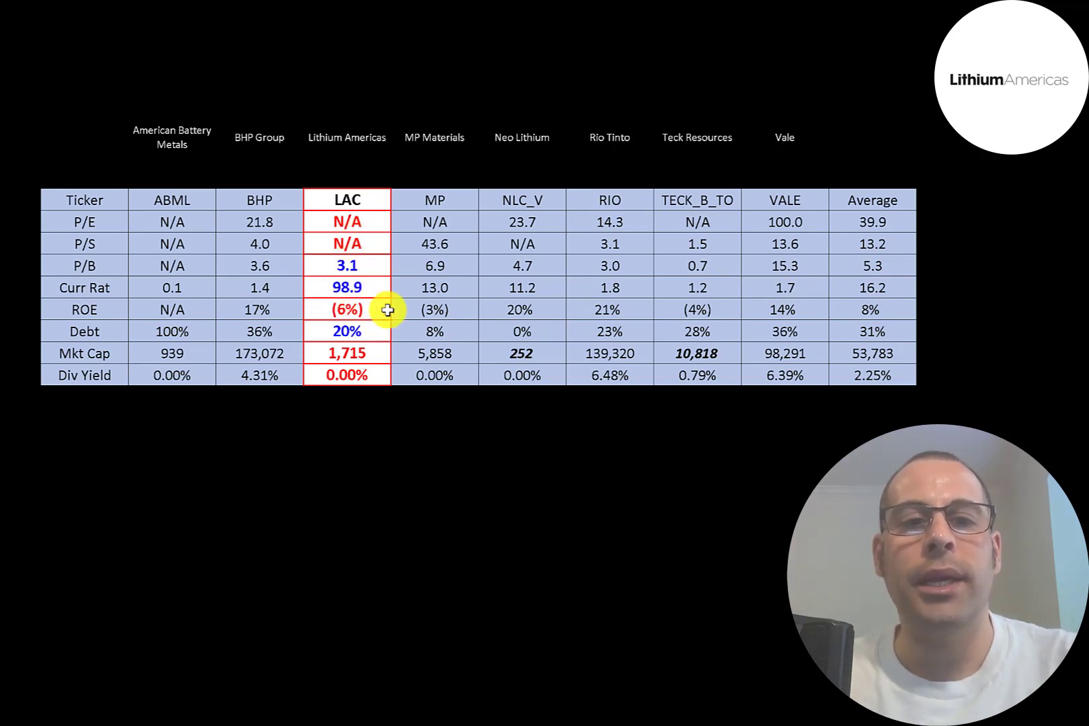
pyautogui.moveTo(320, 367)
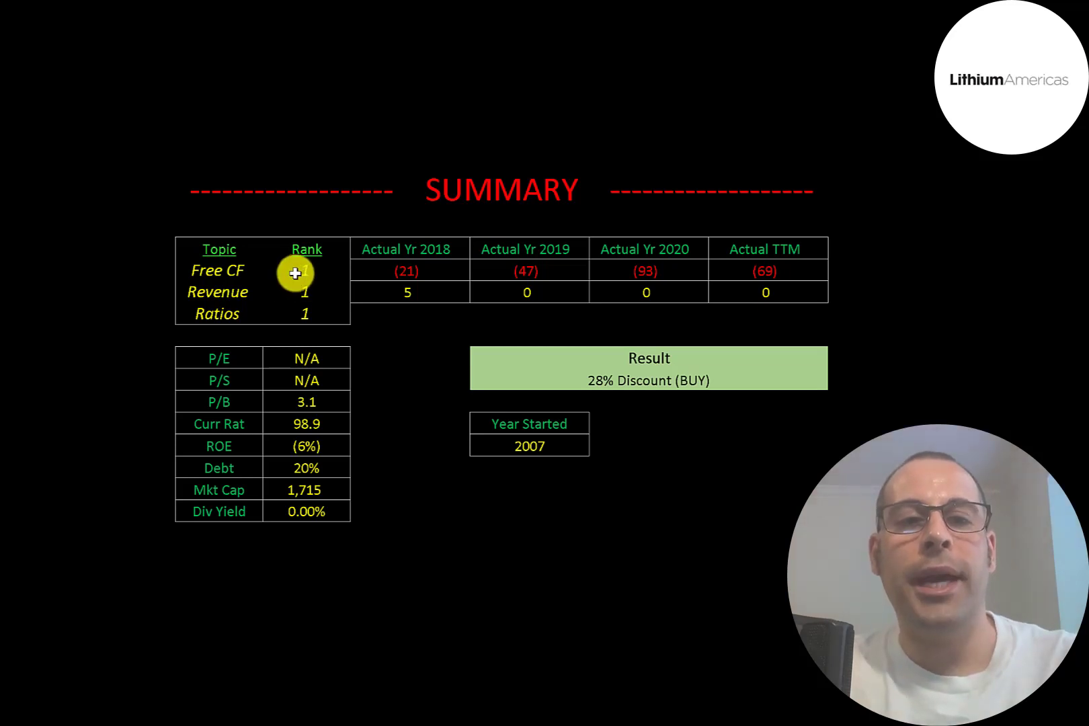
pyautogui.moveTo(287, 332)
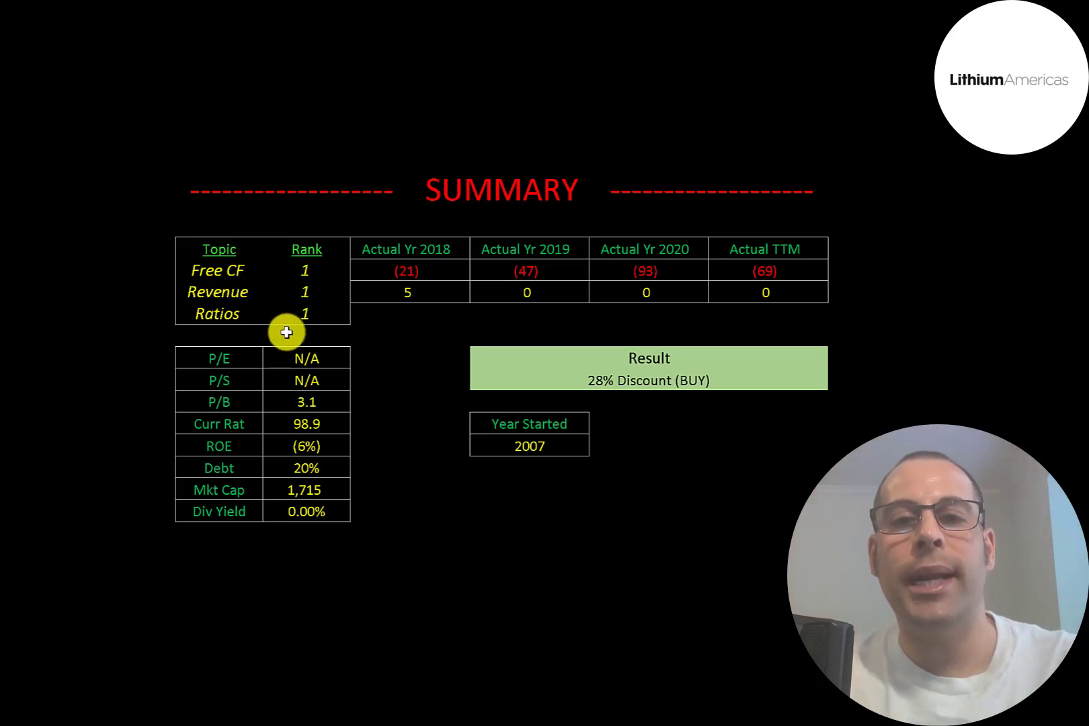